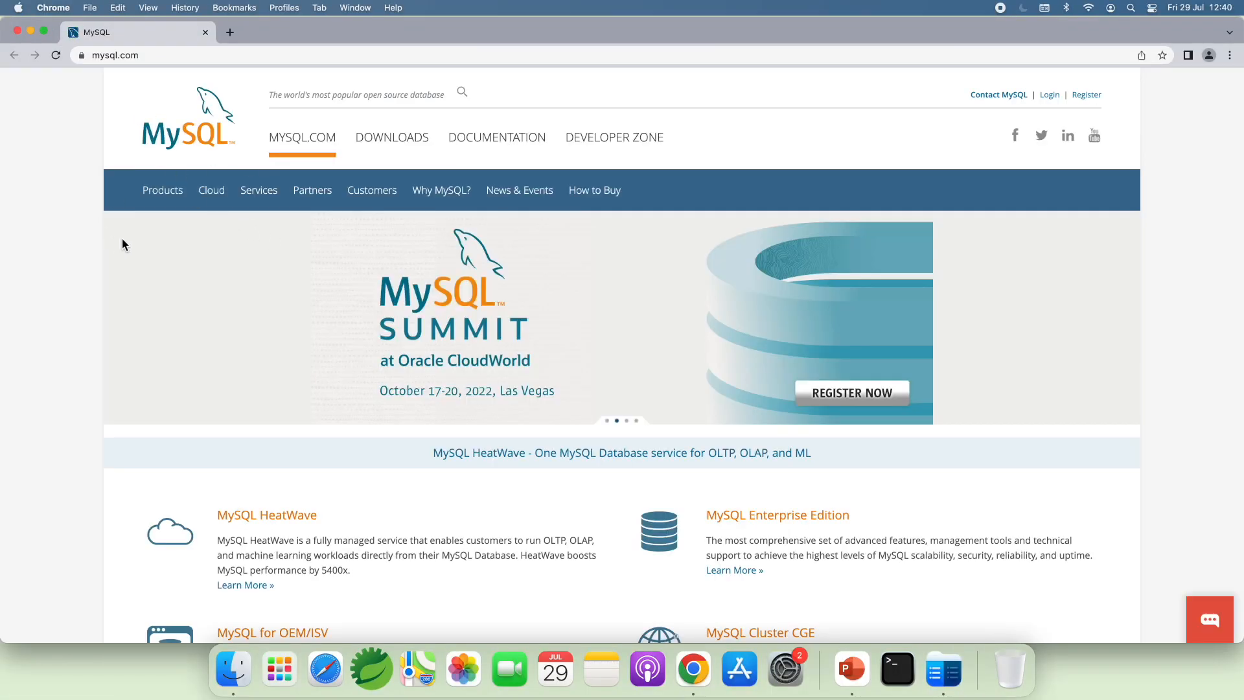
Step: Navigate from Downloads through MySQL Community (GPL) Downloads to the MySQL Community Server page
click(391, 137)
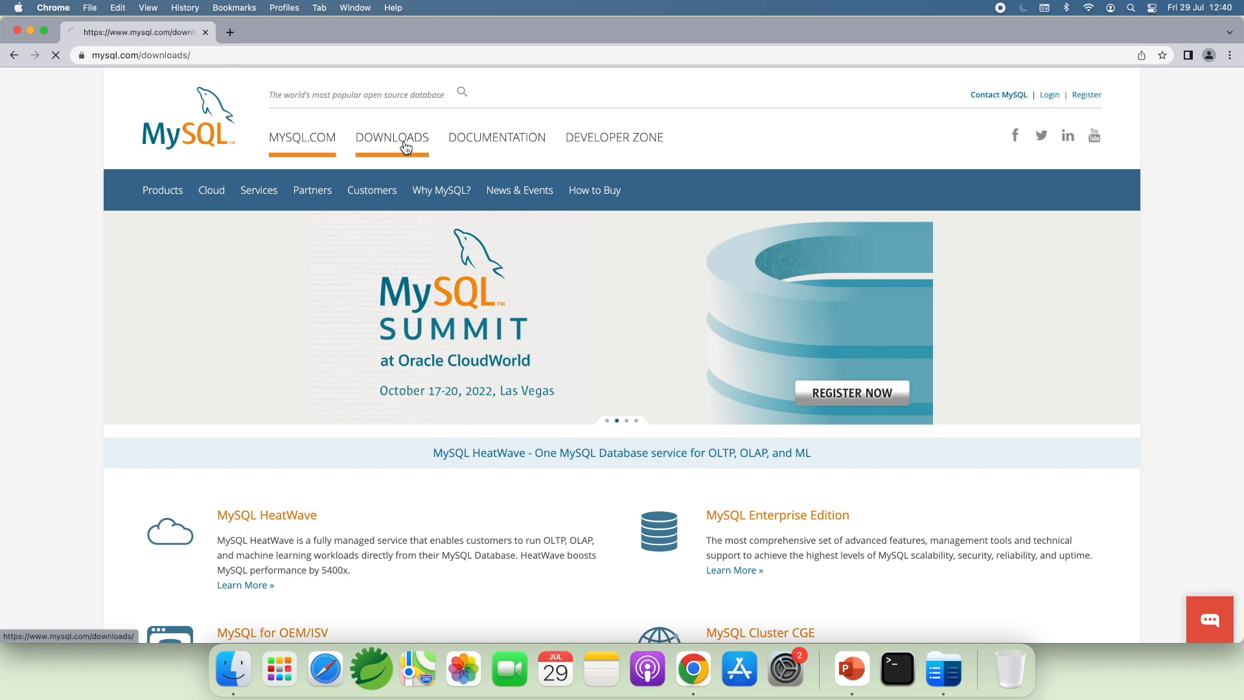
scroll(down, 3)
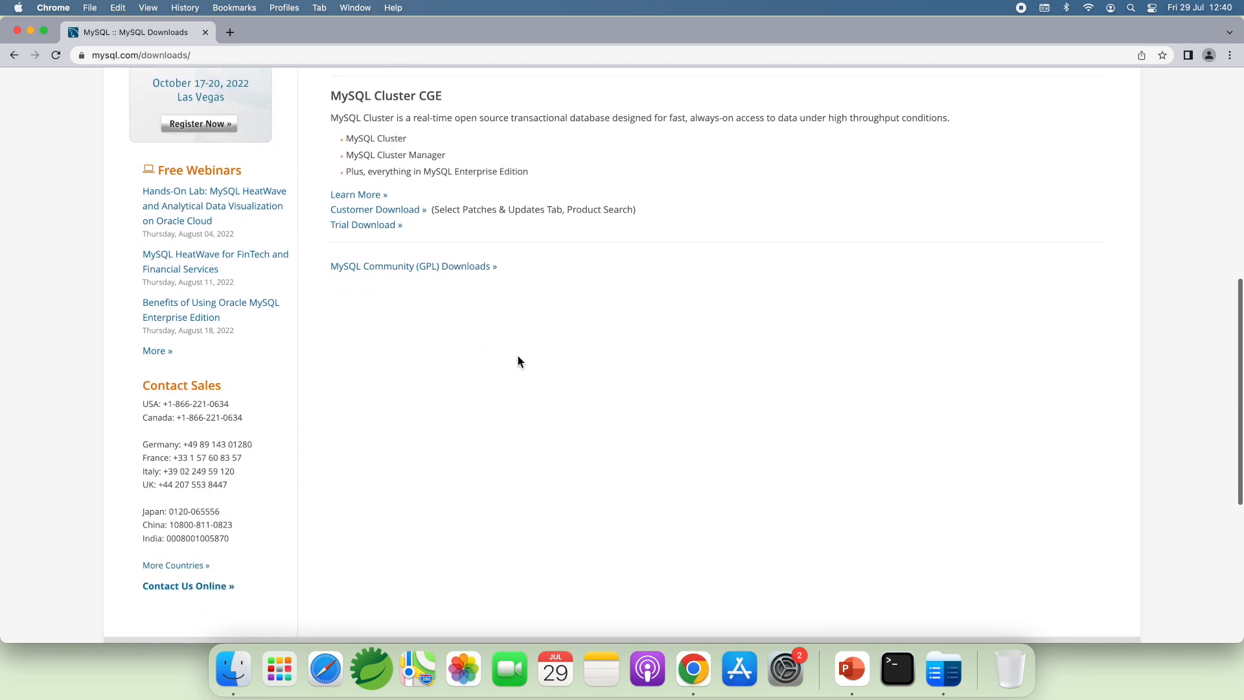
scroll(up, 3)
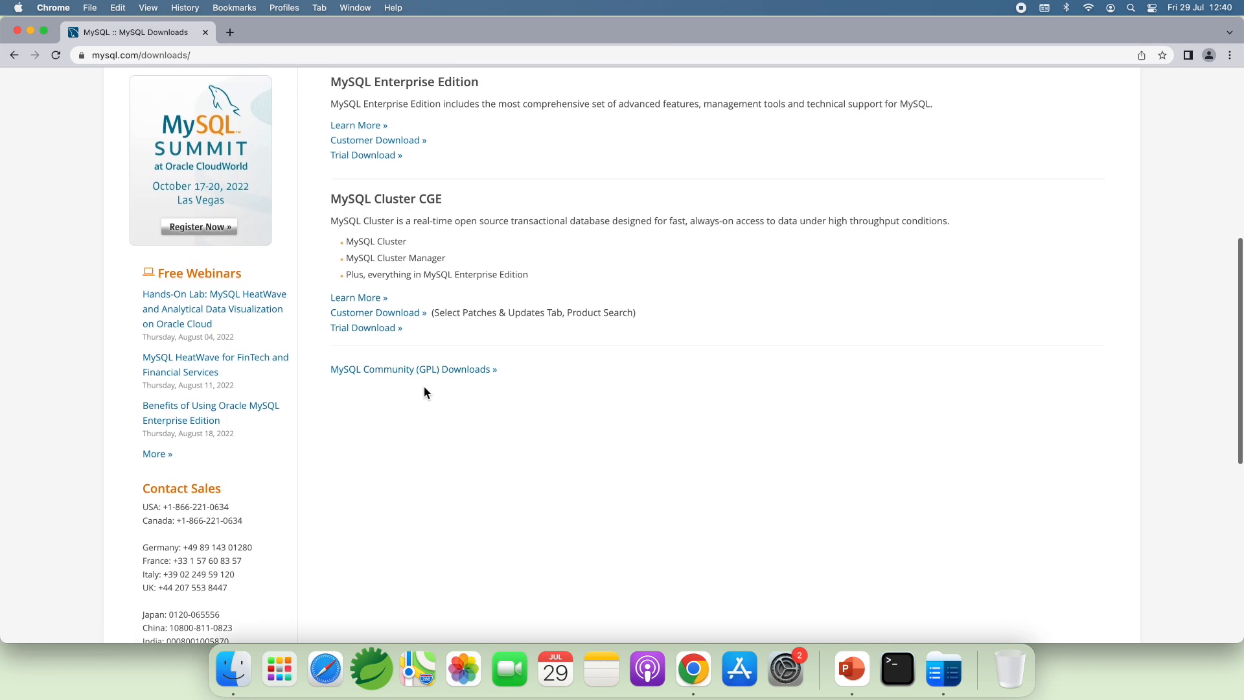
click(413, 369)
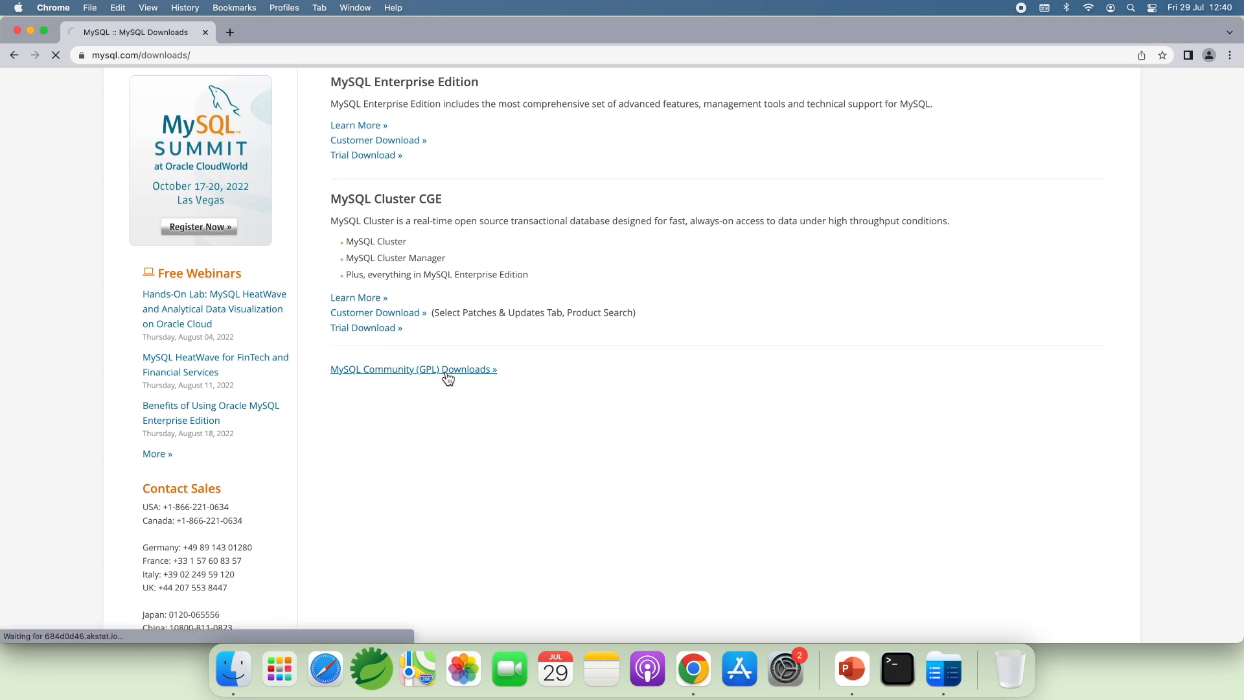
click(413, 369)
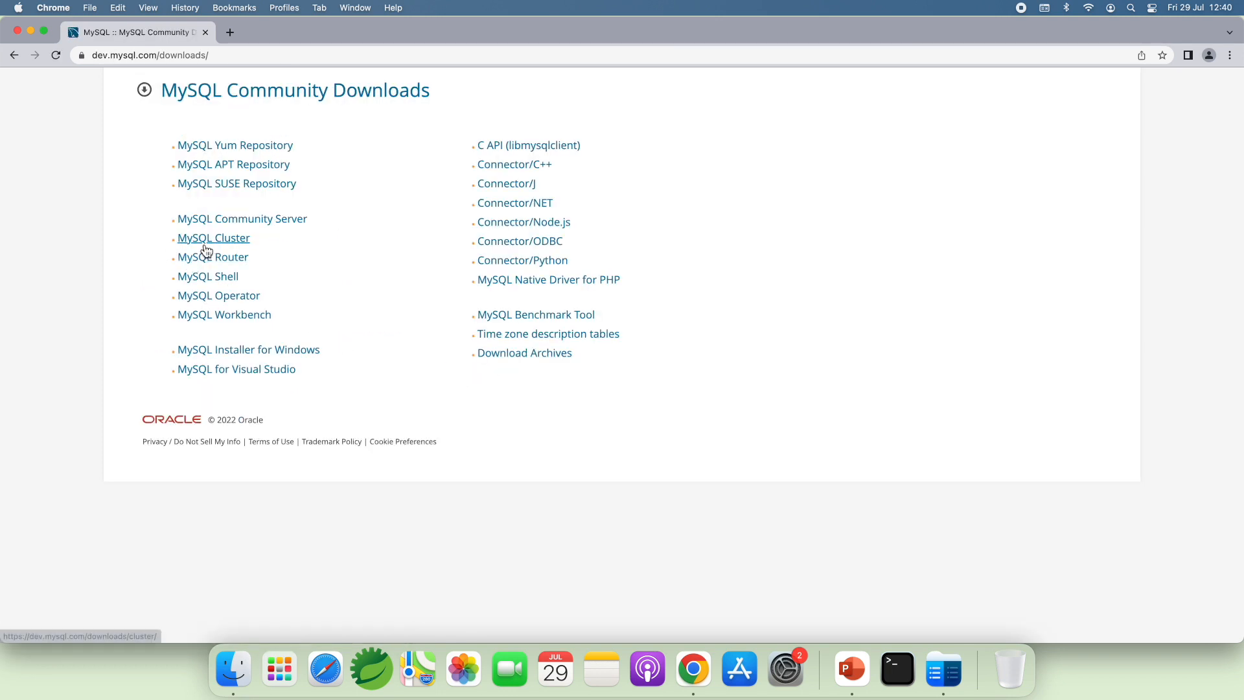
click(243, 217)
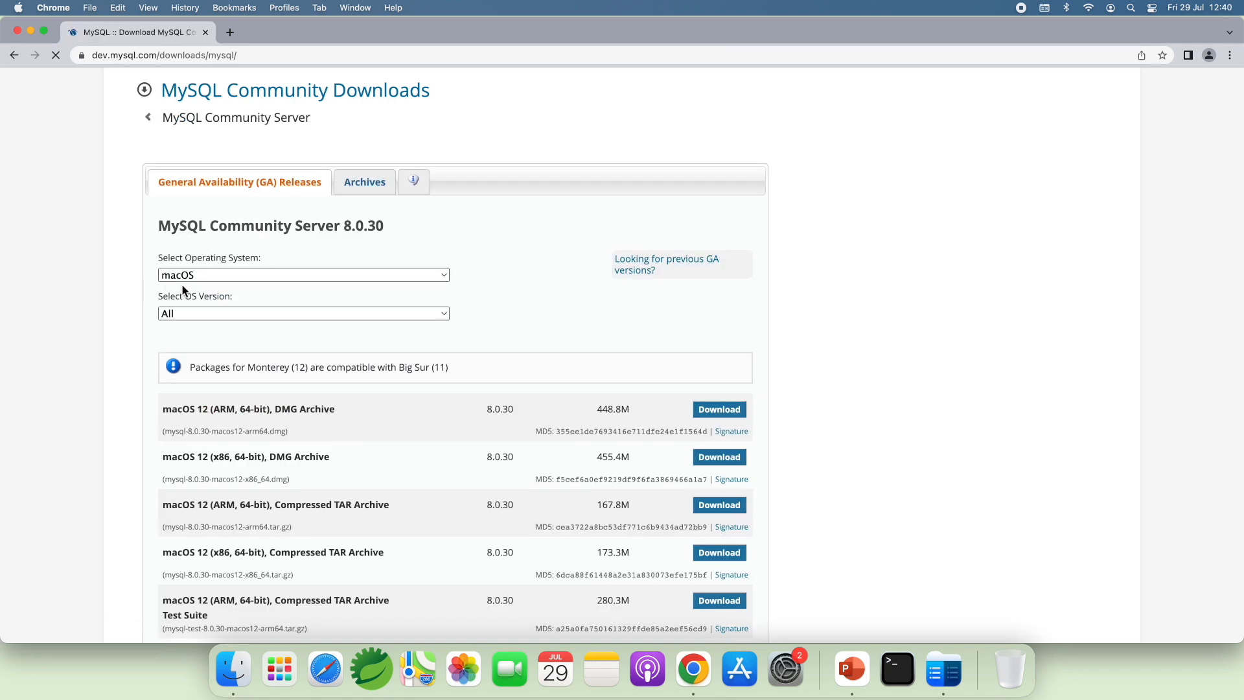
mouse_move(493, 332)
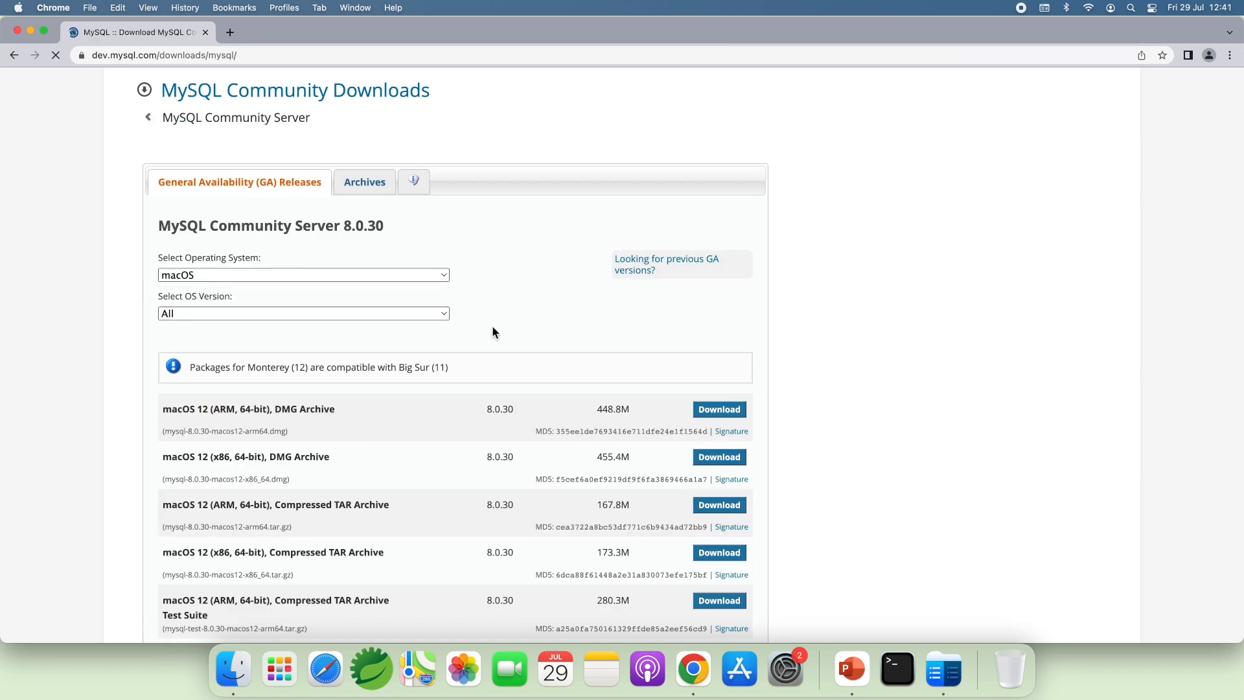
scroll(down, 3)
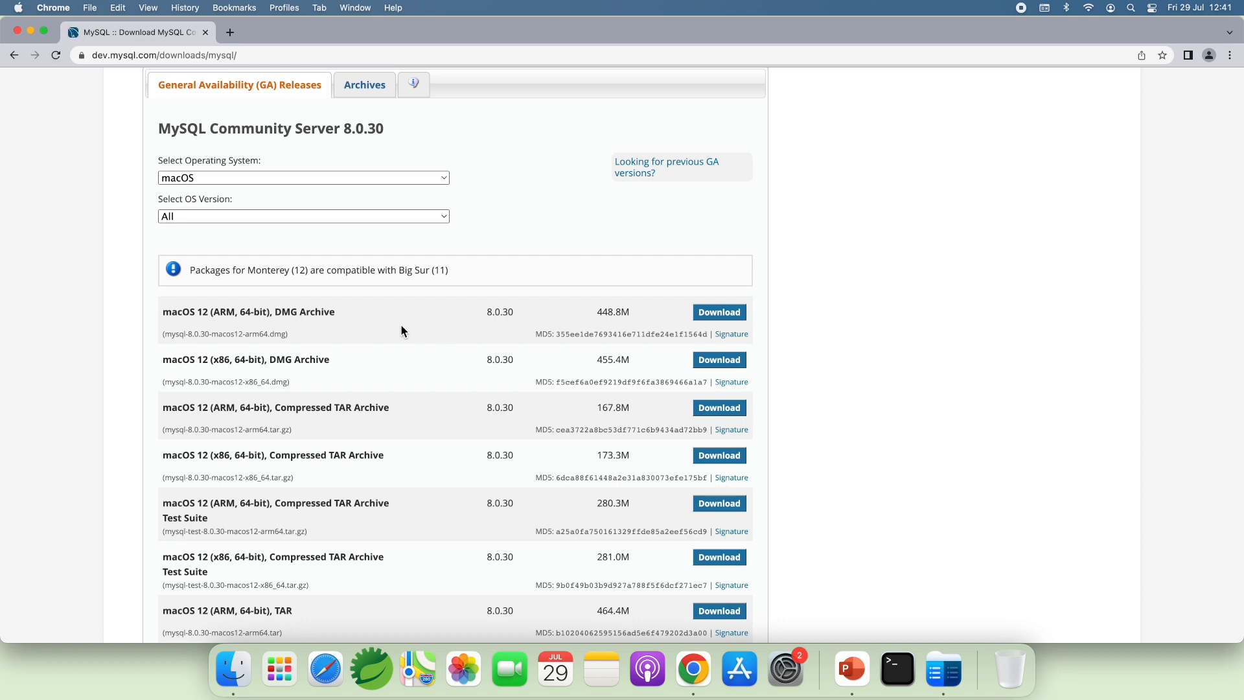
mouse_move(410, 345)
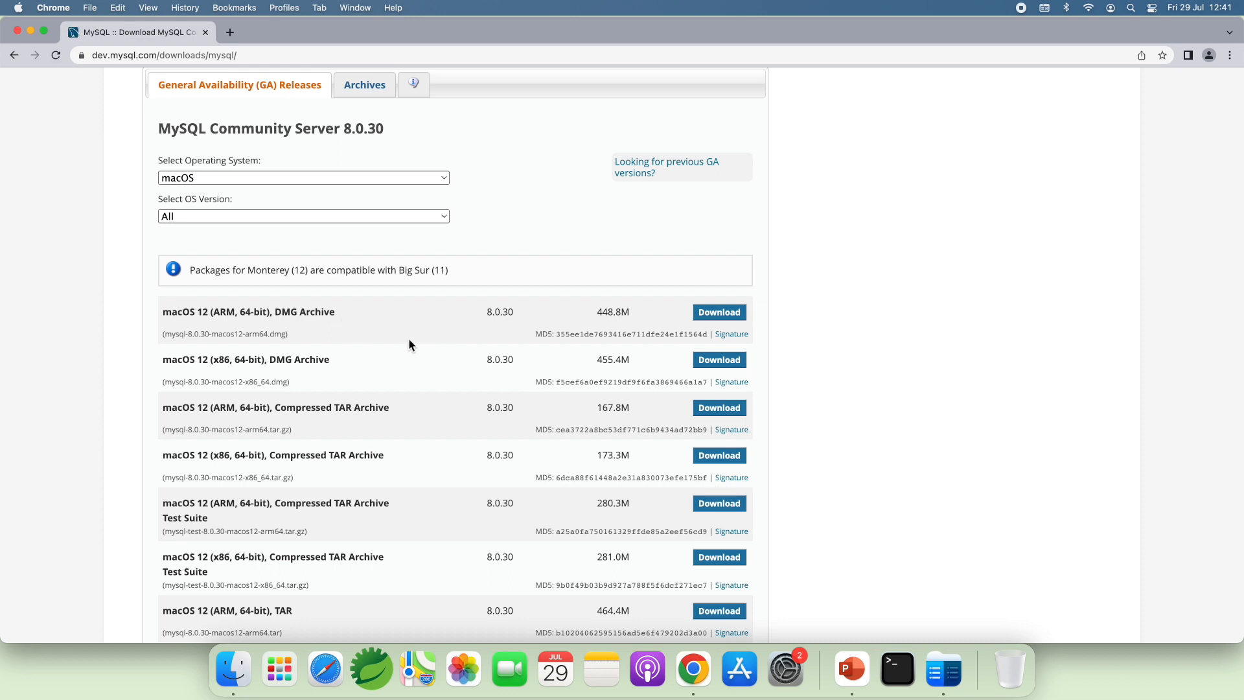
mouse_move(249, 285)
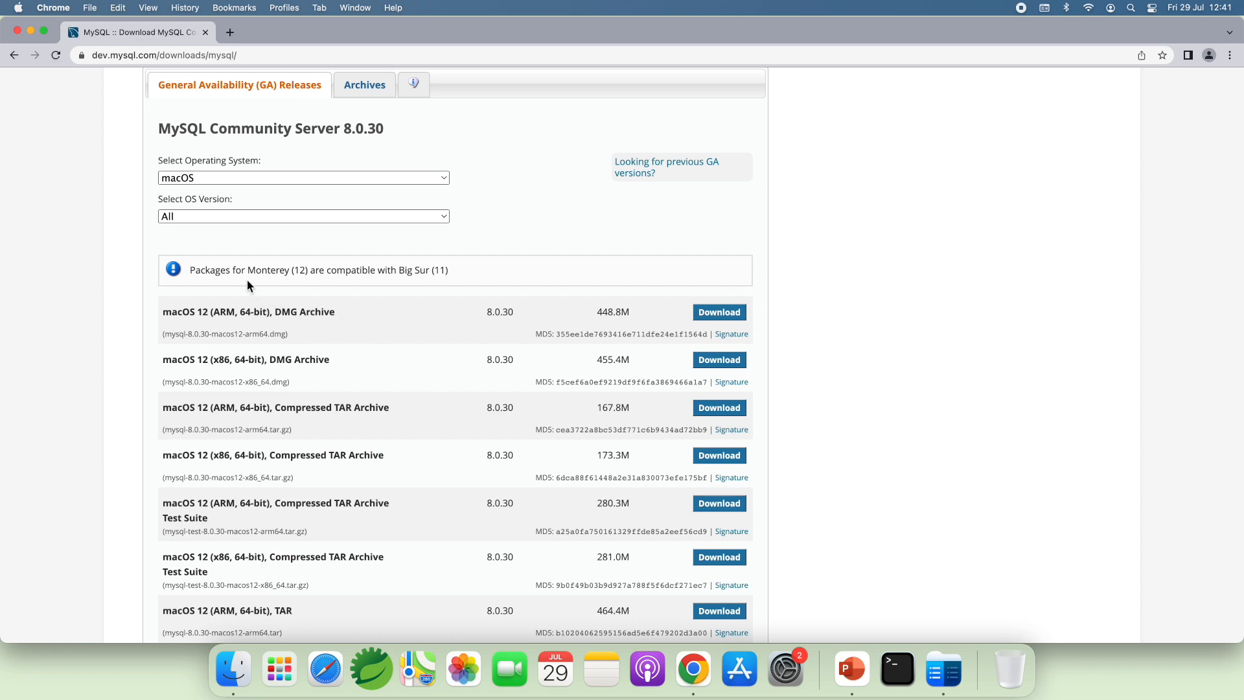
mouse_move(259, 276)
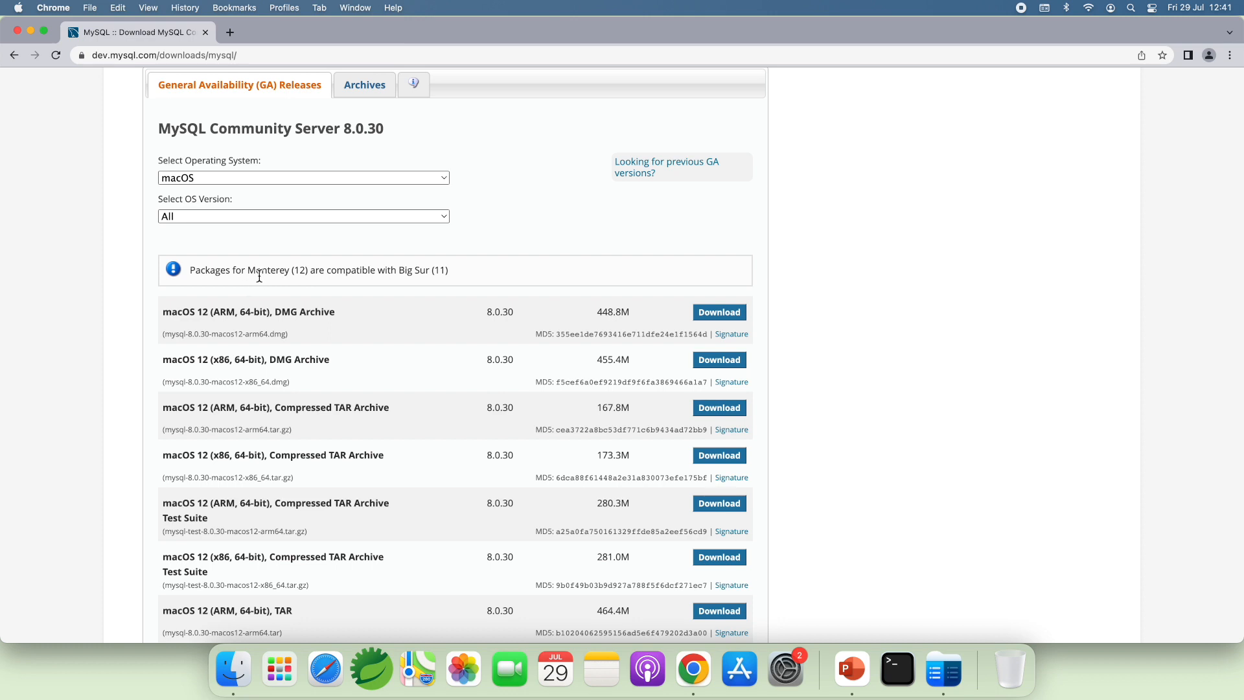
mouse_move(254, 275)
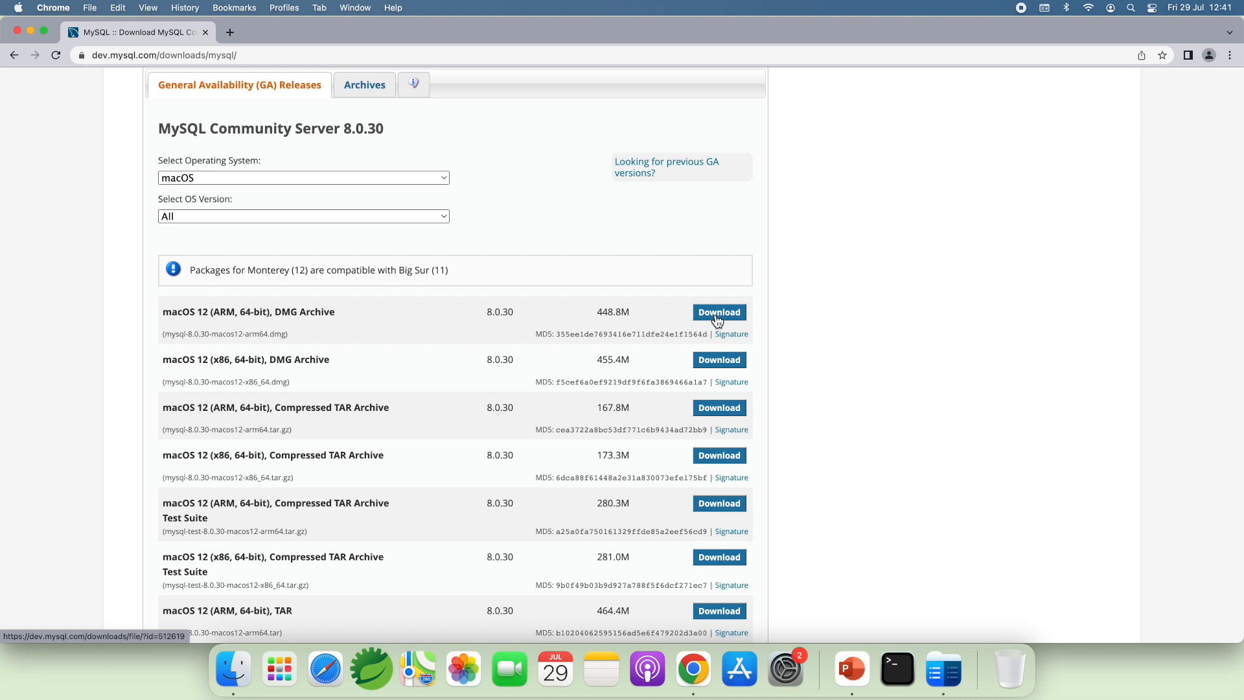
mouse_move(316, 328)
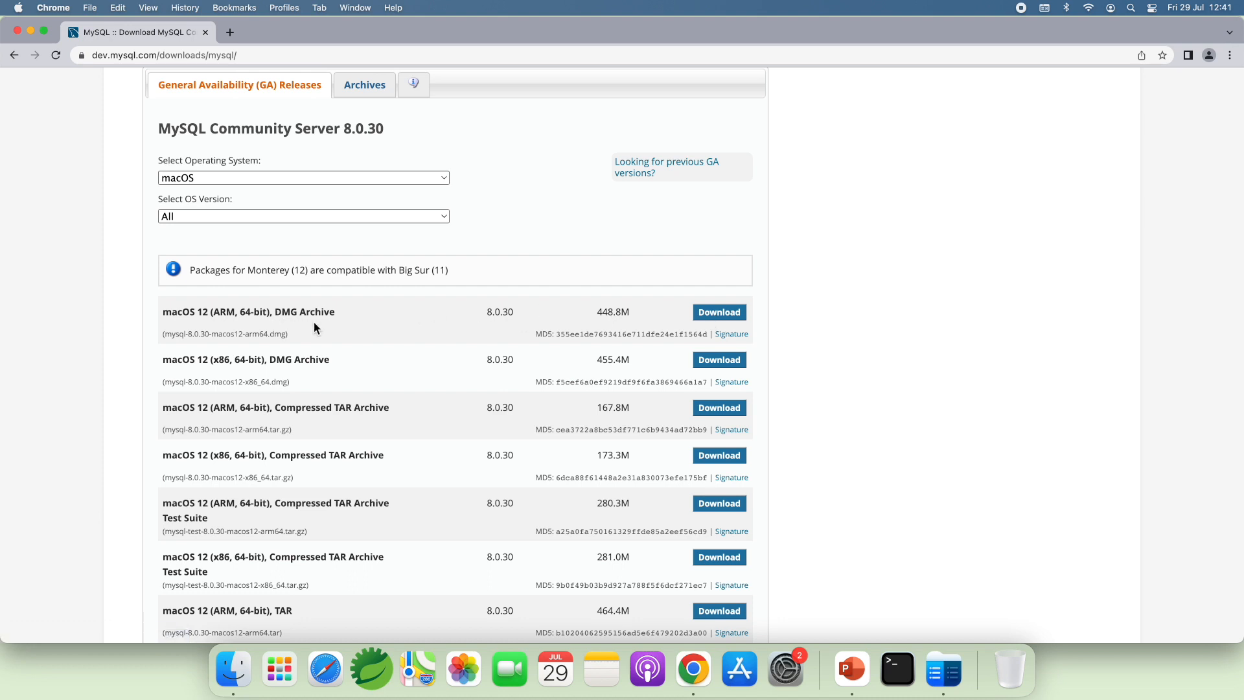
mouse_move(322, 328)
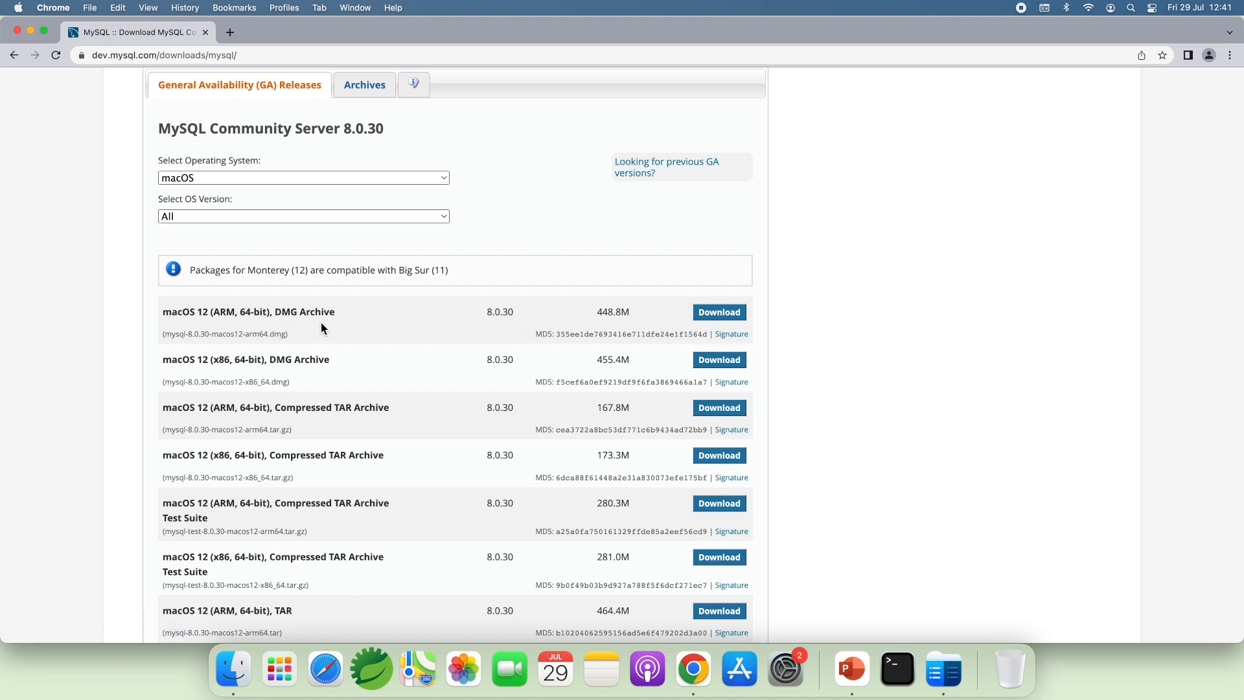
mouse_move(213, 315)
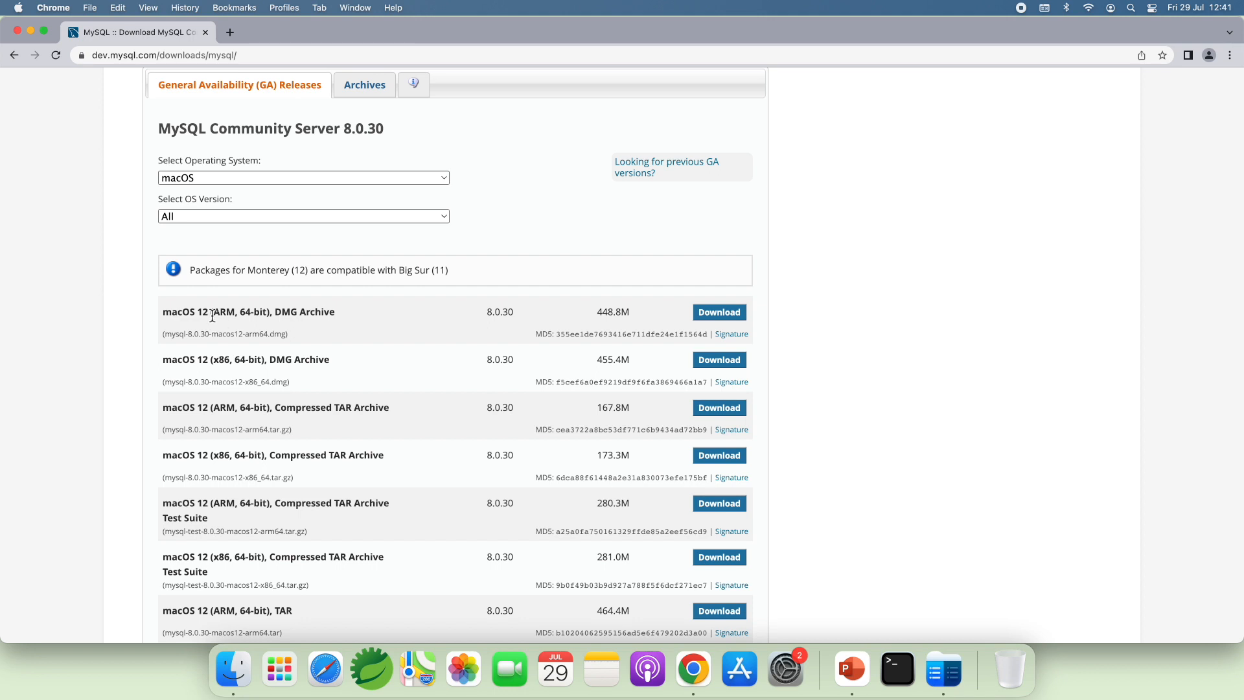
mouse_move(236, 319)
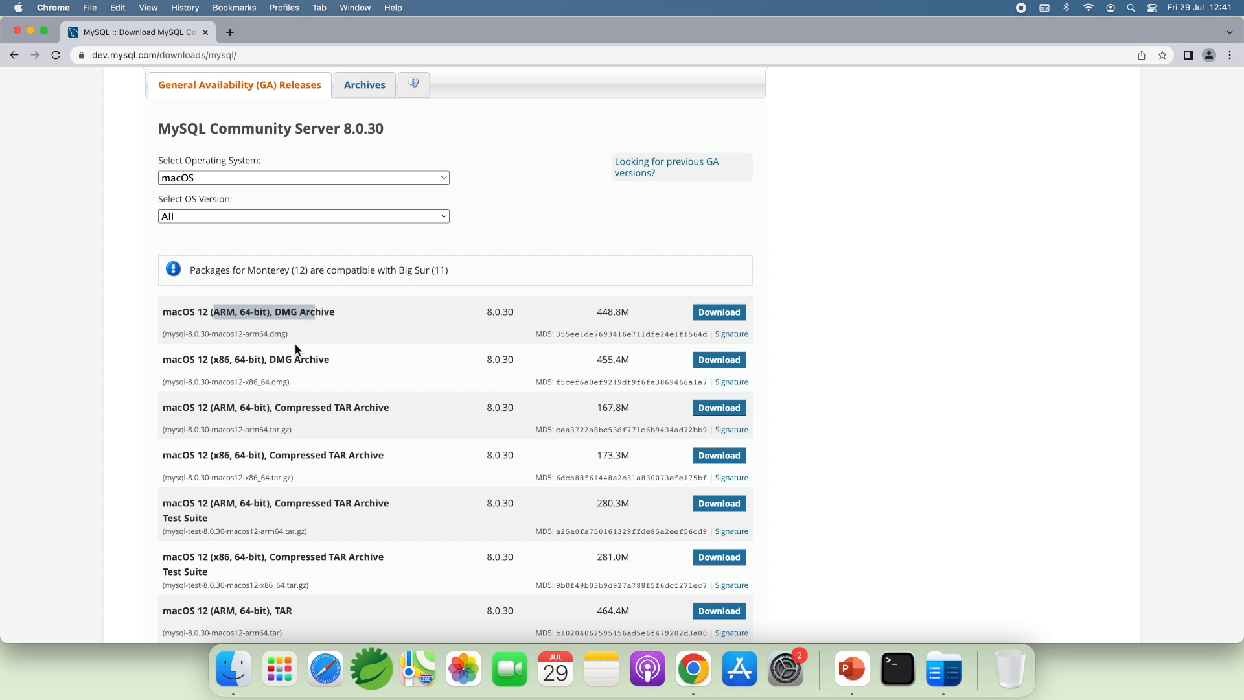
mouse_move(362, 399)
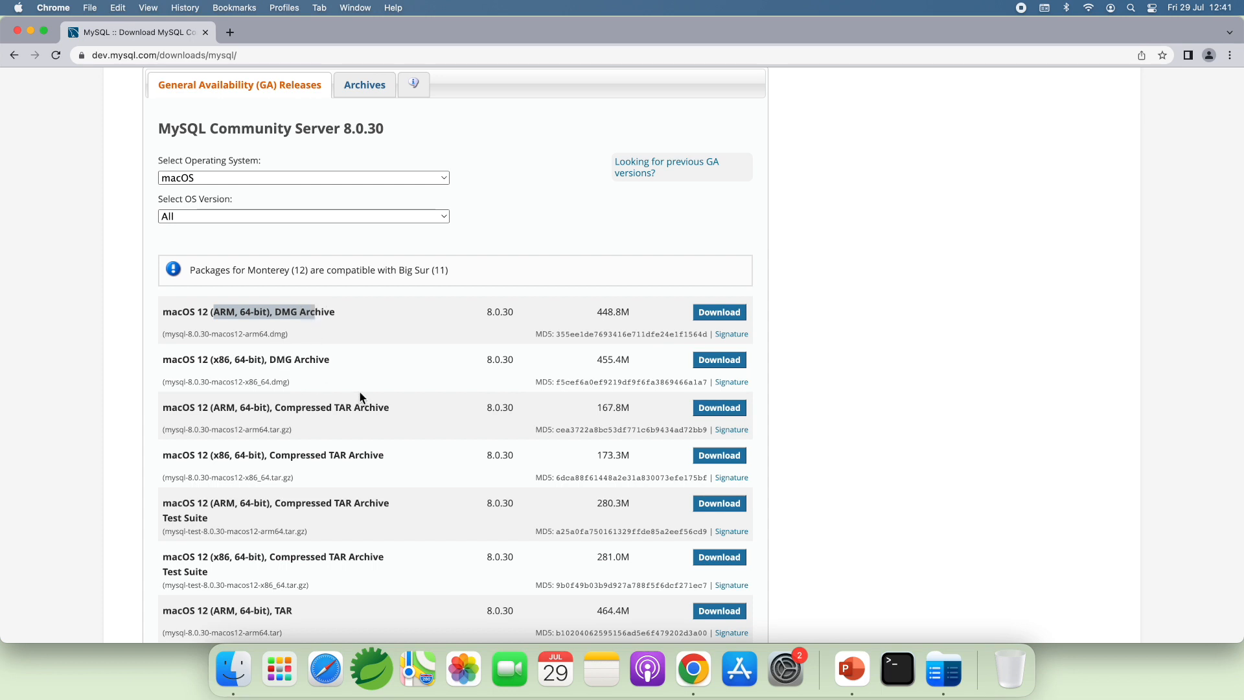
mouse_move(171, 362)
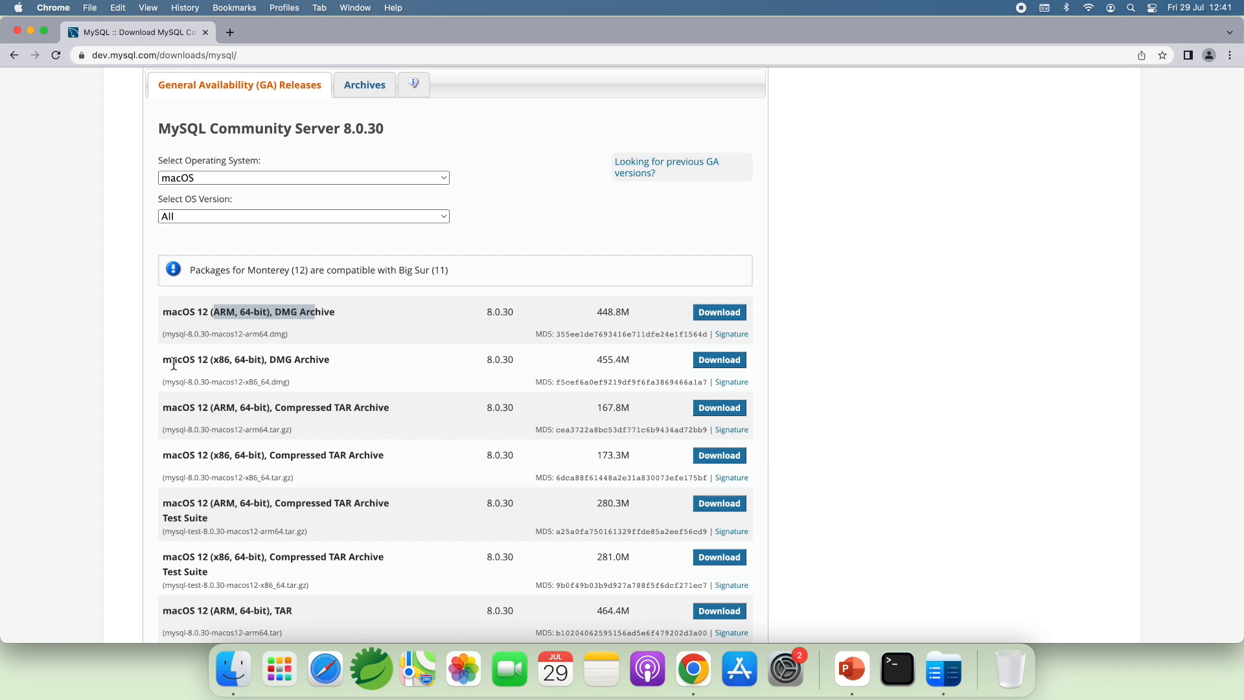
mouse_move(207, 365)
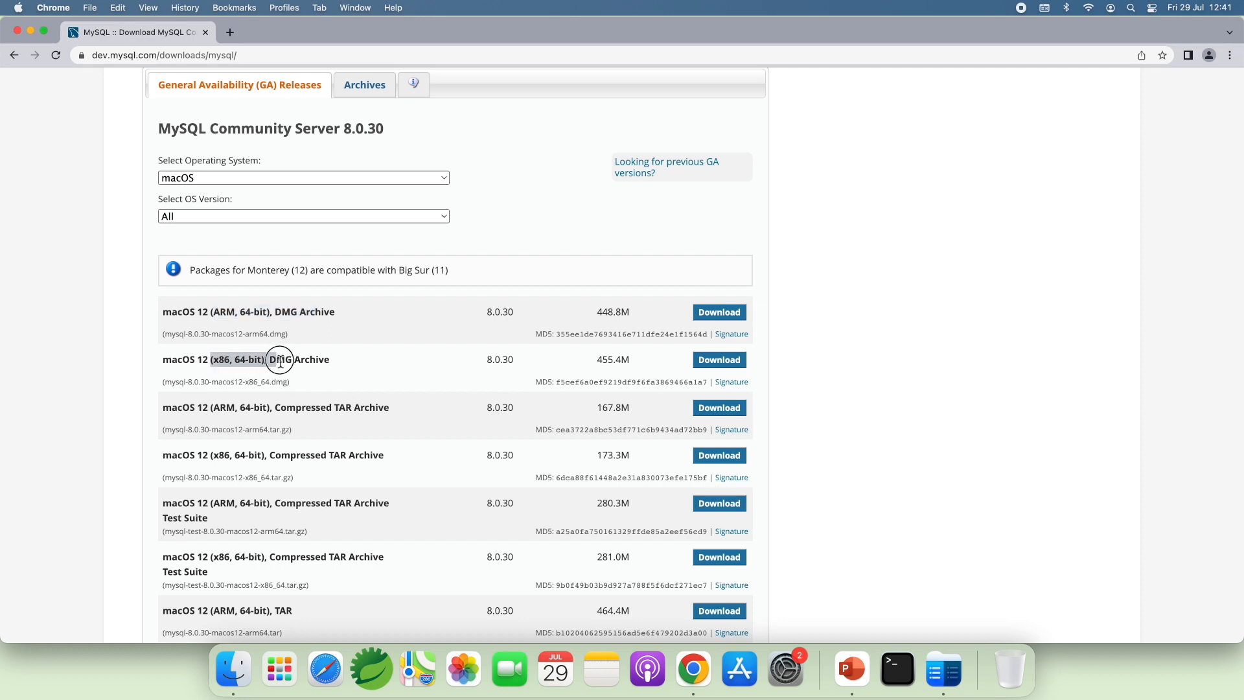
click(17, 8)
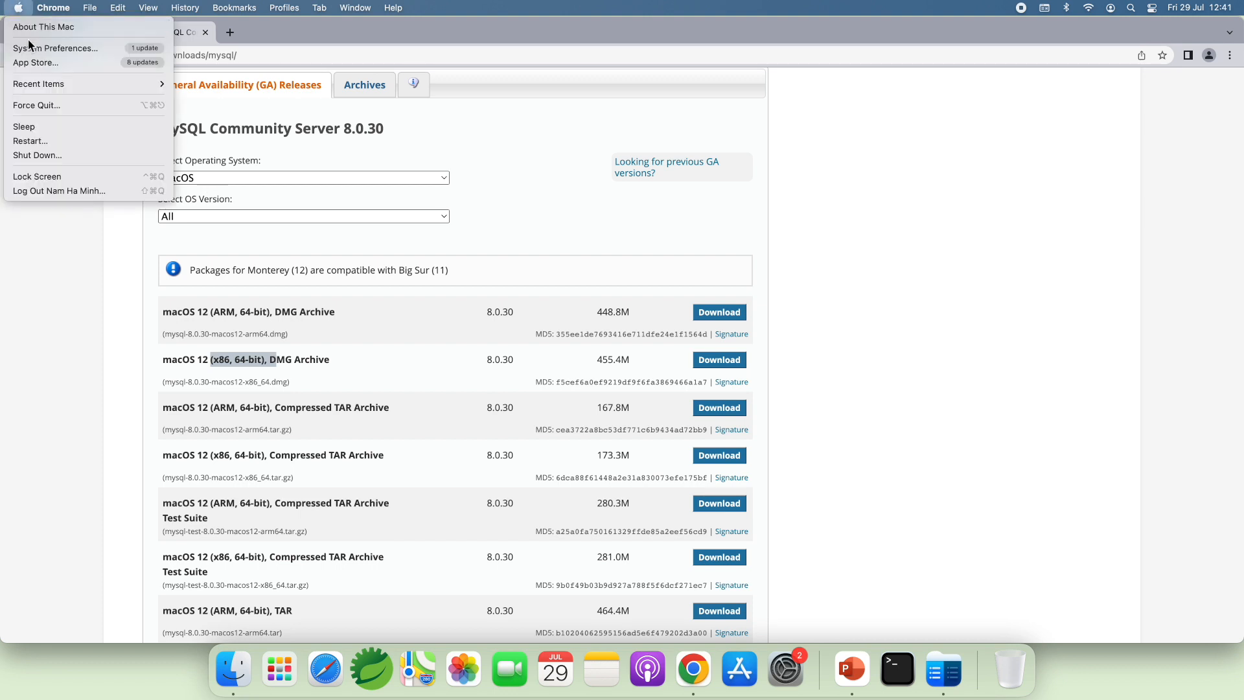
click(44, 26)
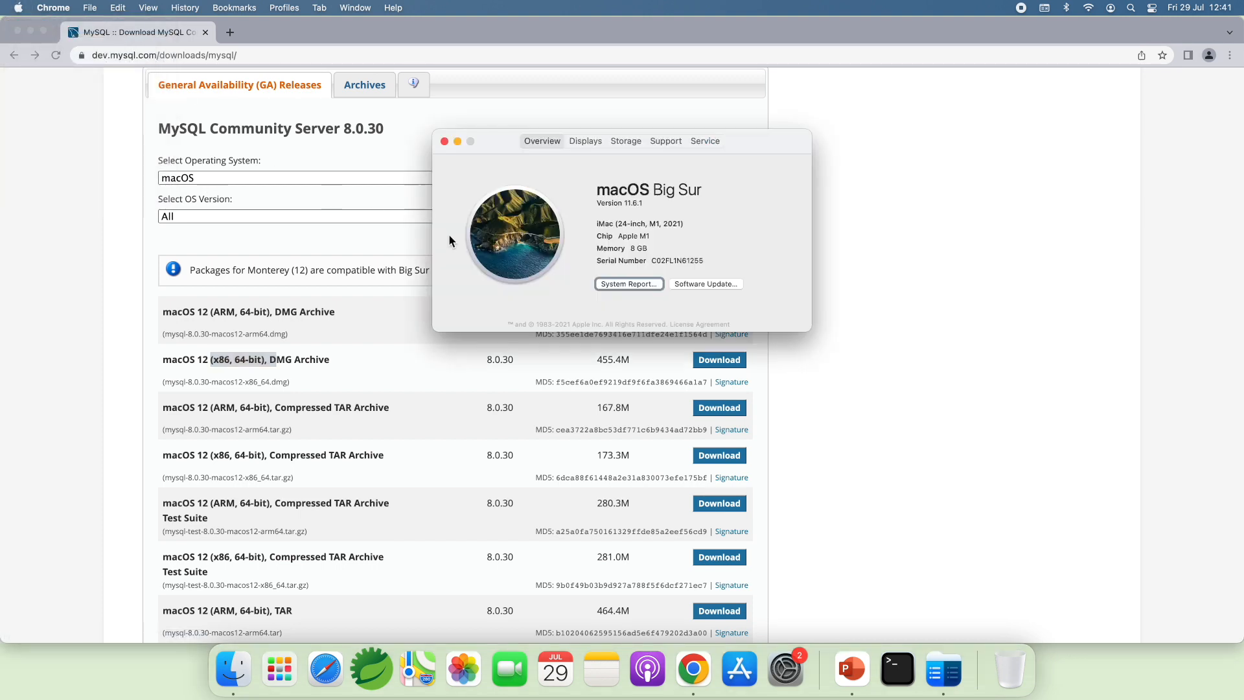
mouse_move(653, 244)
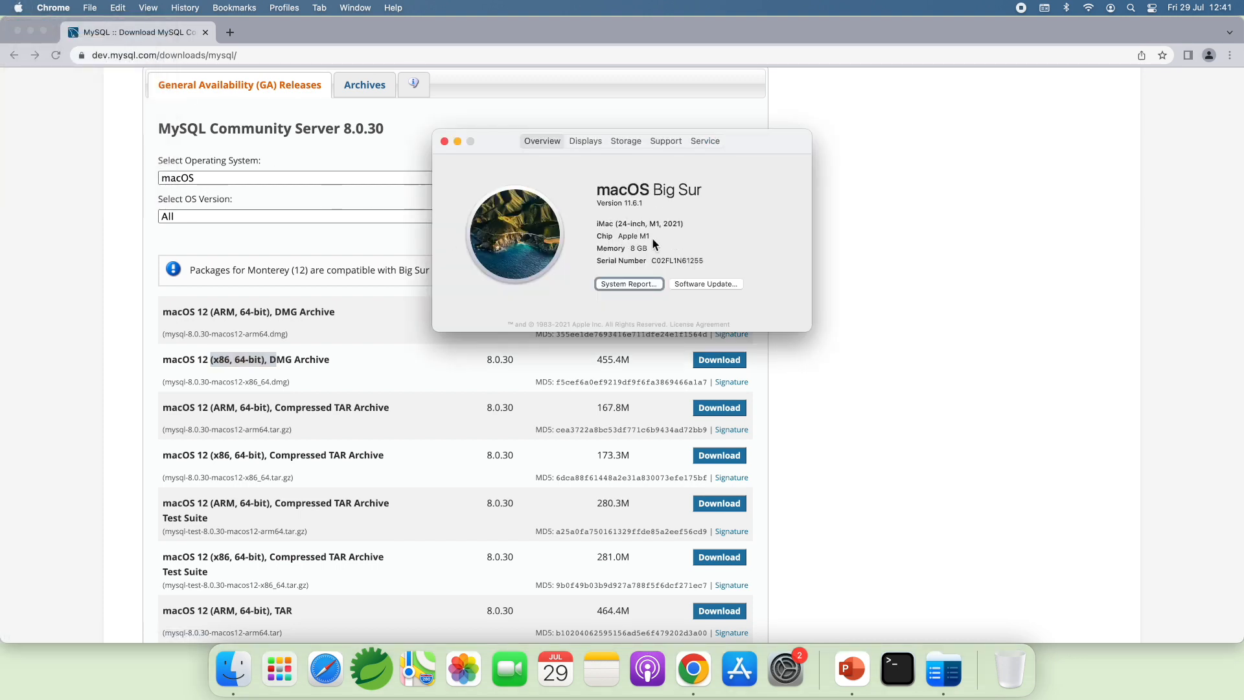
click(444, 140)
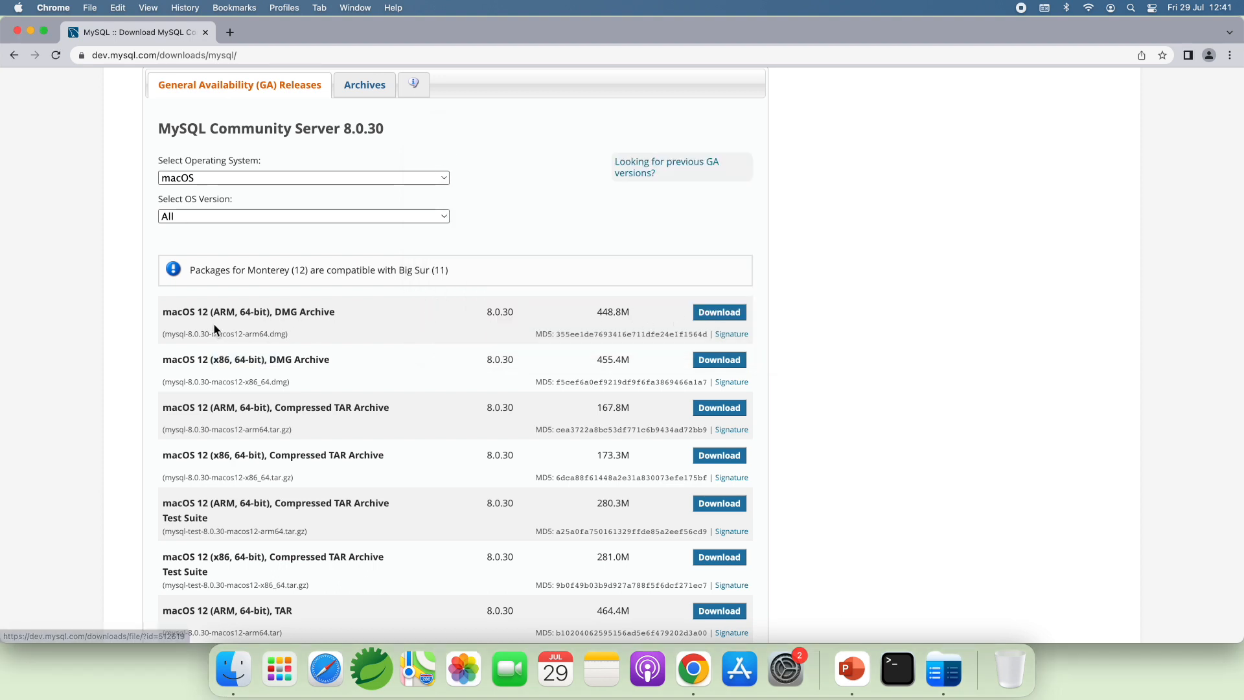
mouse_move(442, 325)
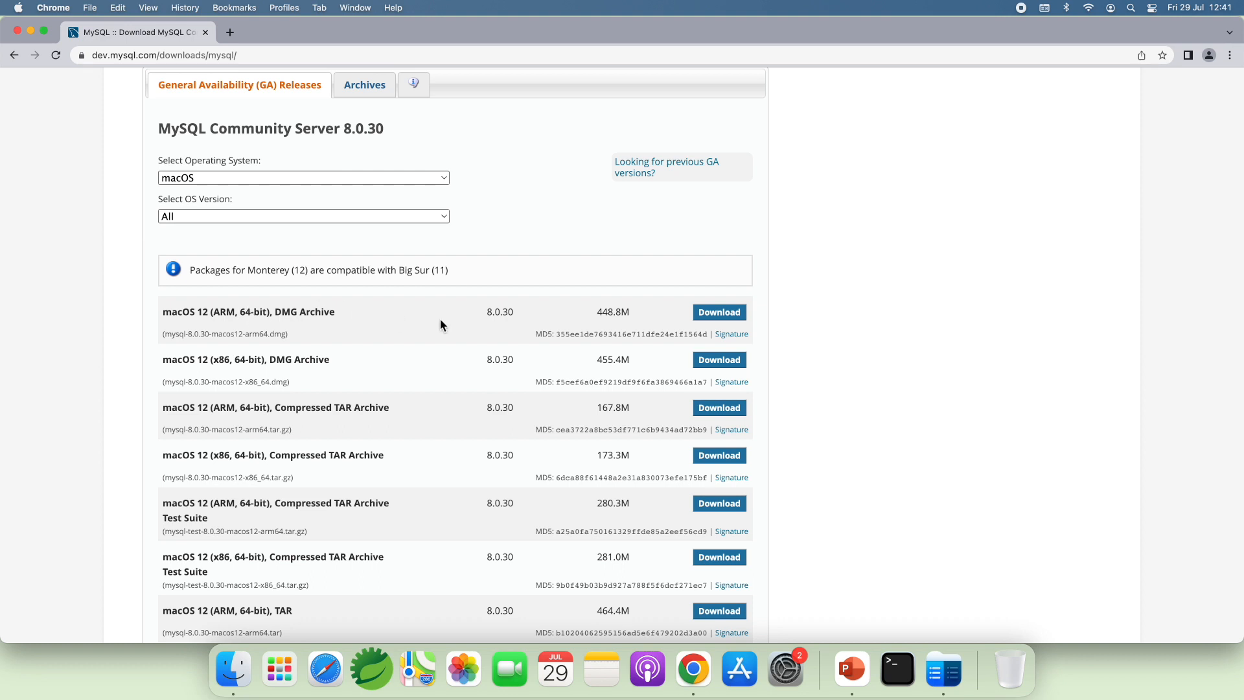
Step: Start the macOS 12 ARM 64-bit DMG download via 'No thanks, just start my download.'
click(719, 312)
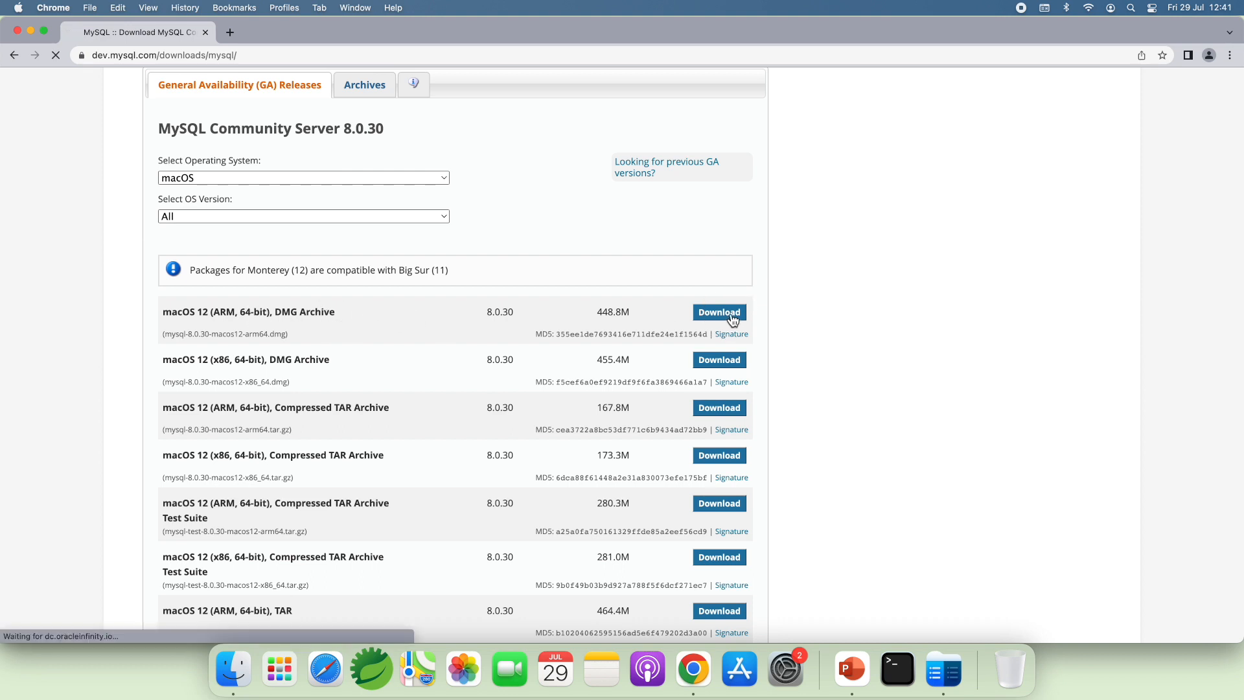
click(718, 312)
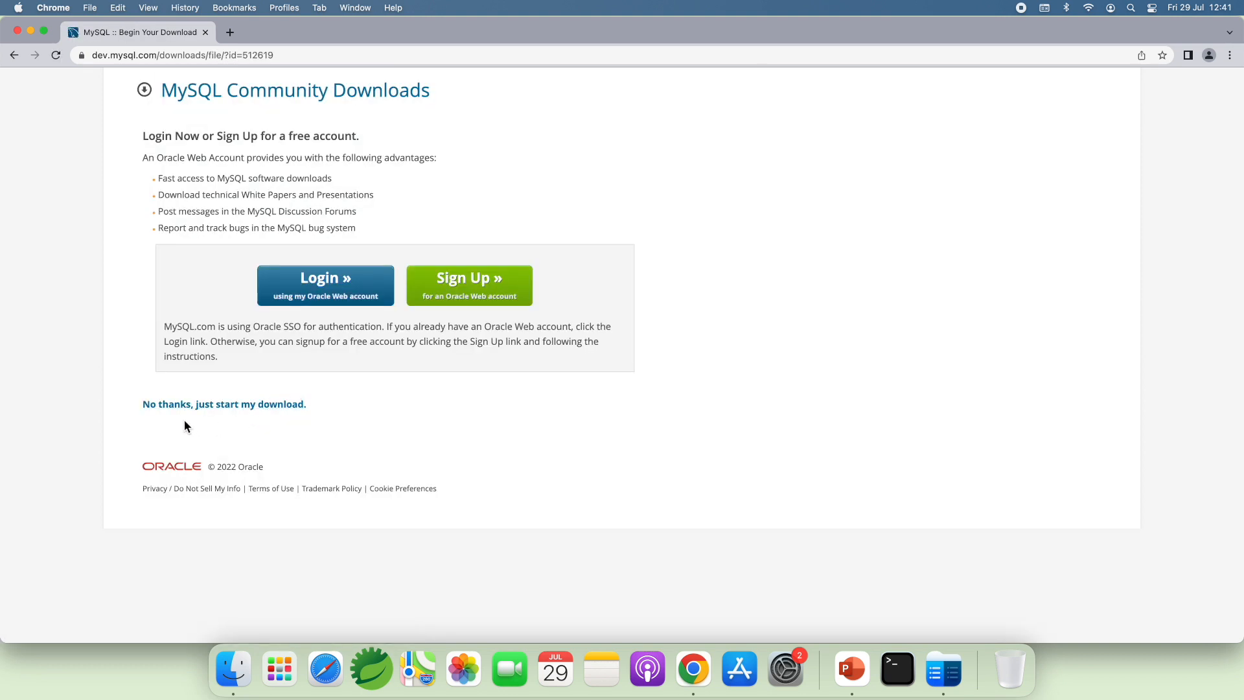
mouse_move(224, 408)
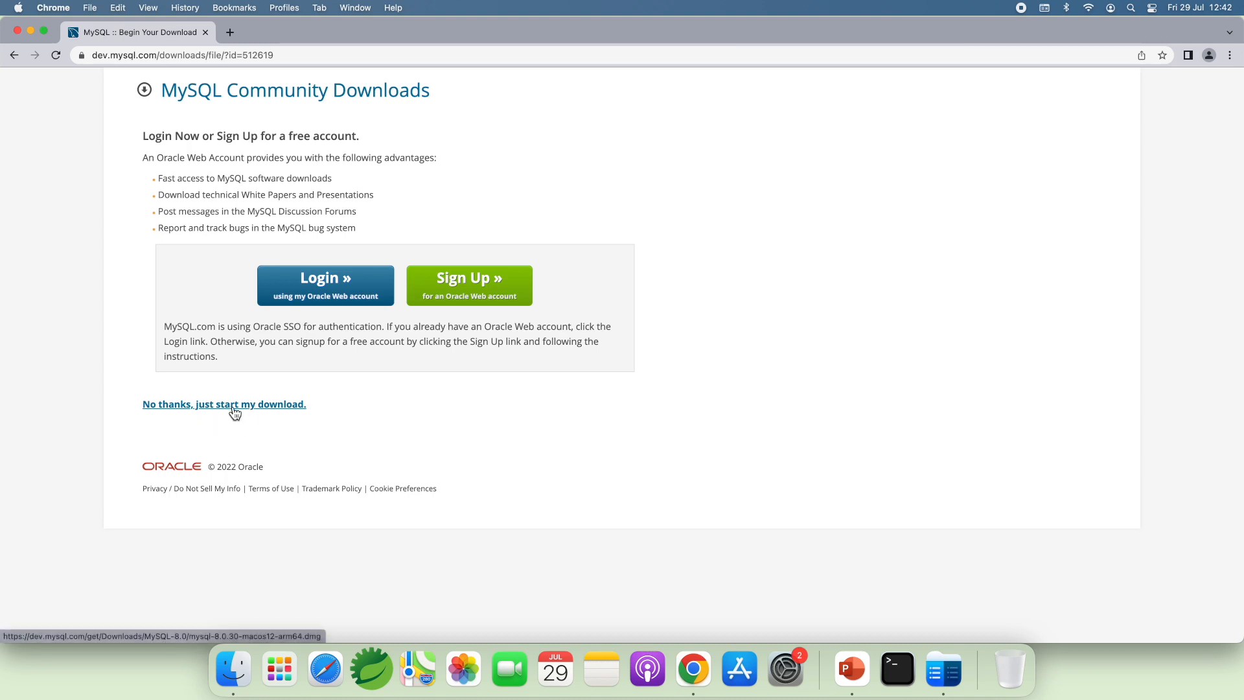
click(224, 404)
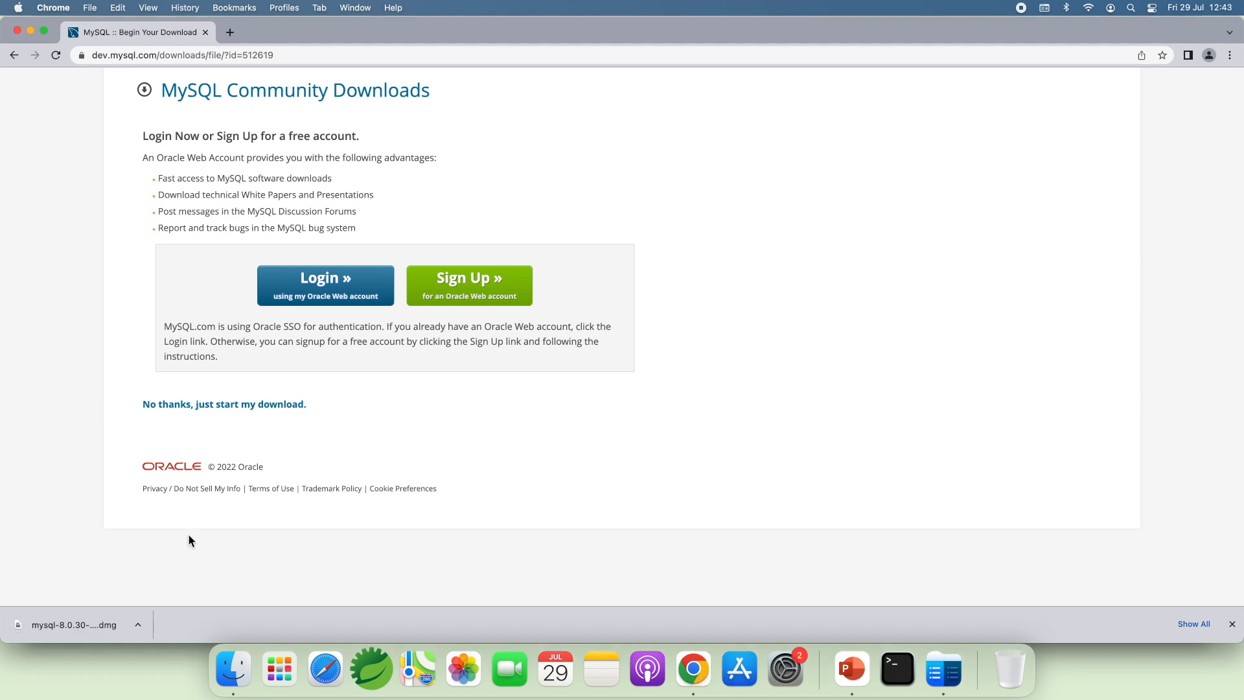
mouse_move(168, 539)
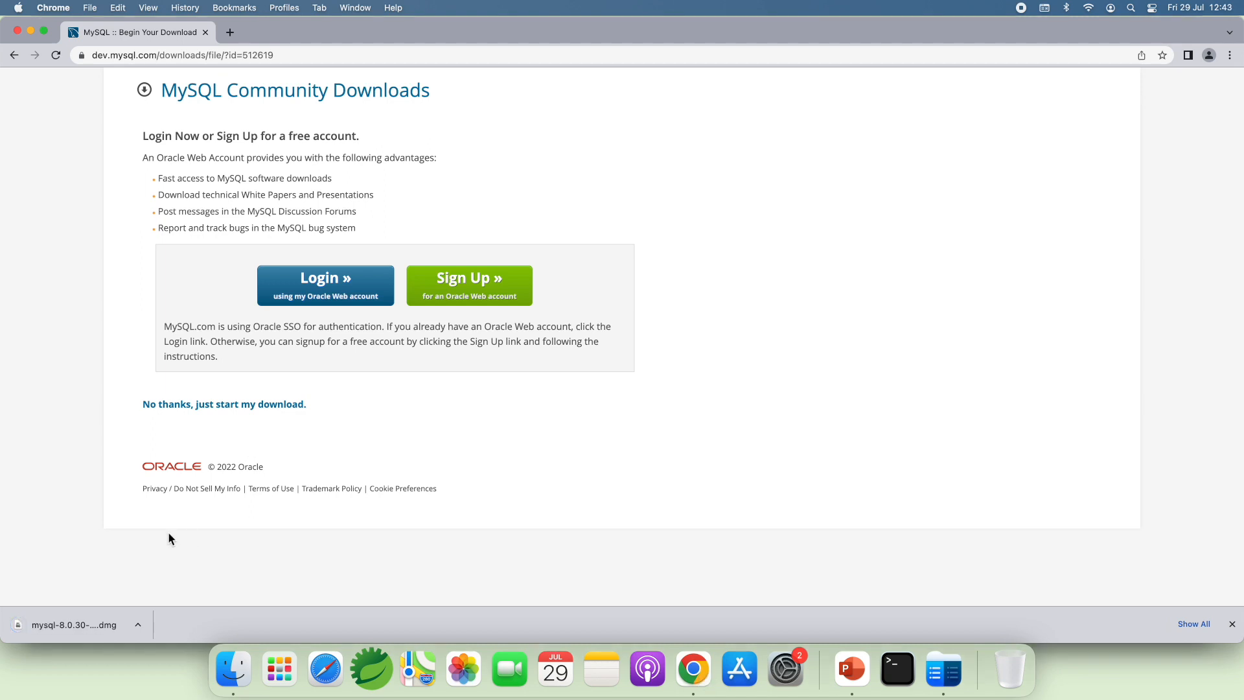
mouse_move(59, 627)
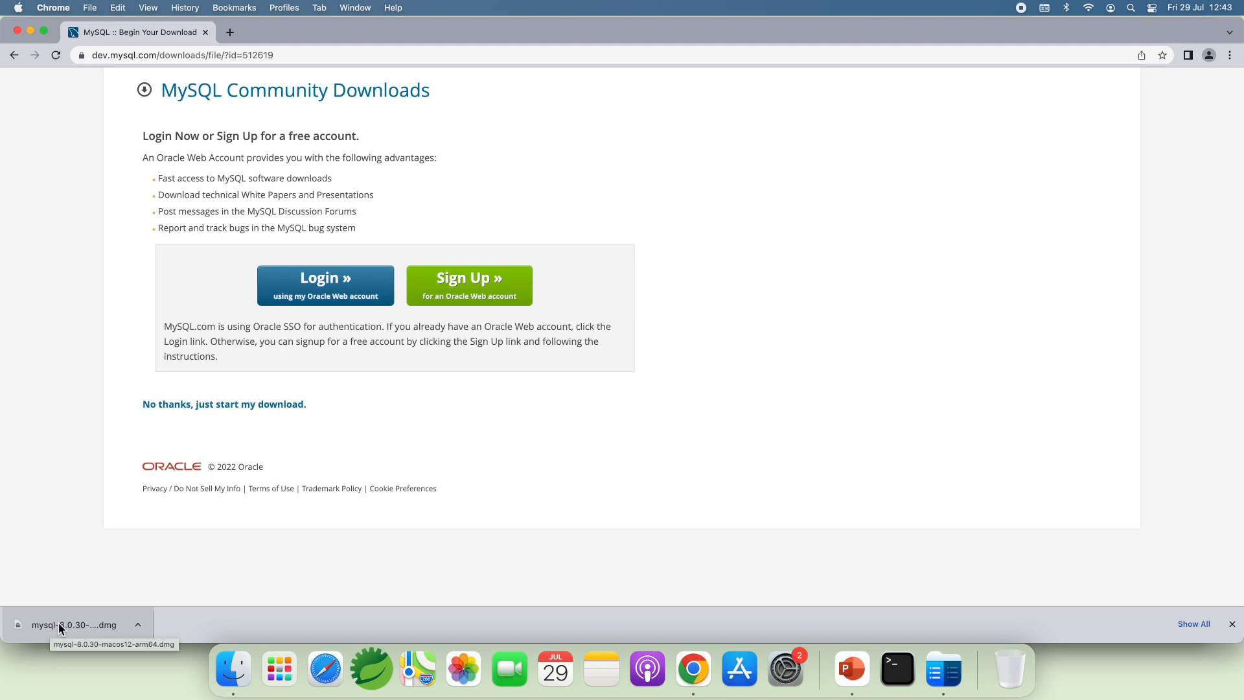
Step: Mount the downloaded DMG and launch mysql-8.0.30-macos12-arm64.pkg from Finder
click(76, 624)
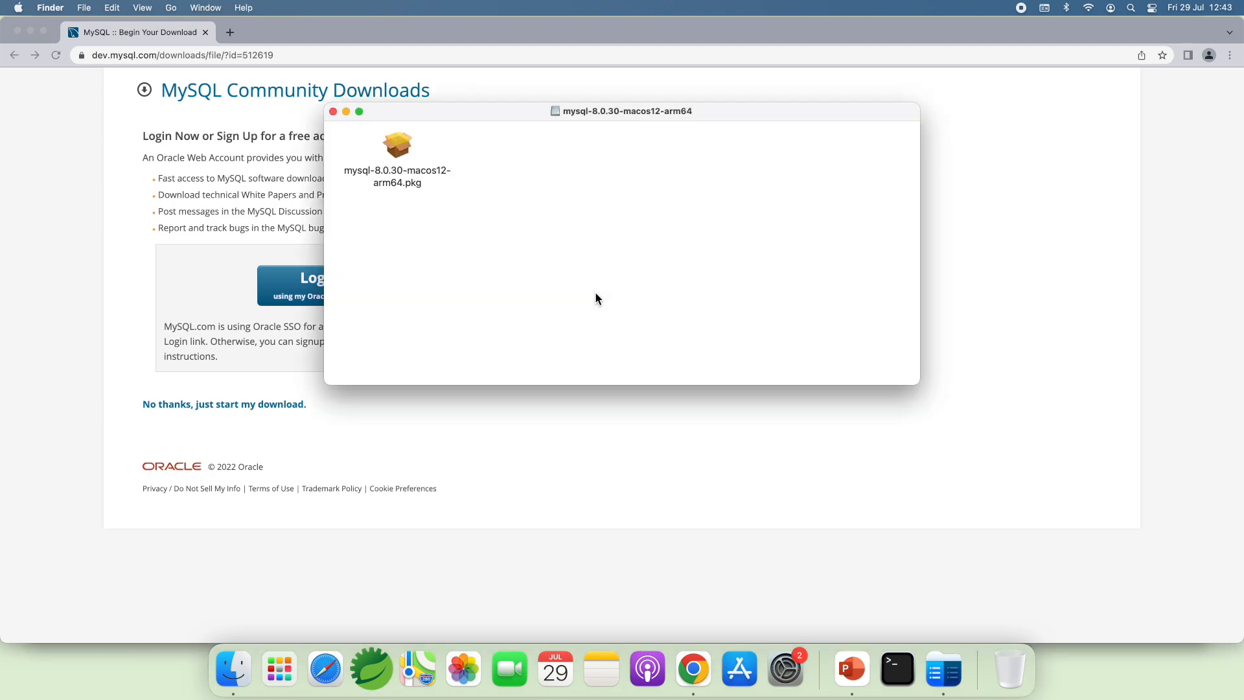
mouse_move(454, 120)
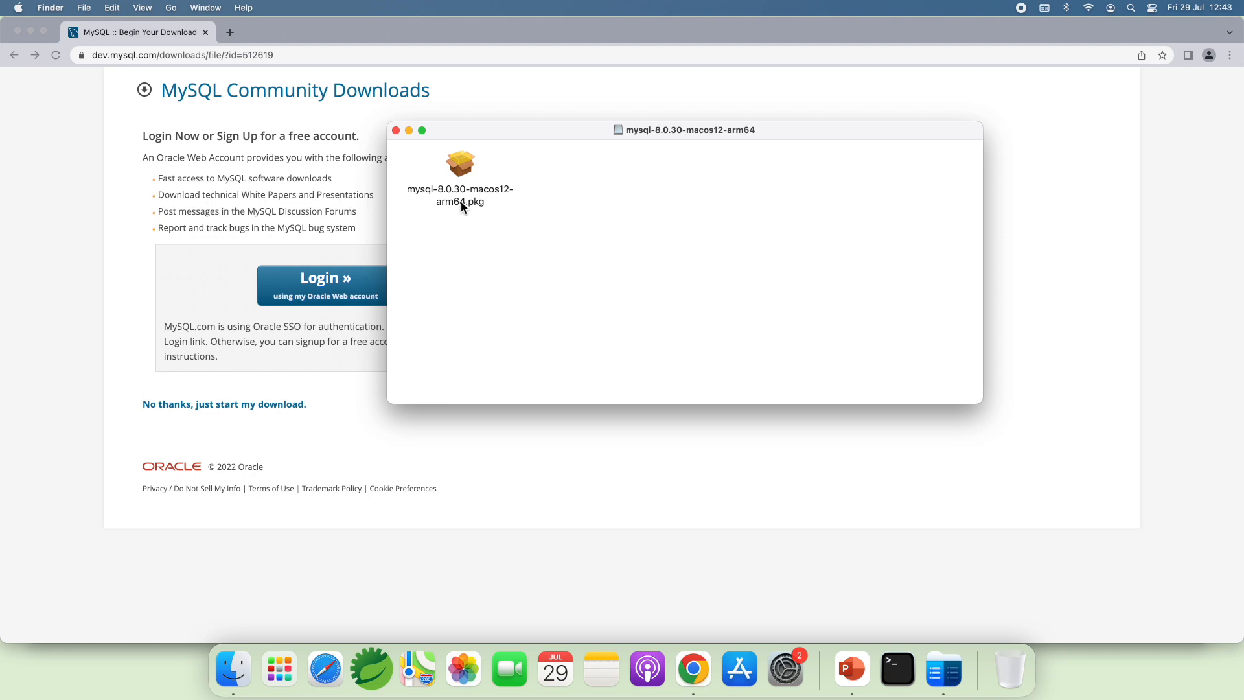
click(459, 163)
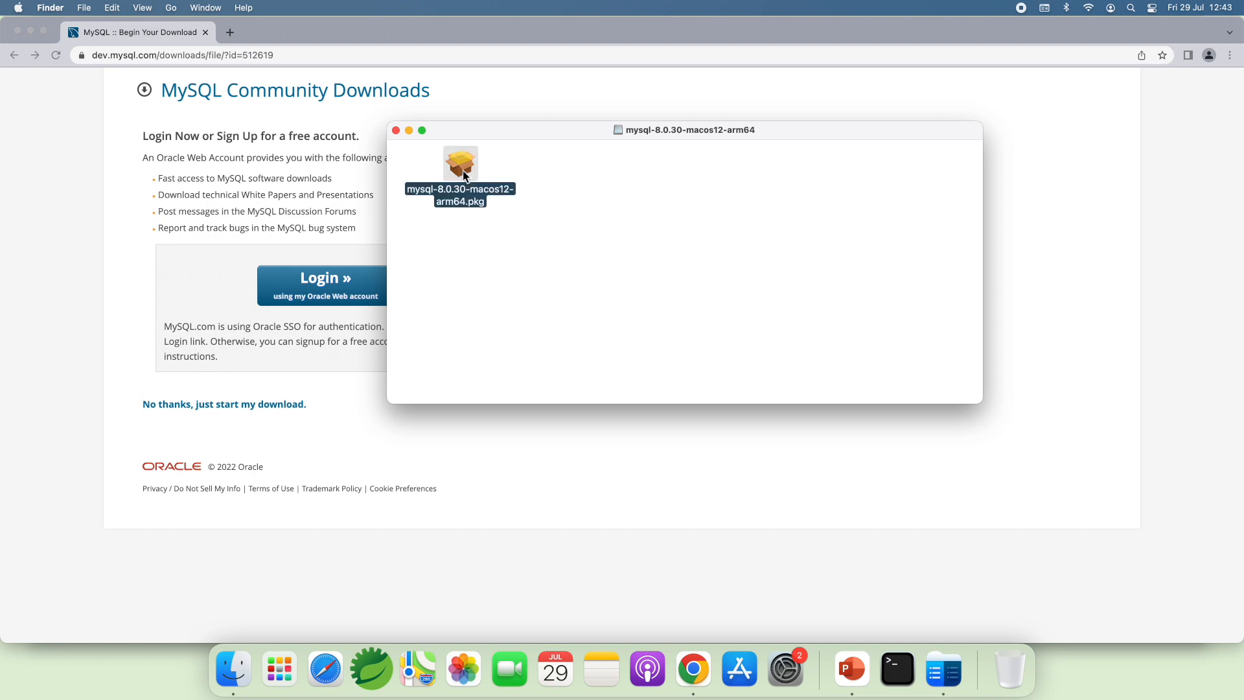
double_click(460, 163)
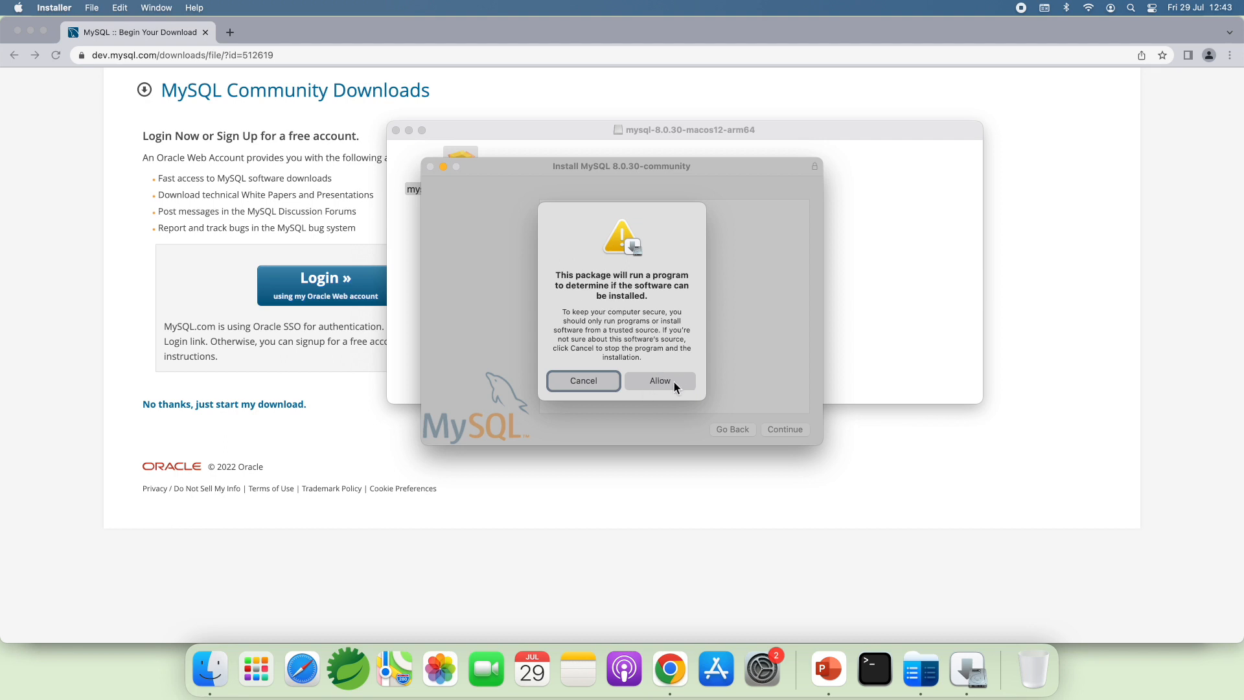
Step: Allow the installability check, accept the license agreement and choose a customized install
click(660, 381)
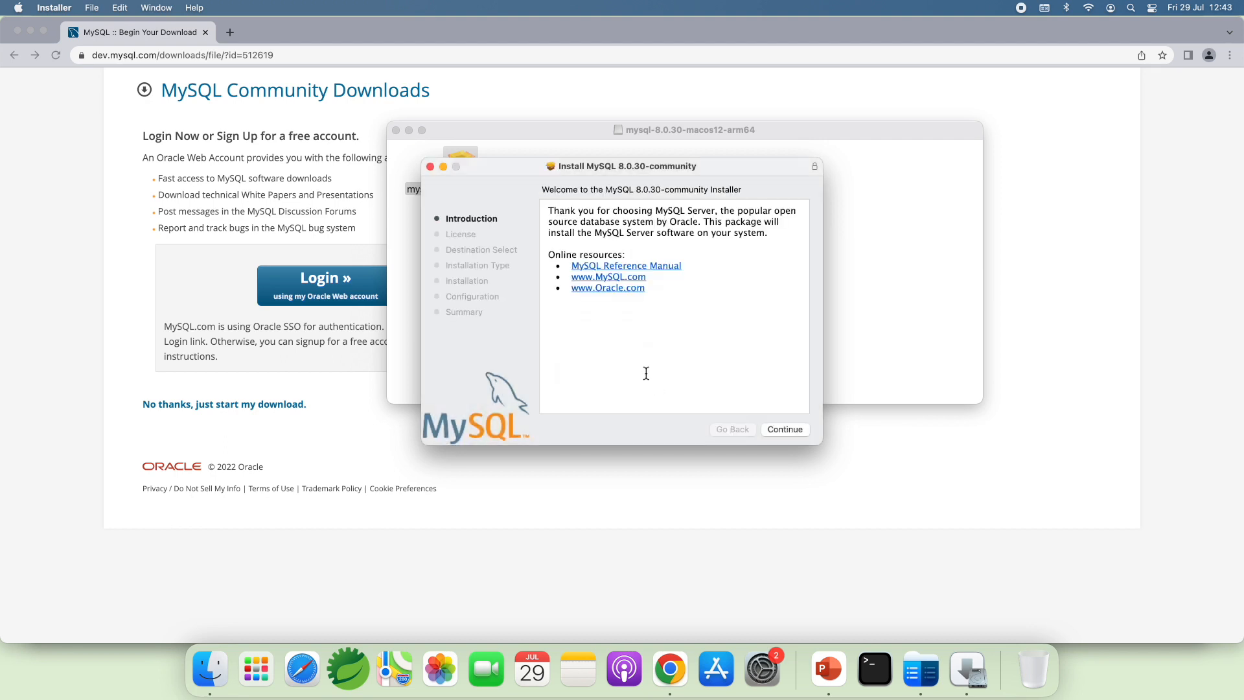
click(783, 429)
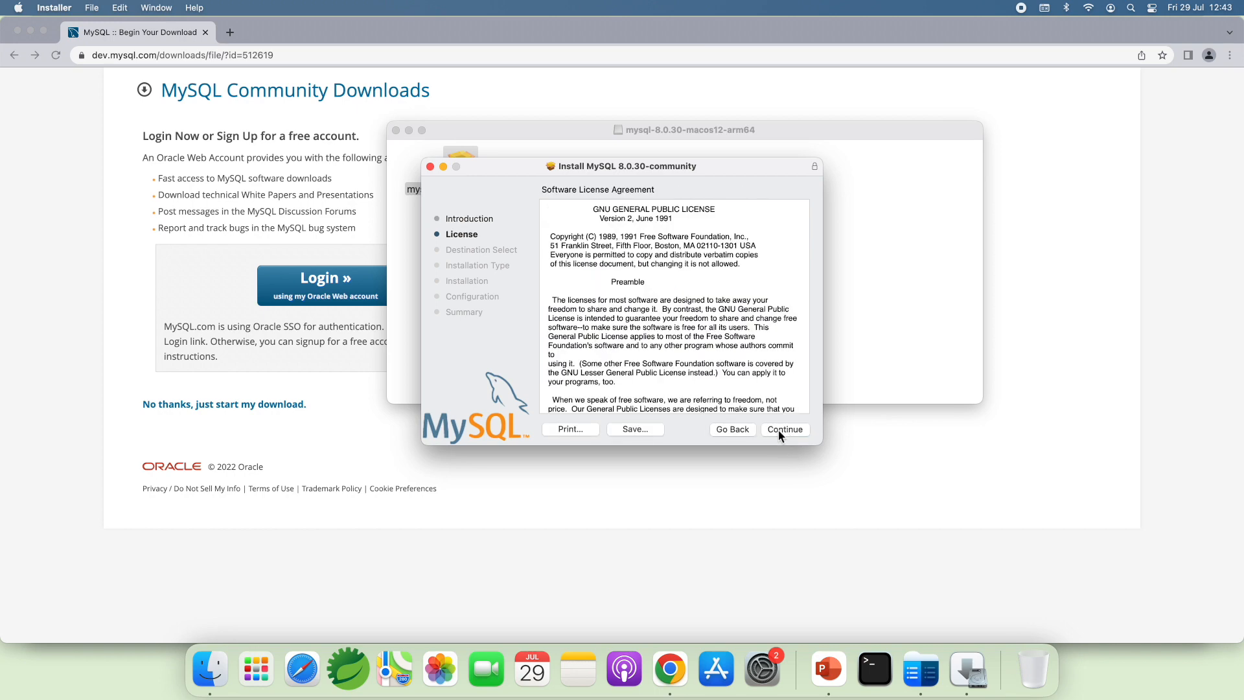
click(784, 429)
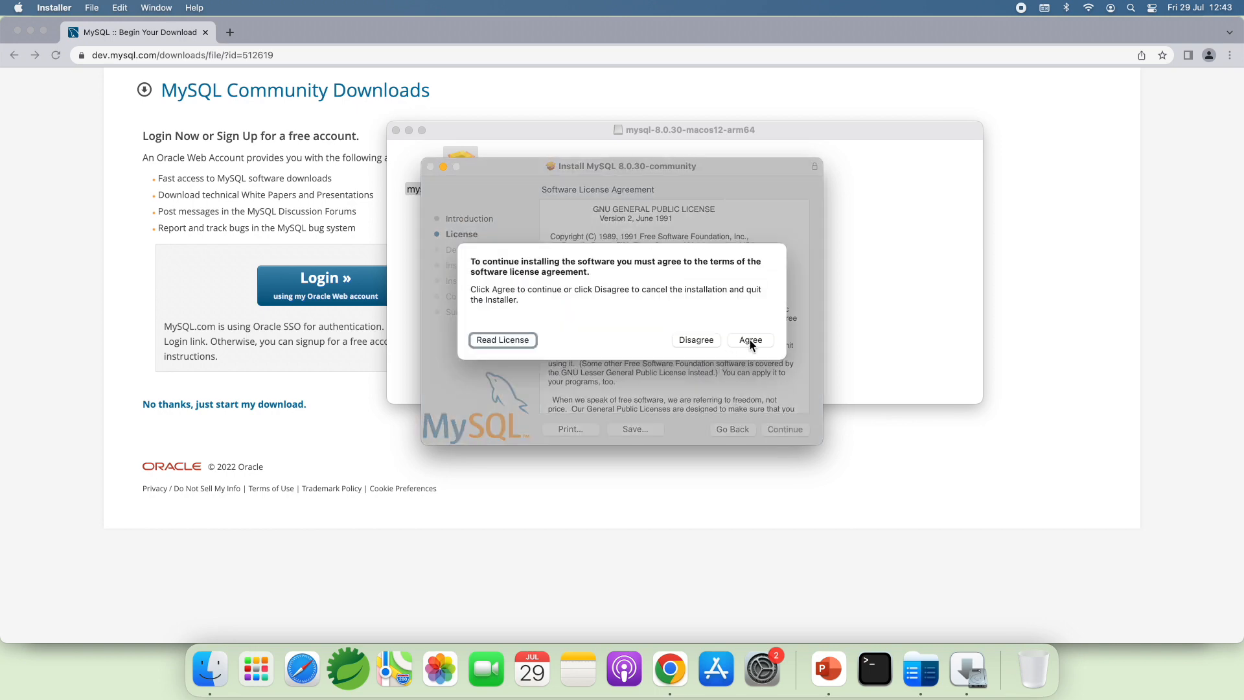
click(748, 340)
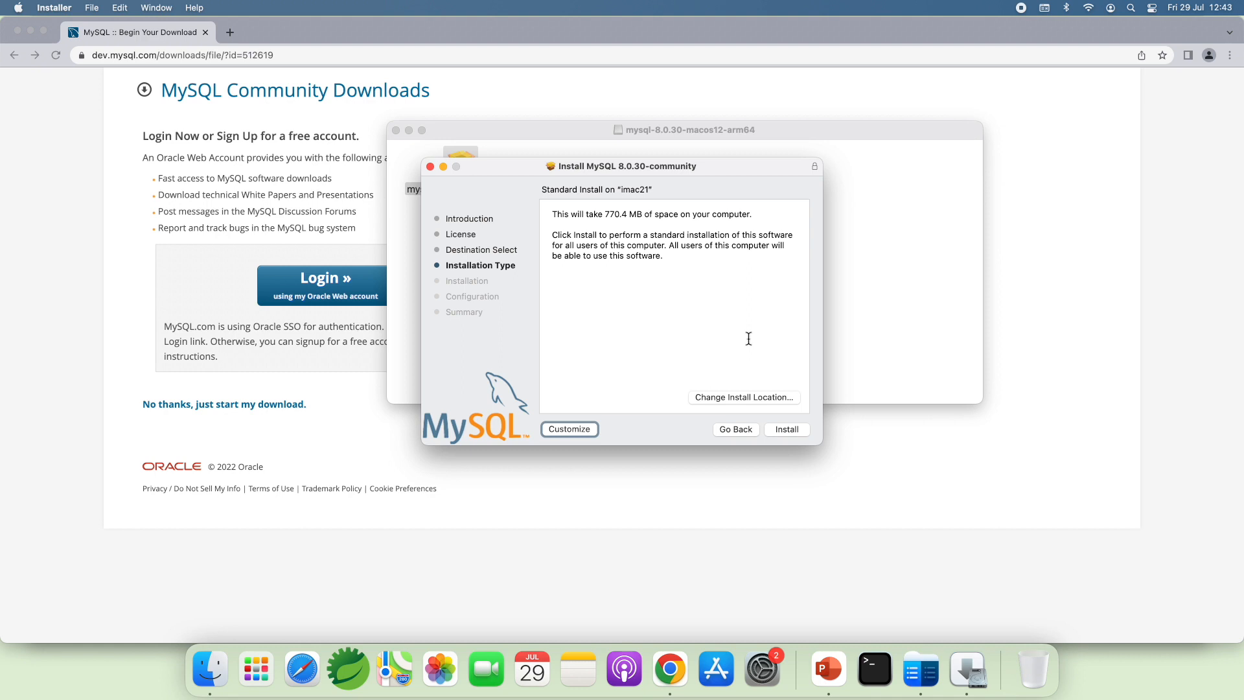
mouse_move(613, 412)
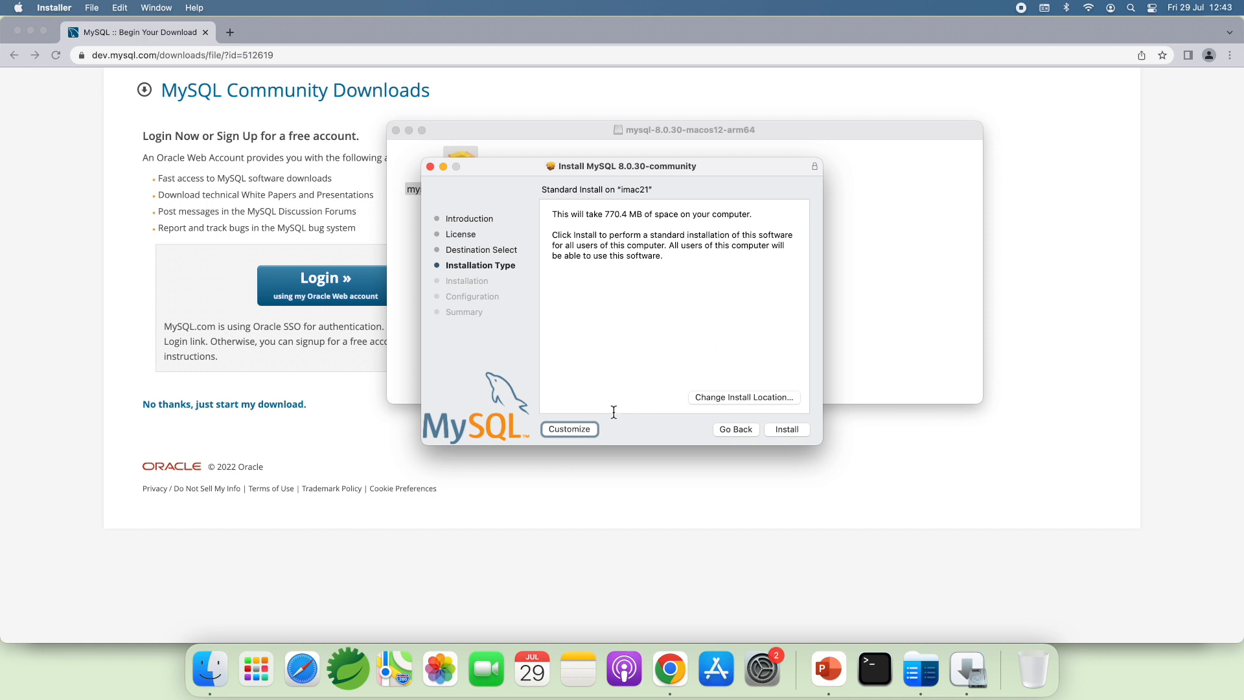
click(569, 429)
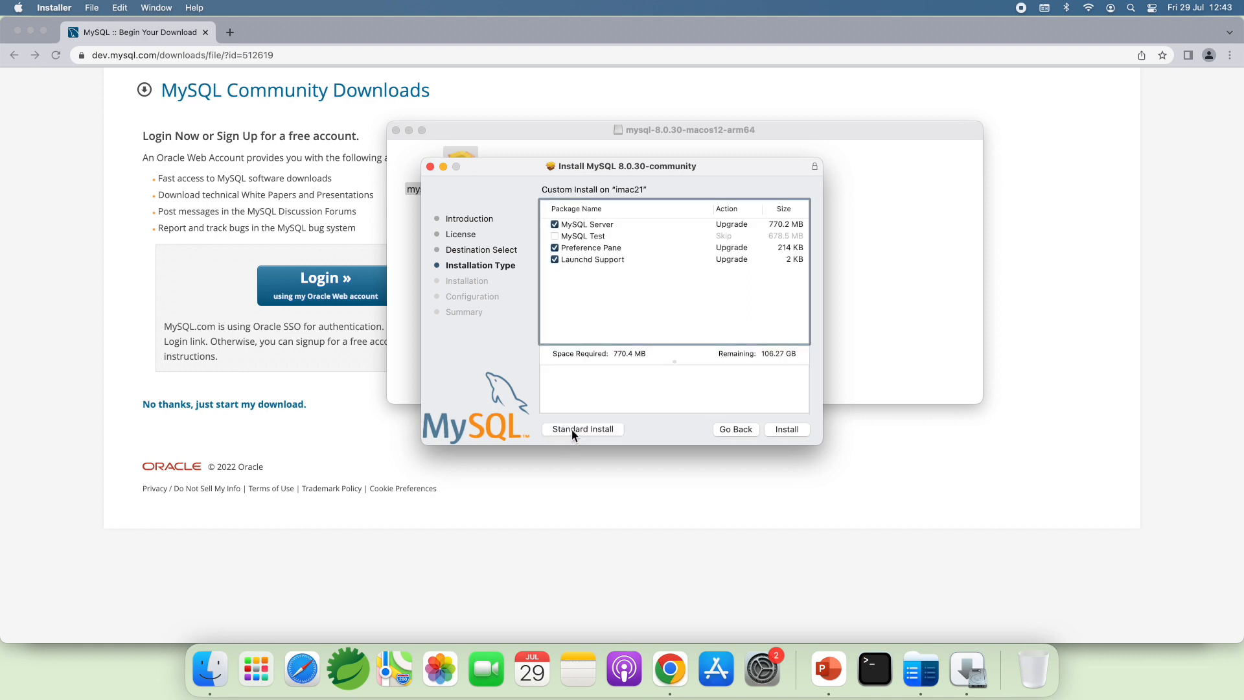
mouse_move(634, 306)
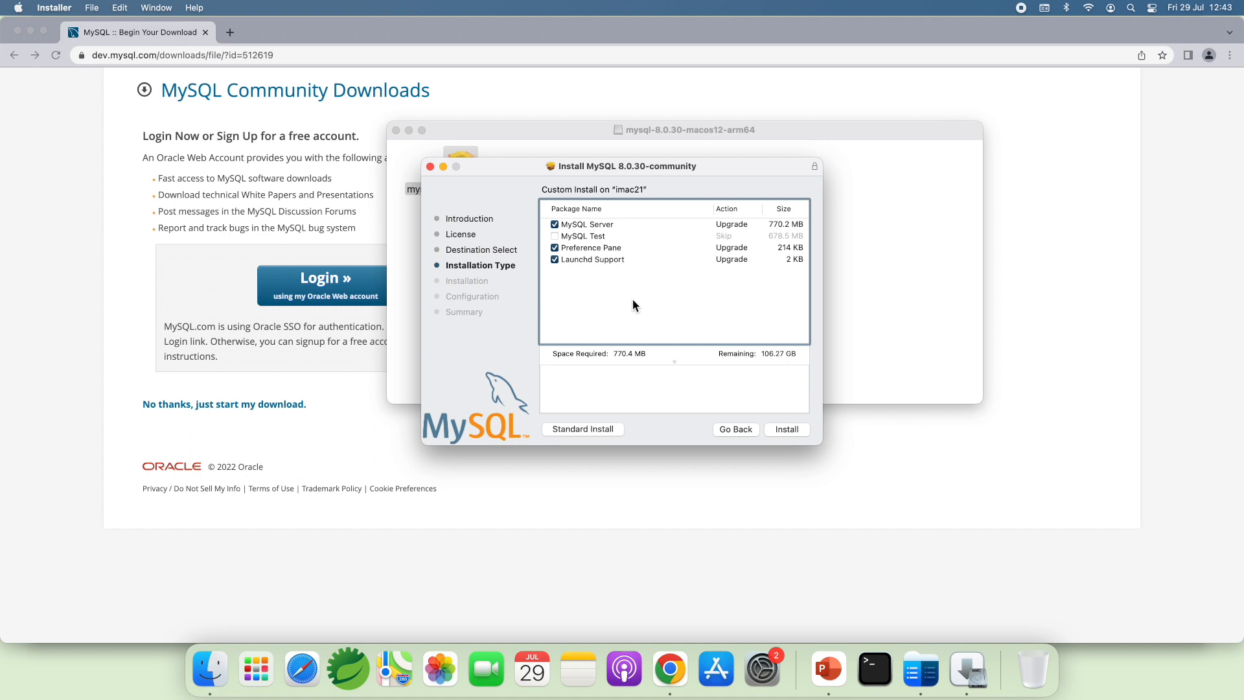
mouse_move(630, 246)
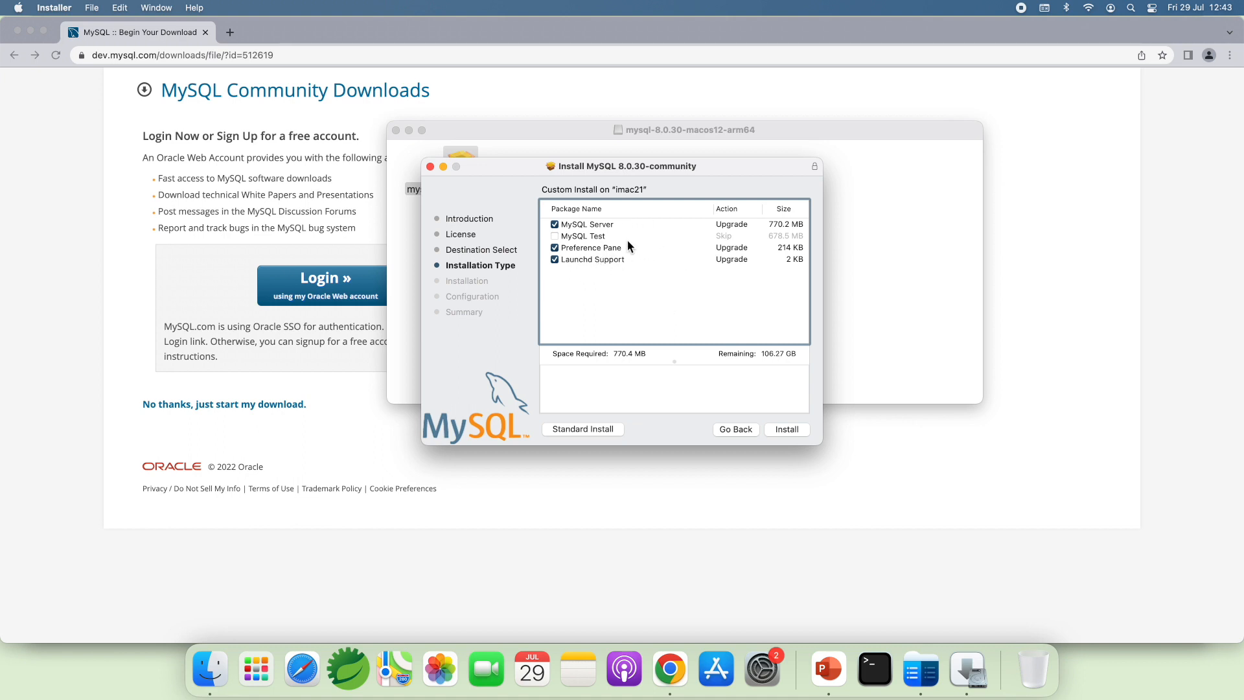
Step: Review the MySQL Server, Preference Pane and Launchd Support packages, then begin installing them
click(587, 224)
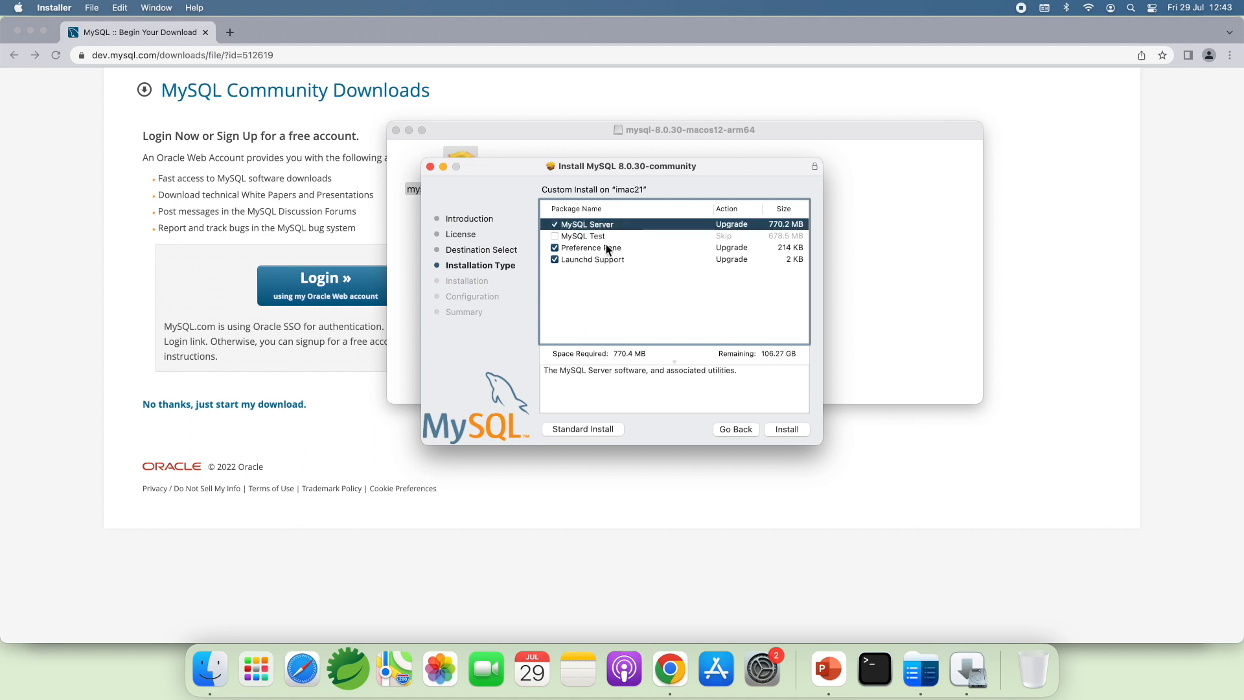
click(589, 246)
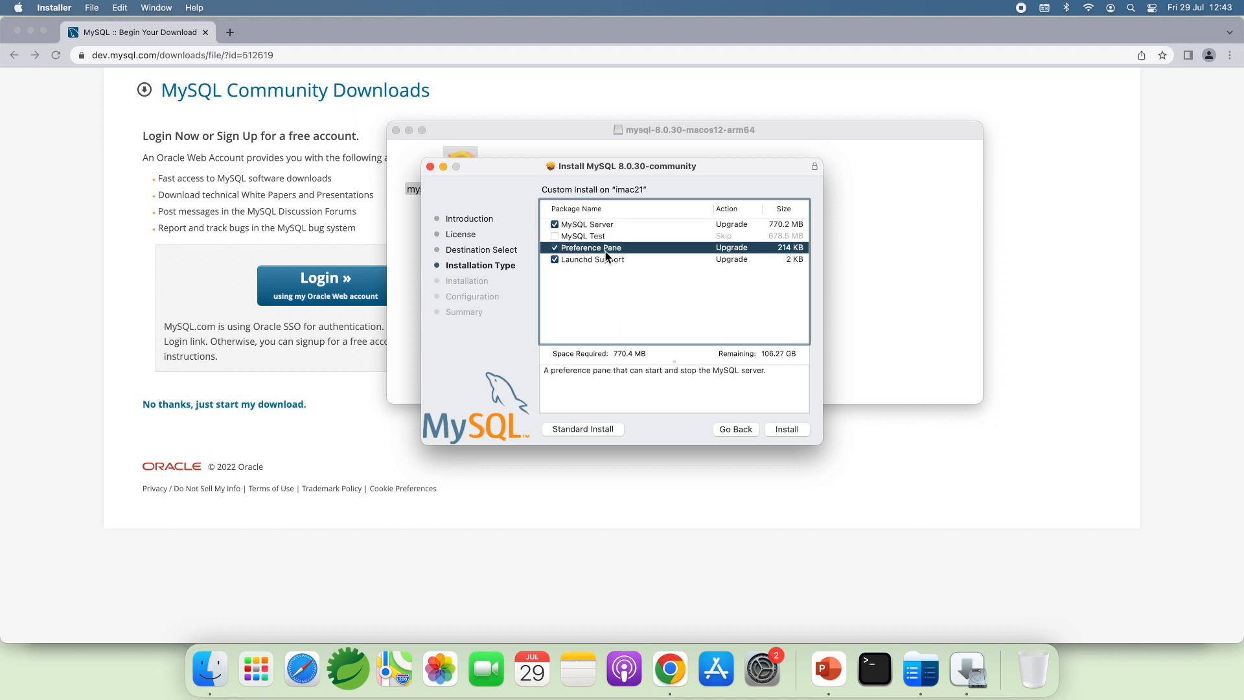
click(591, 259)
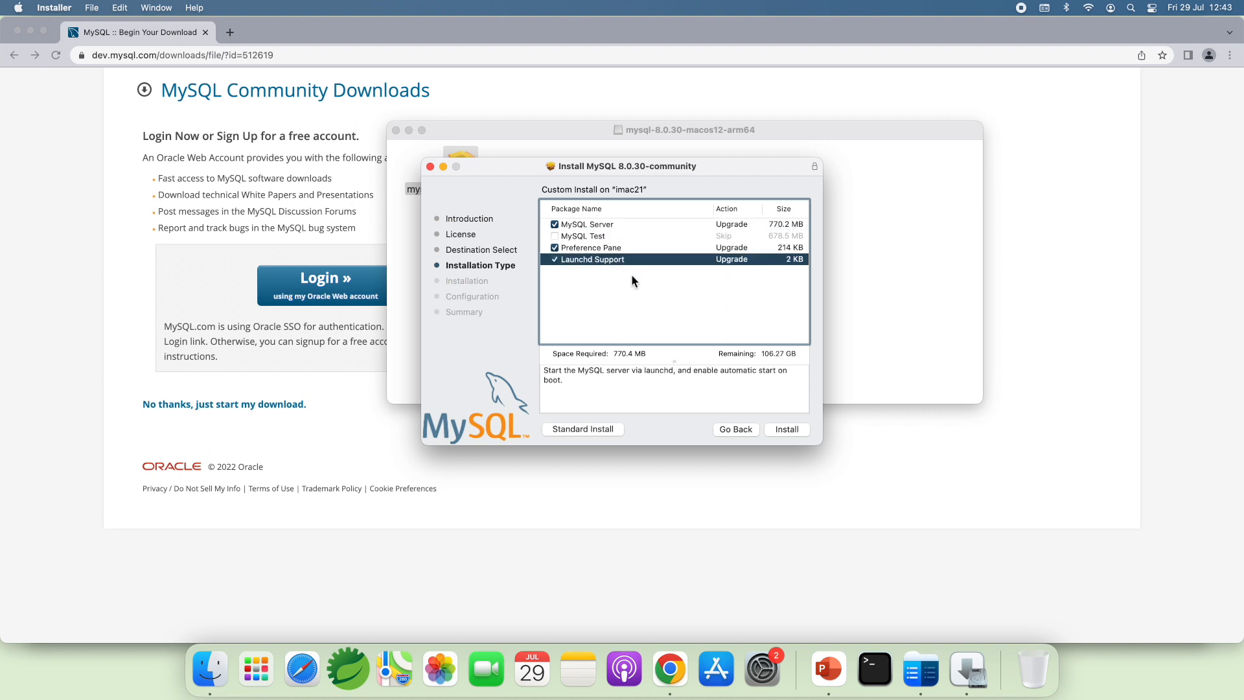
mouse_move(655, 303)
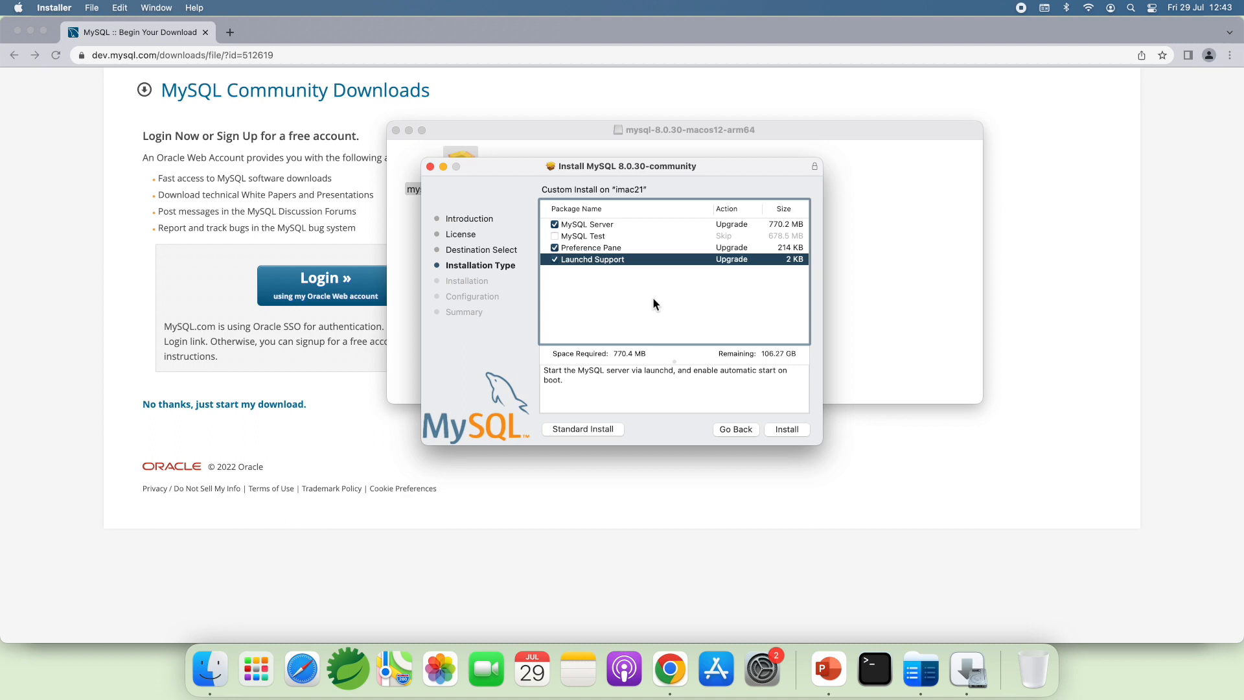
mouse_move(642, 303)
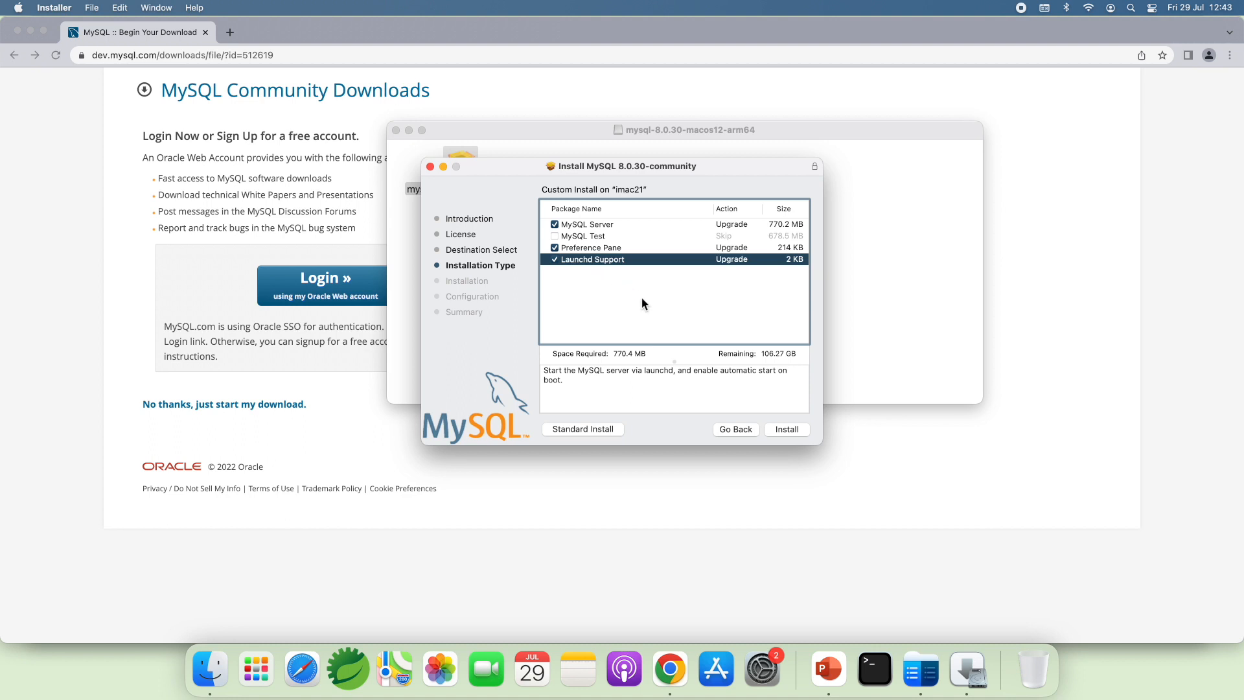
mouse_move(669, 436)
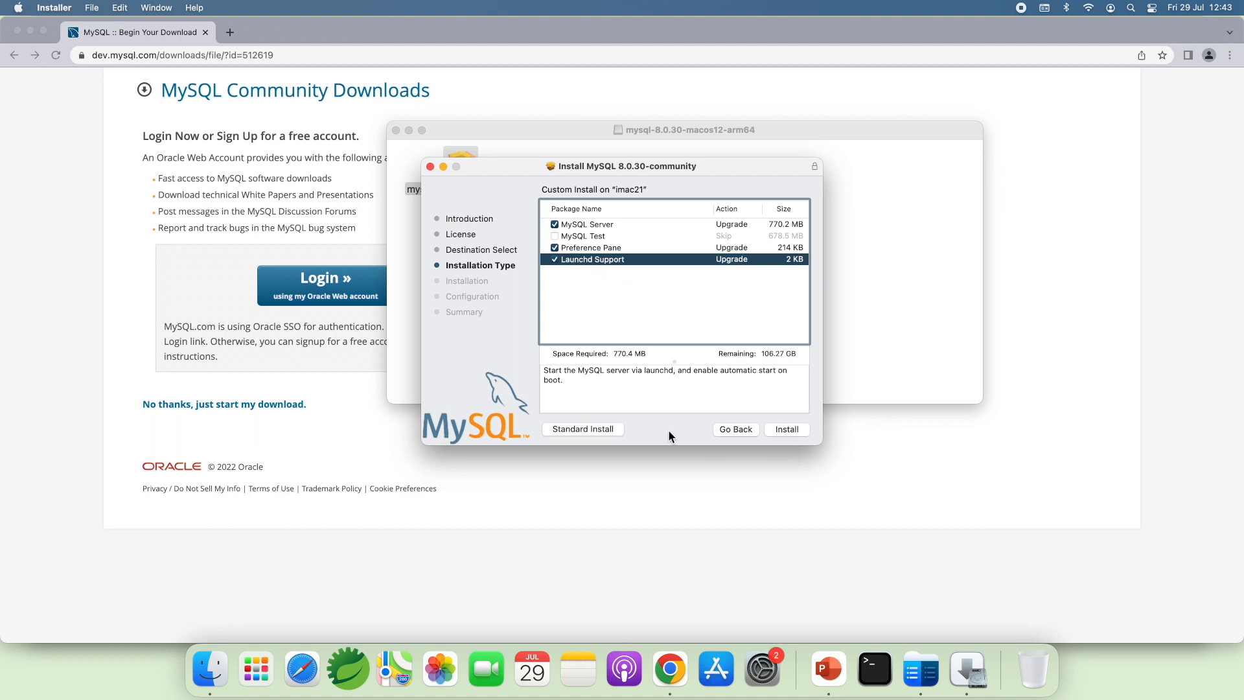
click(736, 429)
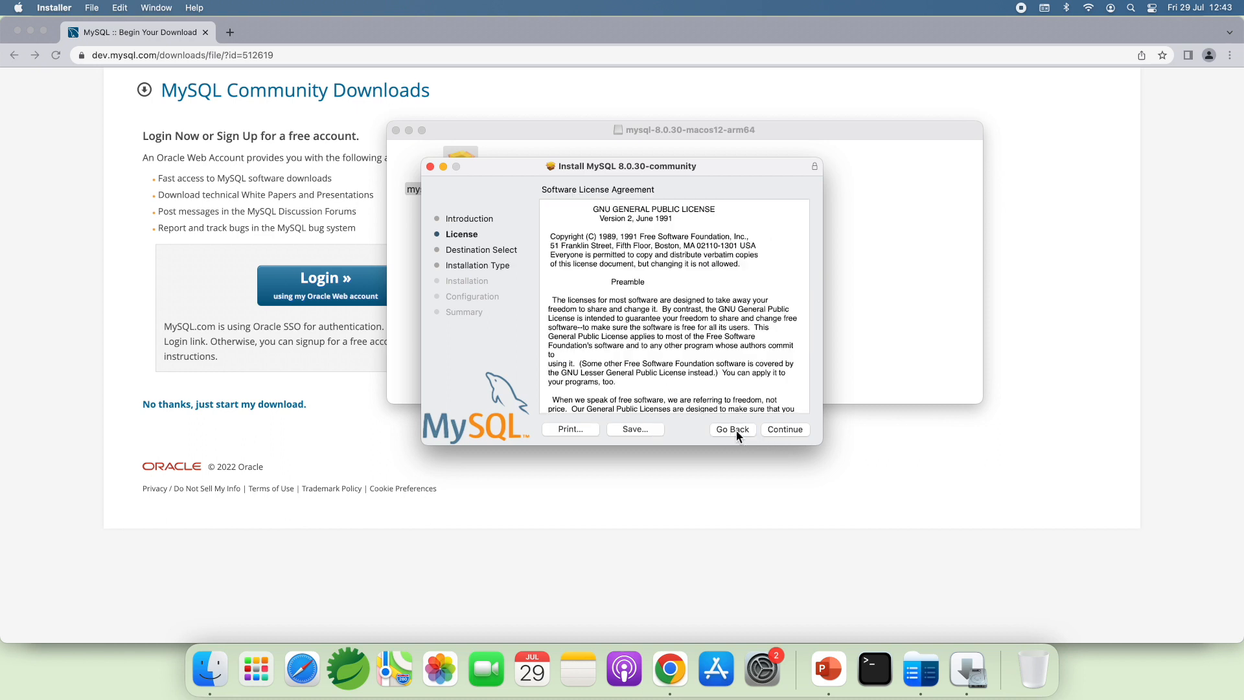
click(782, 428)
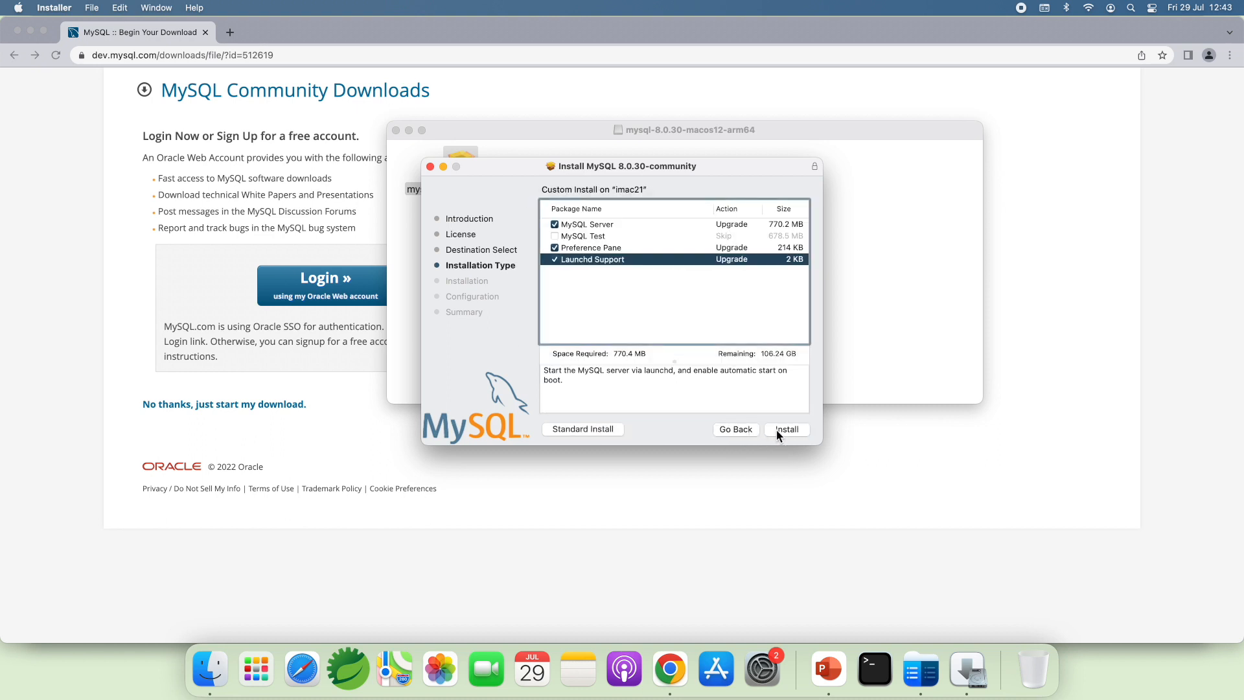
click(785, 429)
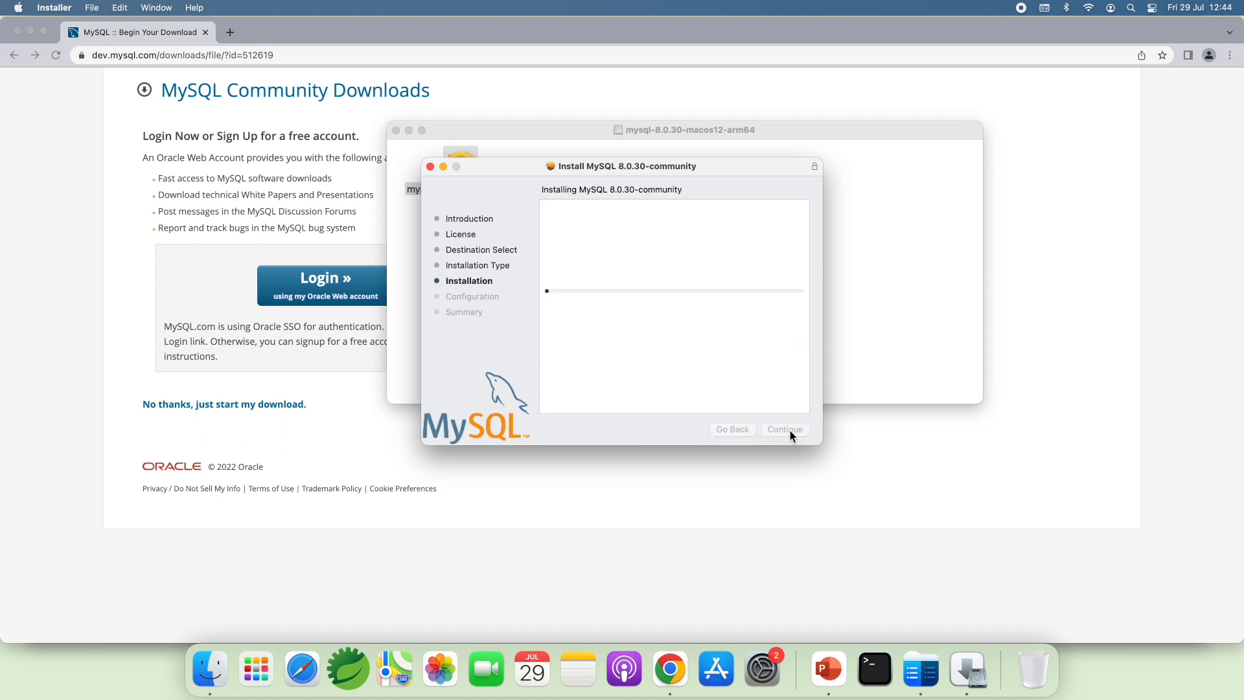
click(783, 429)
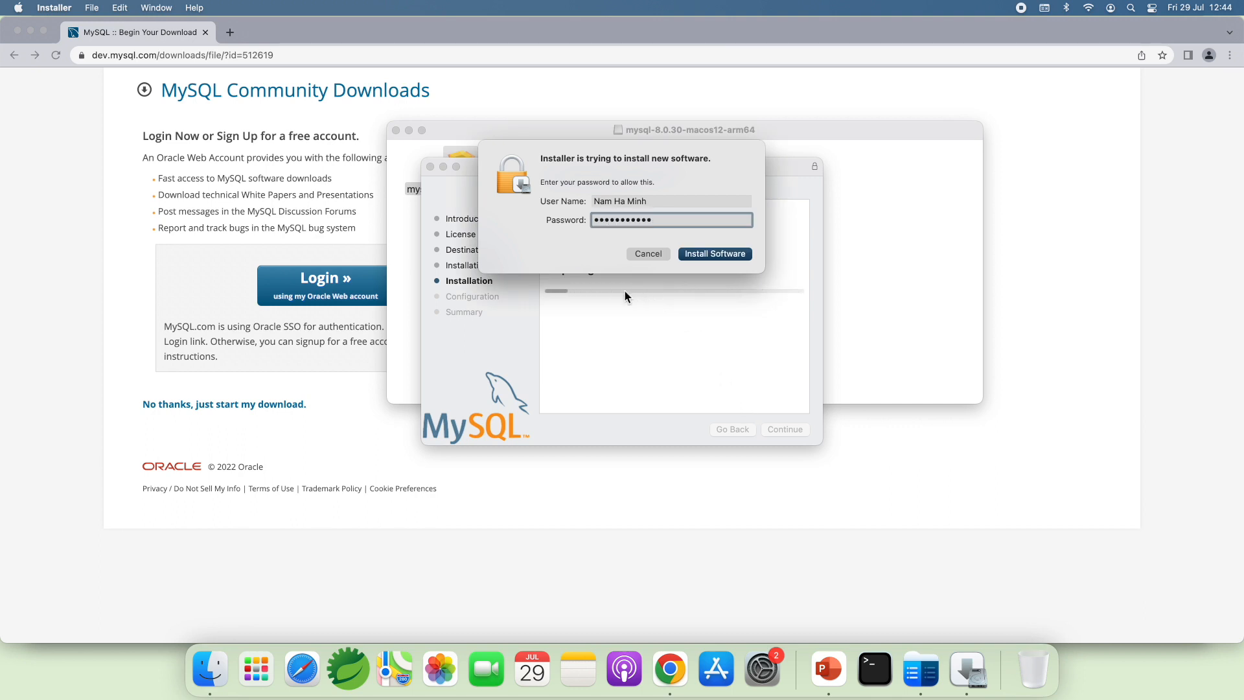
Step: Authorize the installation with the macOS account password so MySQL installs
click(713, 253)
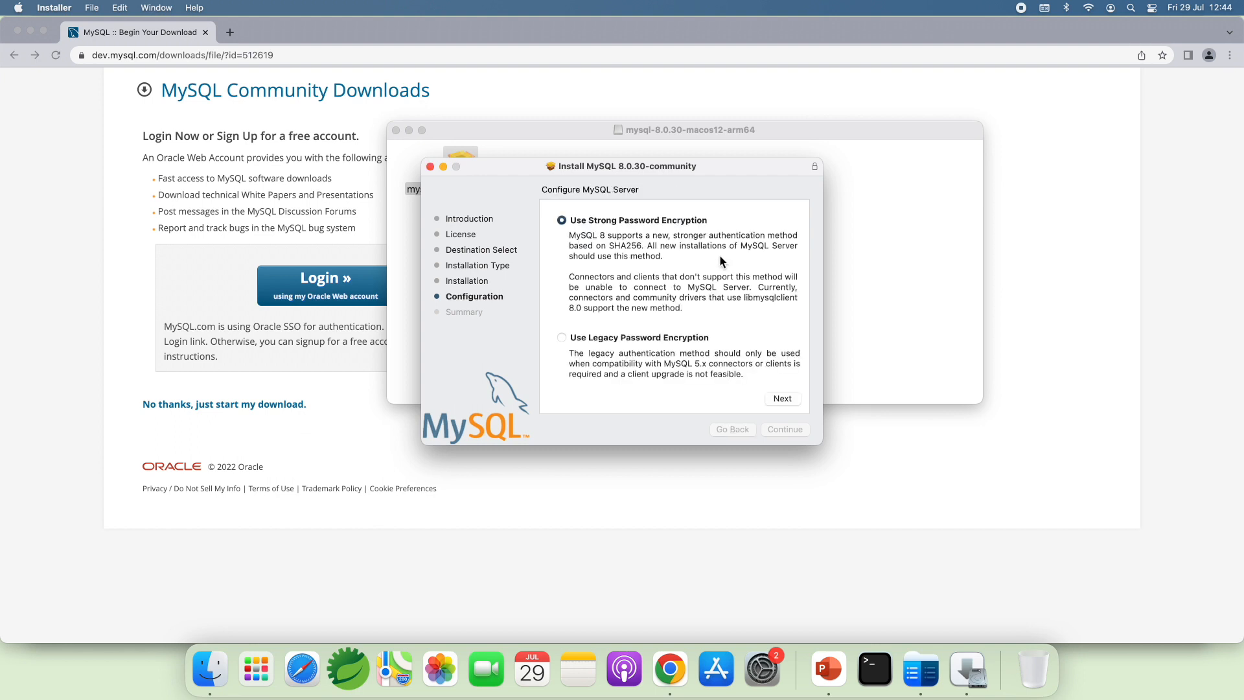
mouse_move(707, 347)
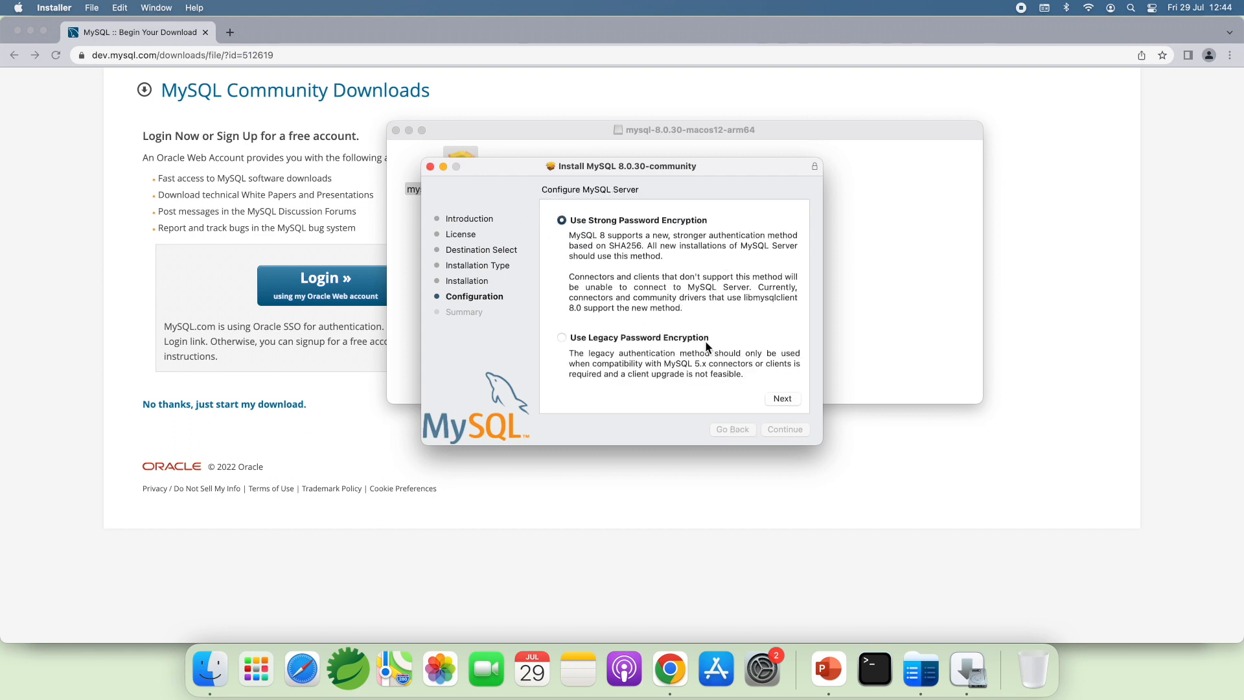
mouse_move(577, 238)
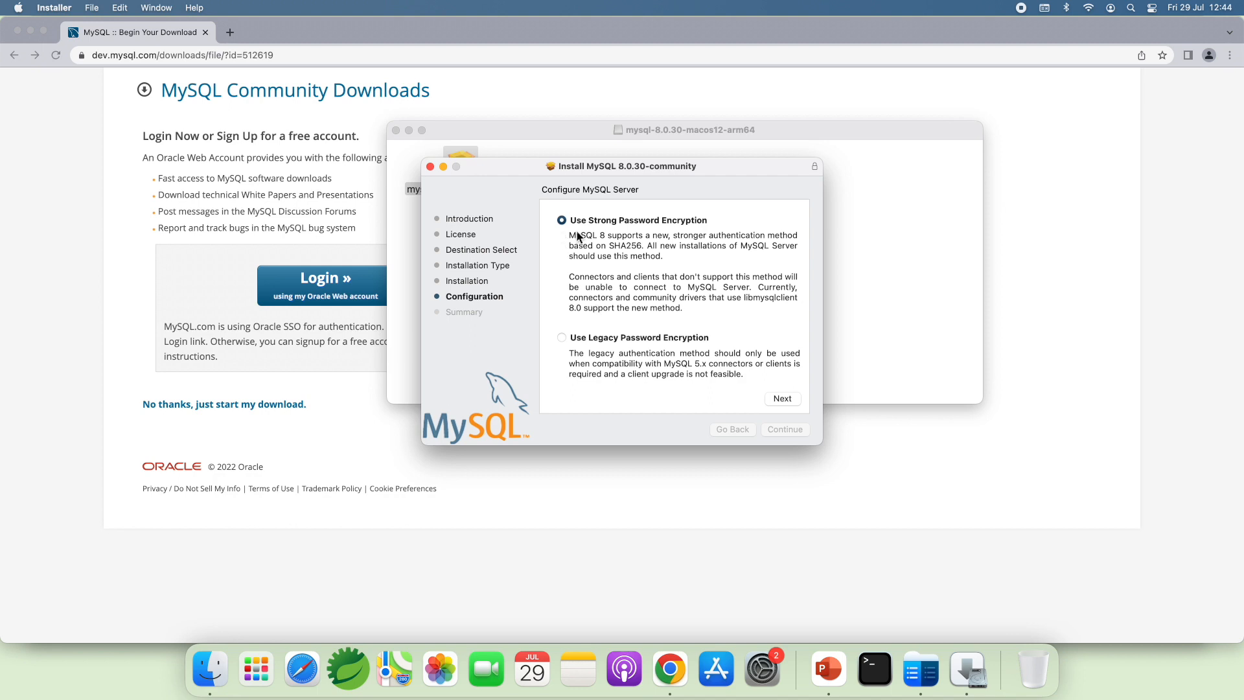
mouse_move(610, 234)
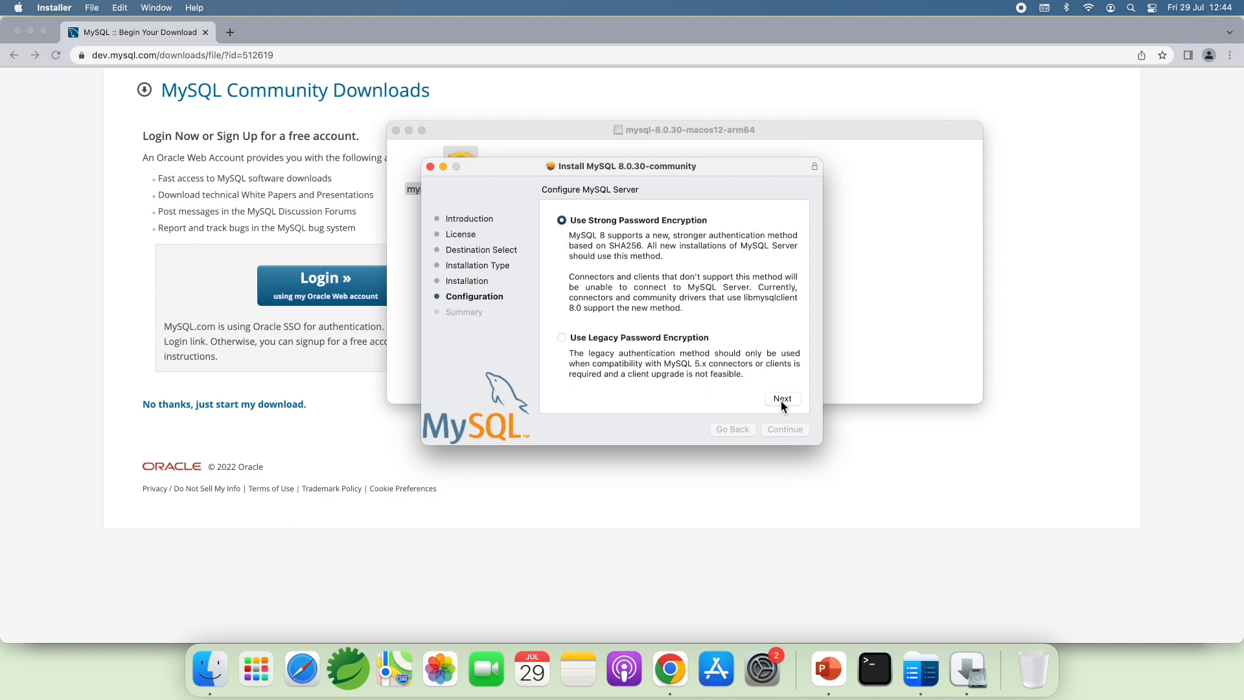
Step: Keep strong password encryption, set the root password with auto-start enabled, and finish configuration
click(781, 397)
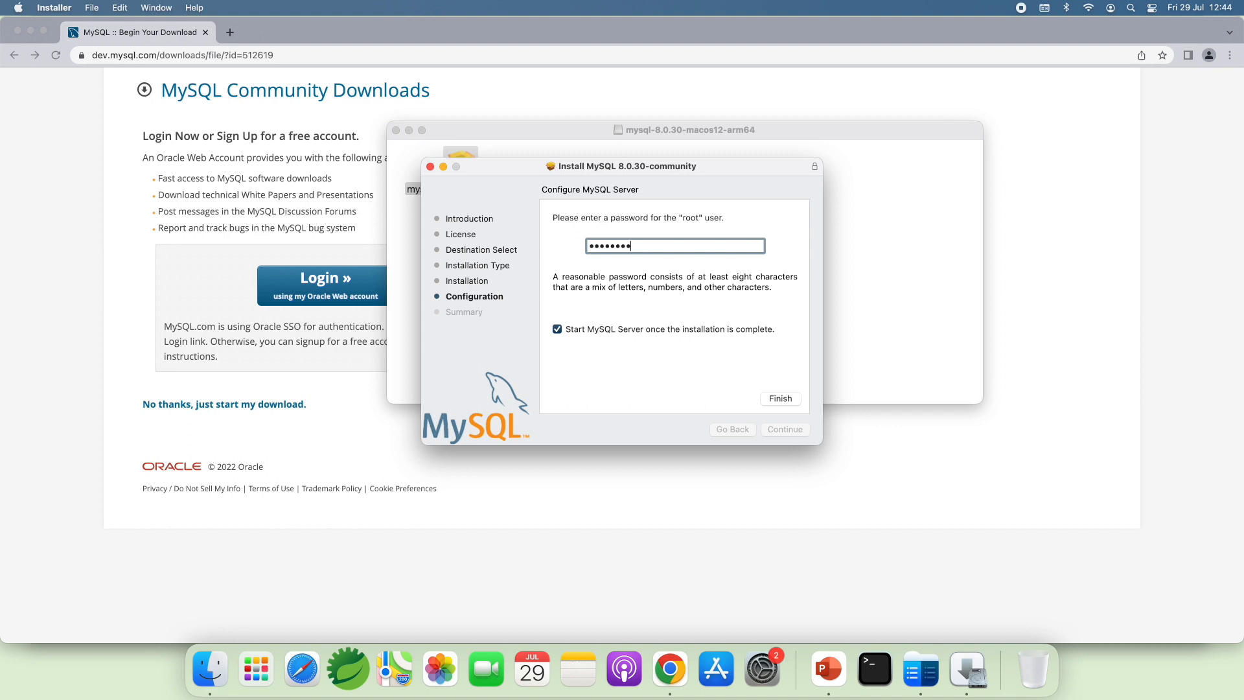
mouse_move(747, 388)
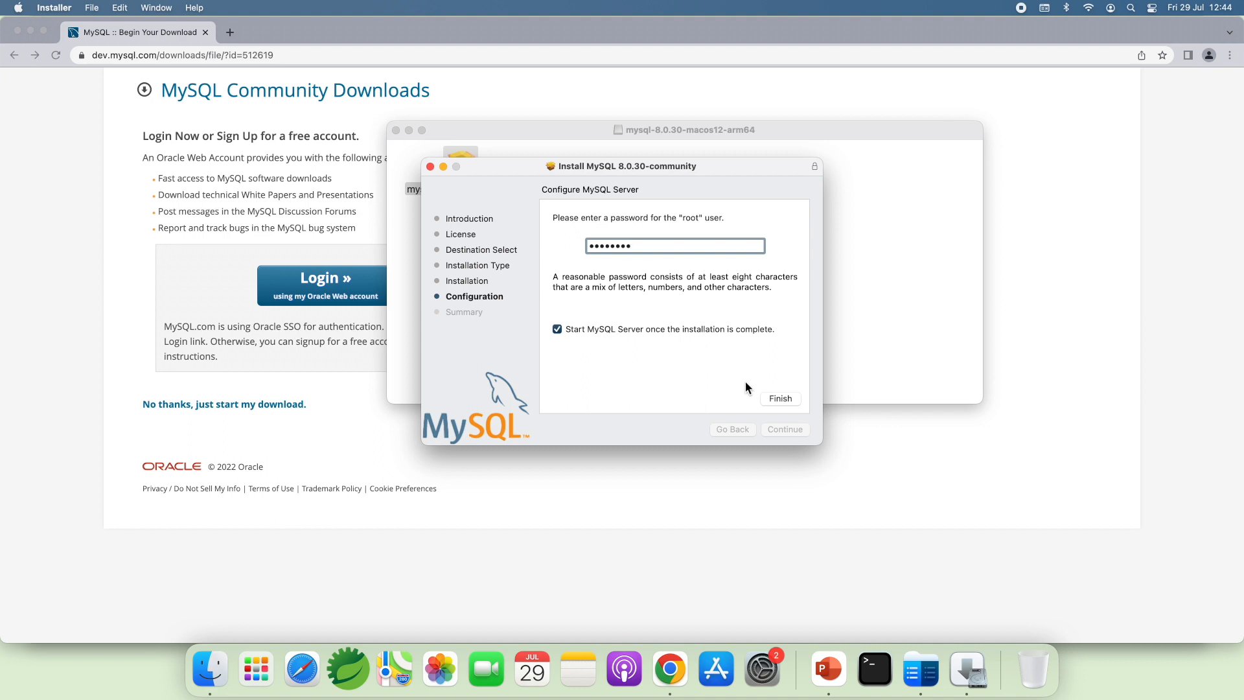
mouse_move(581, 347)
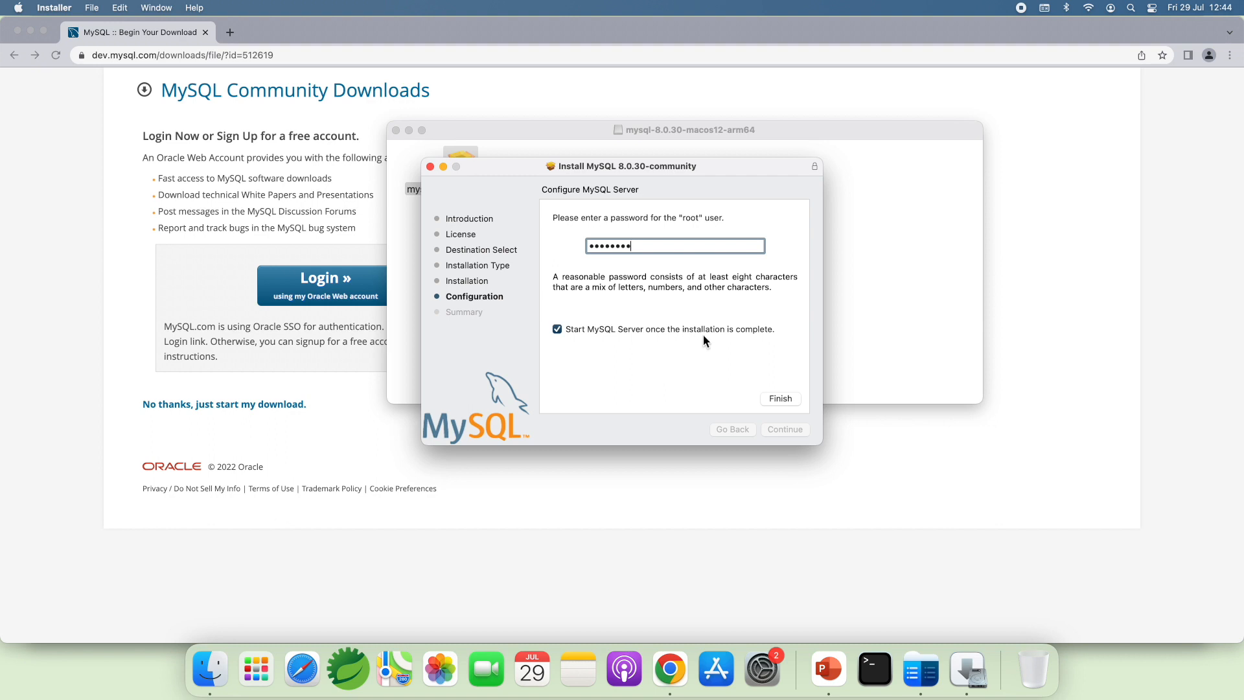
click(779, 398)
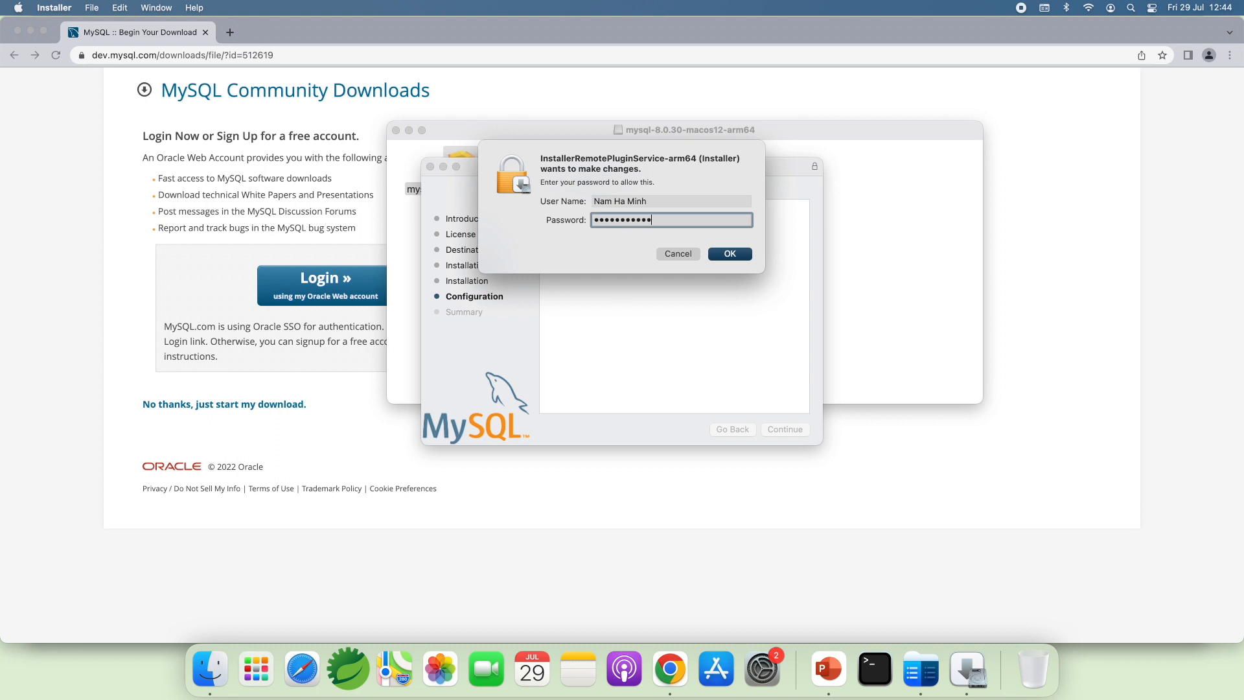
Step: Authorize the configuration changes, close the completed installer and move the package to Trash
click(728, 253)
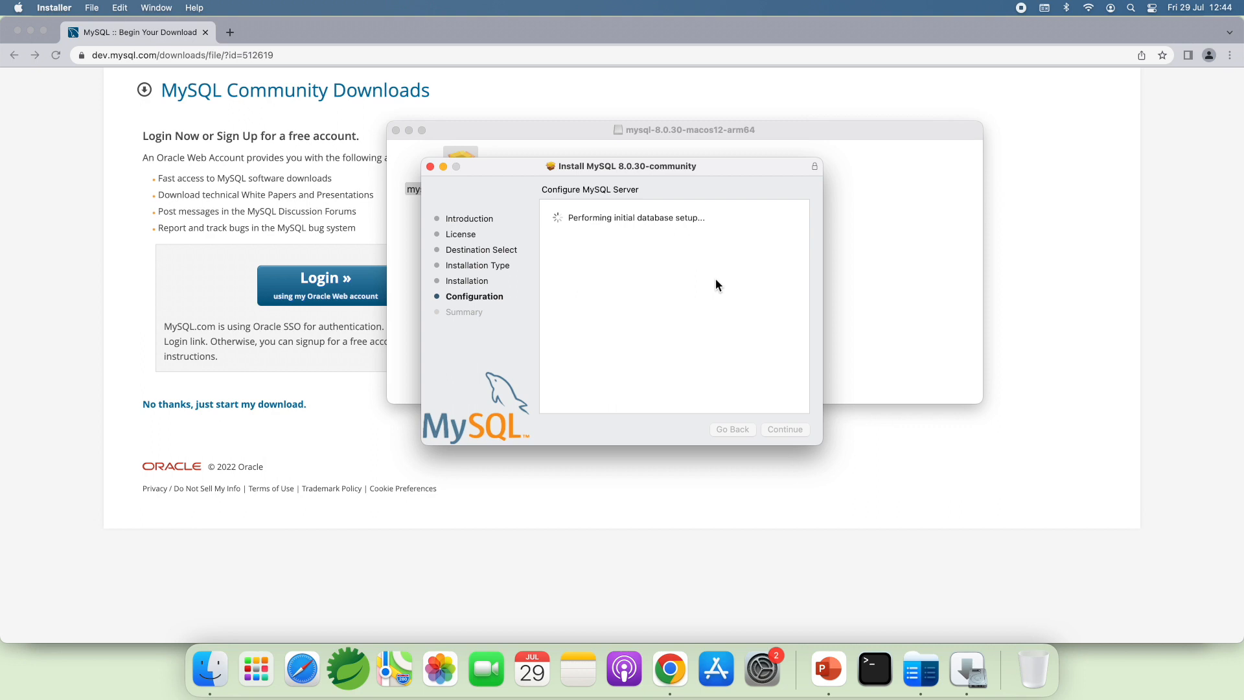
mouse_move(619, 316)
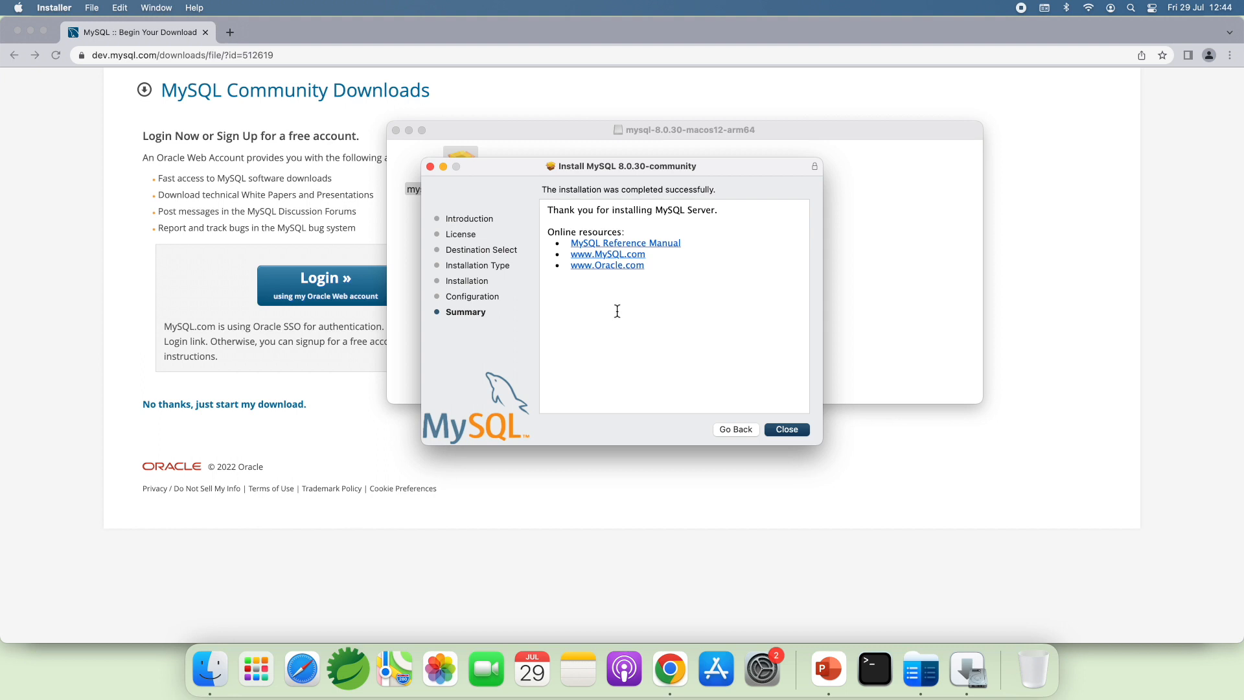
mouse_move(774, 379)
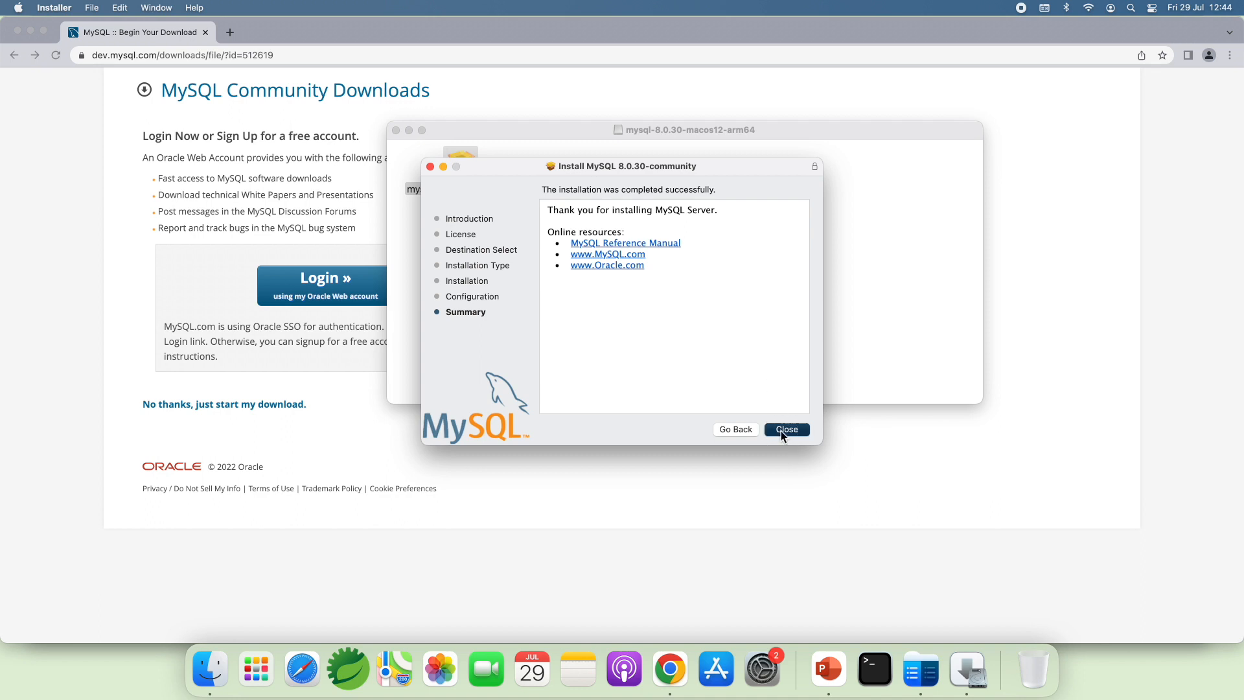
click(786, 429)
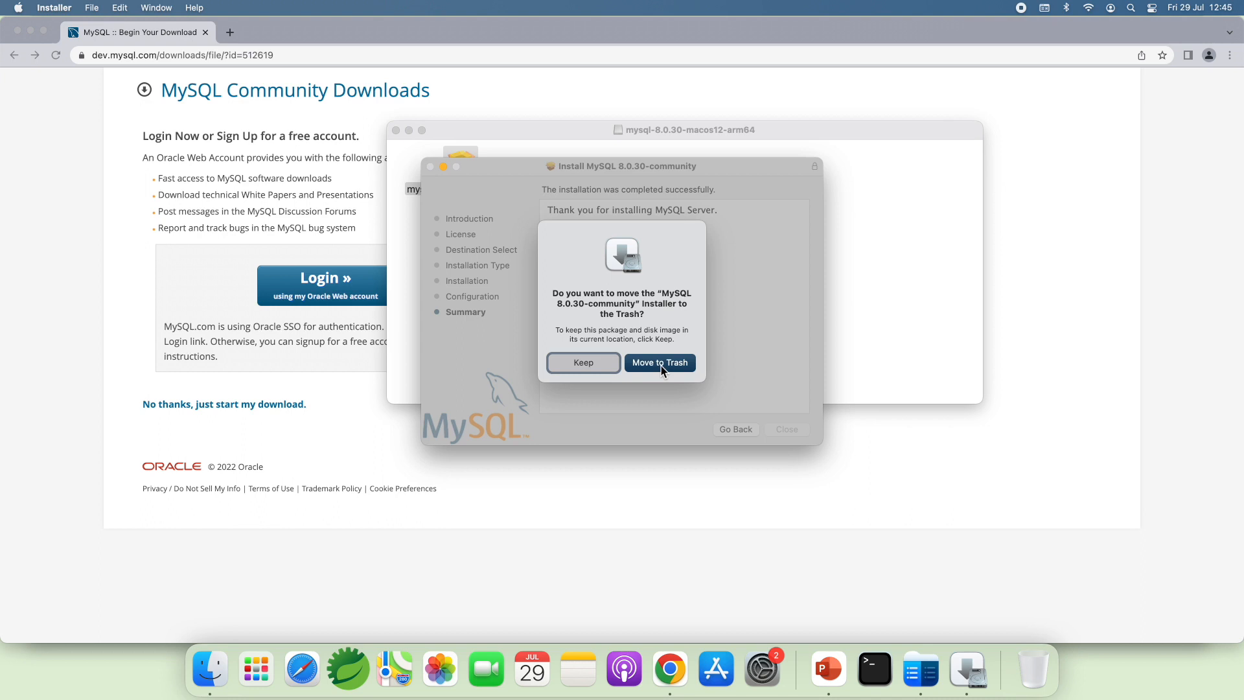
click(660, 362)
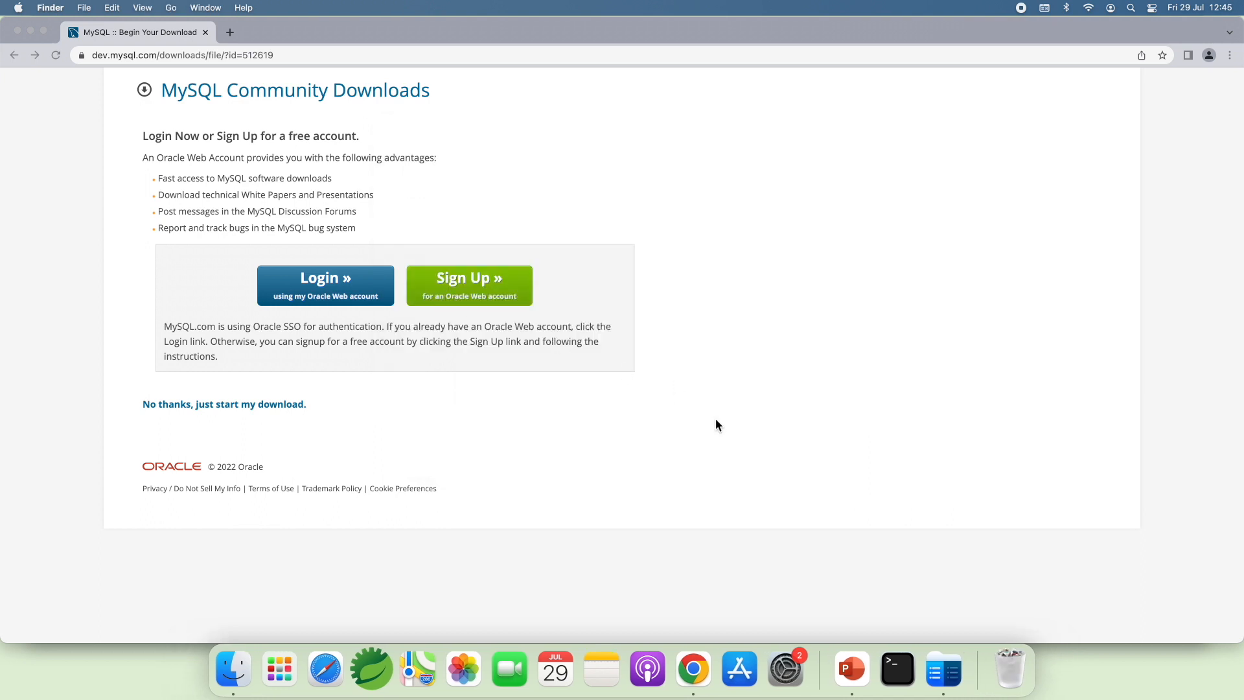
Step: From the Apple menu, open System Preferences and its MySQL preference pane
click(17, 7)
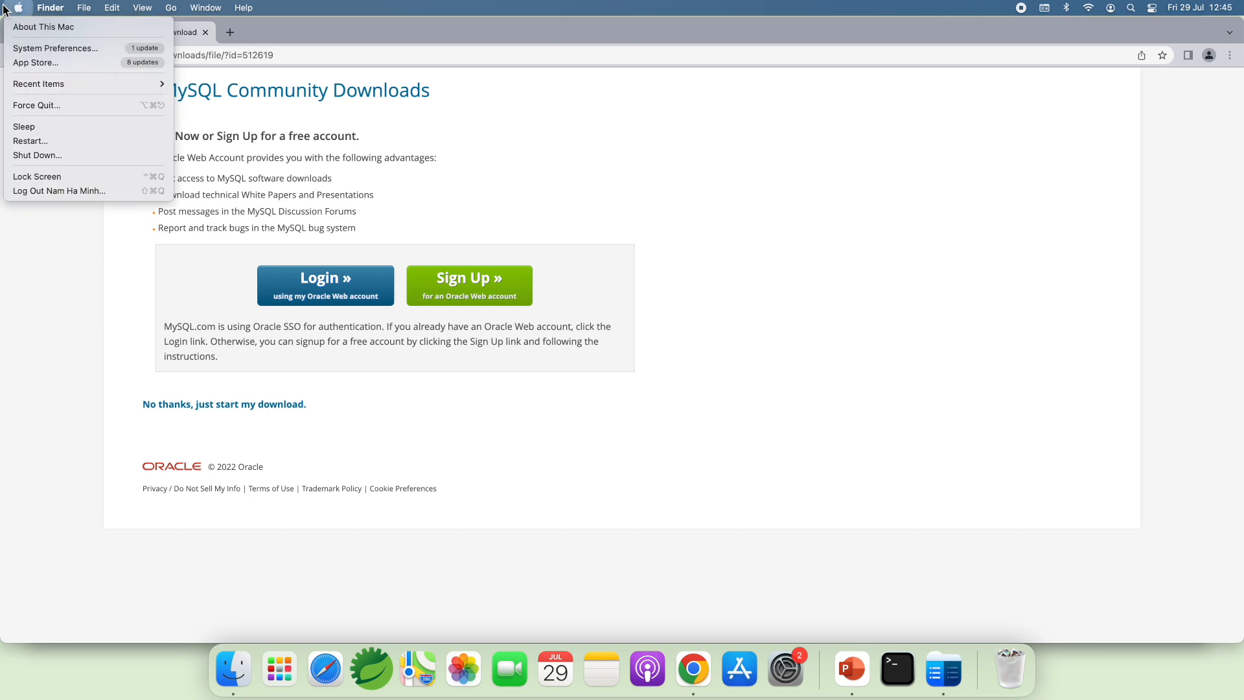
click(54, 48)
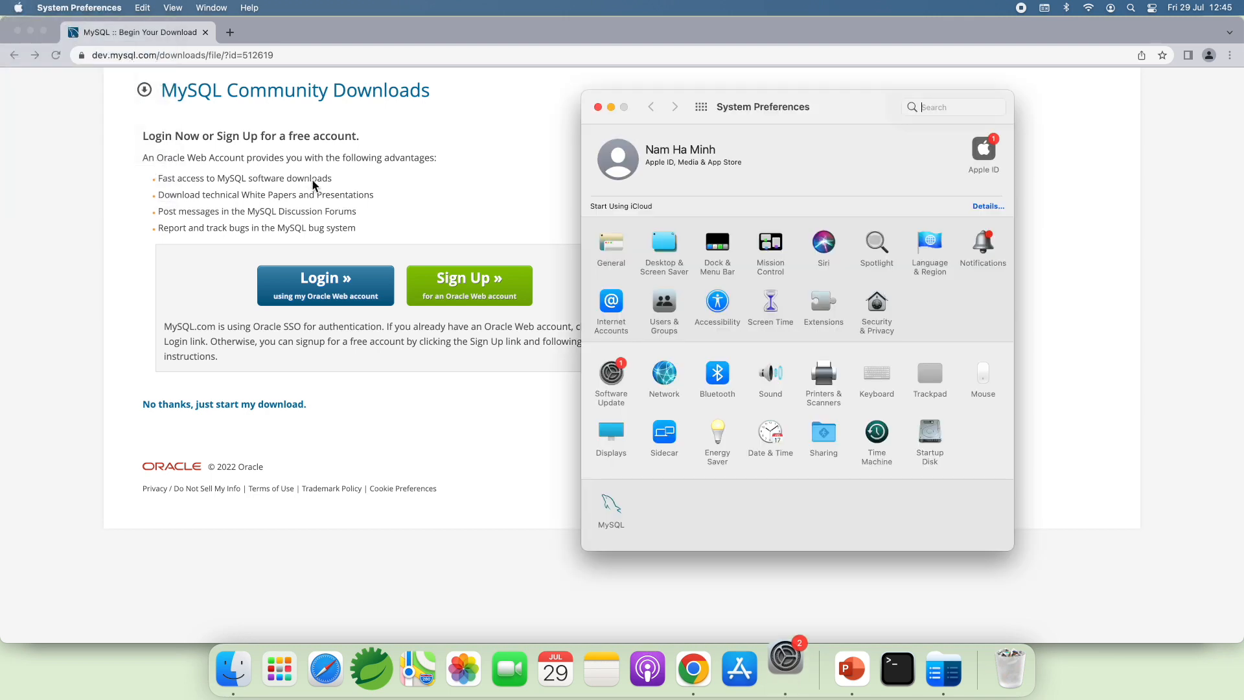
click(952, 108)
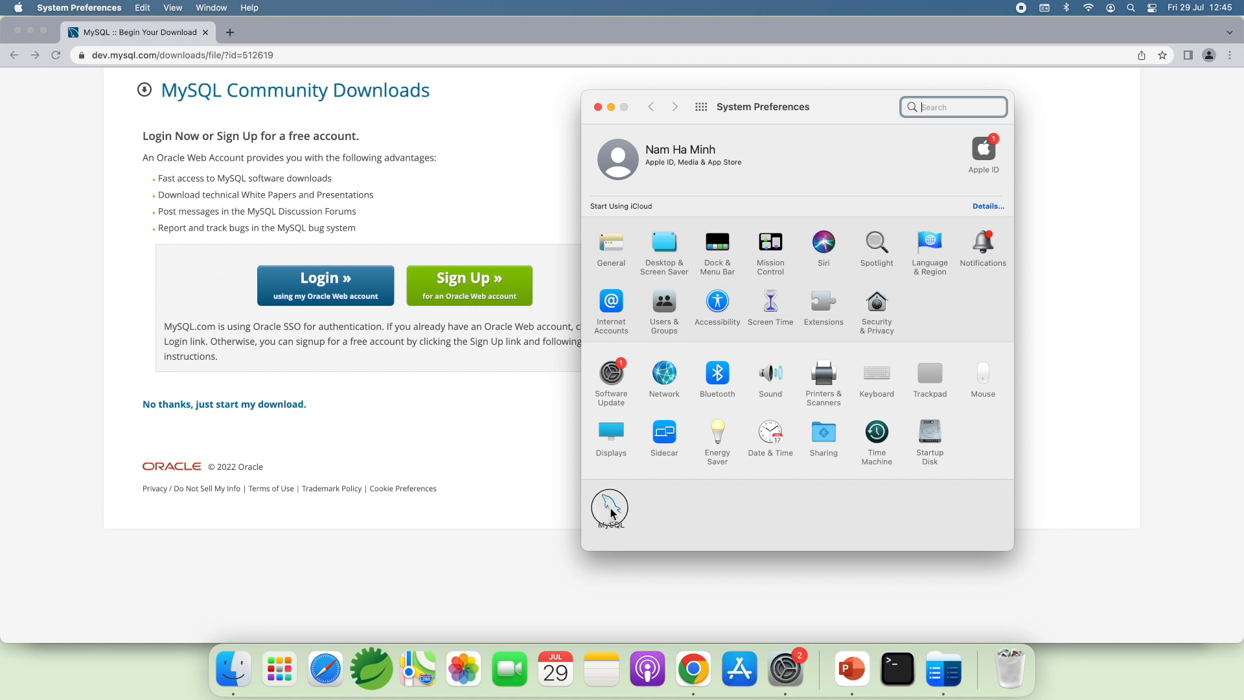
click(609, 508)
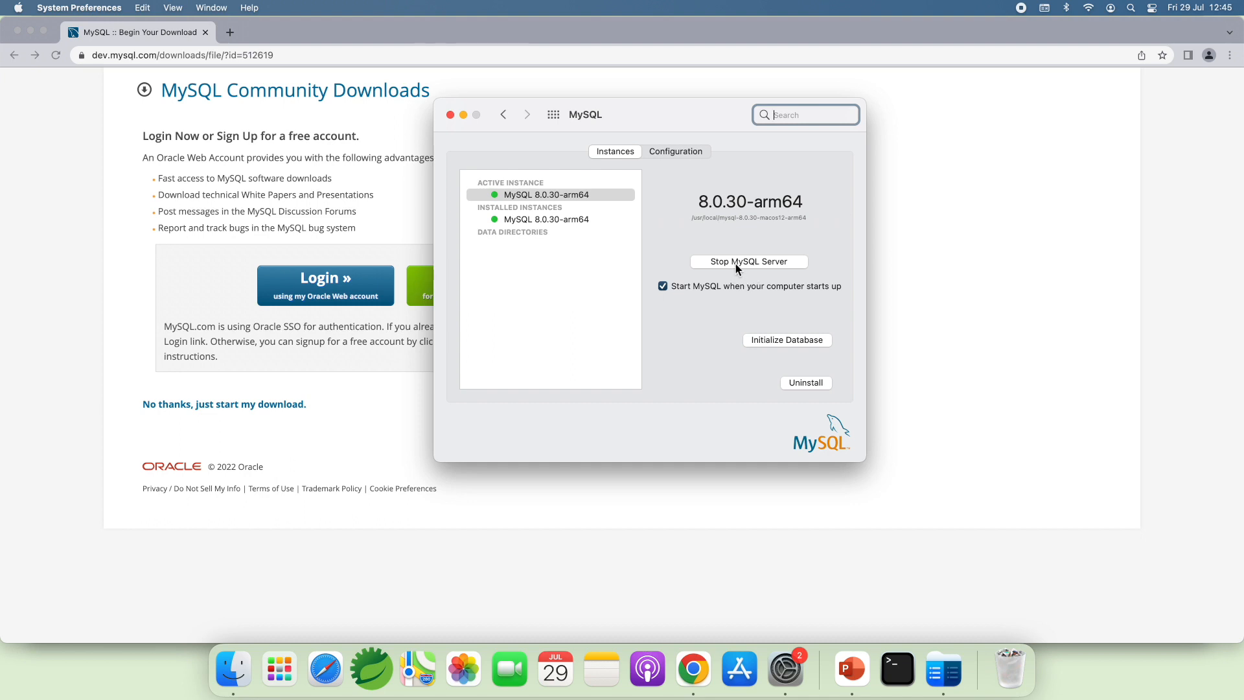
Step: Stop the running MySQL 8.0.30-arm64 server, authorizing with the admin password
click(749, 261)
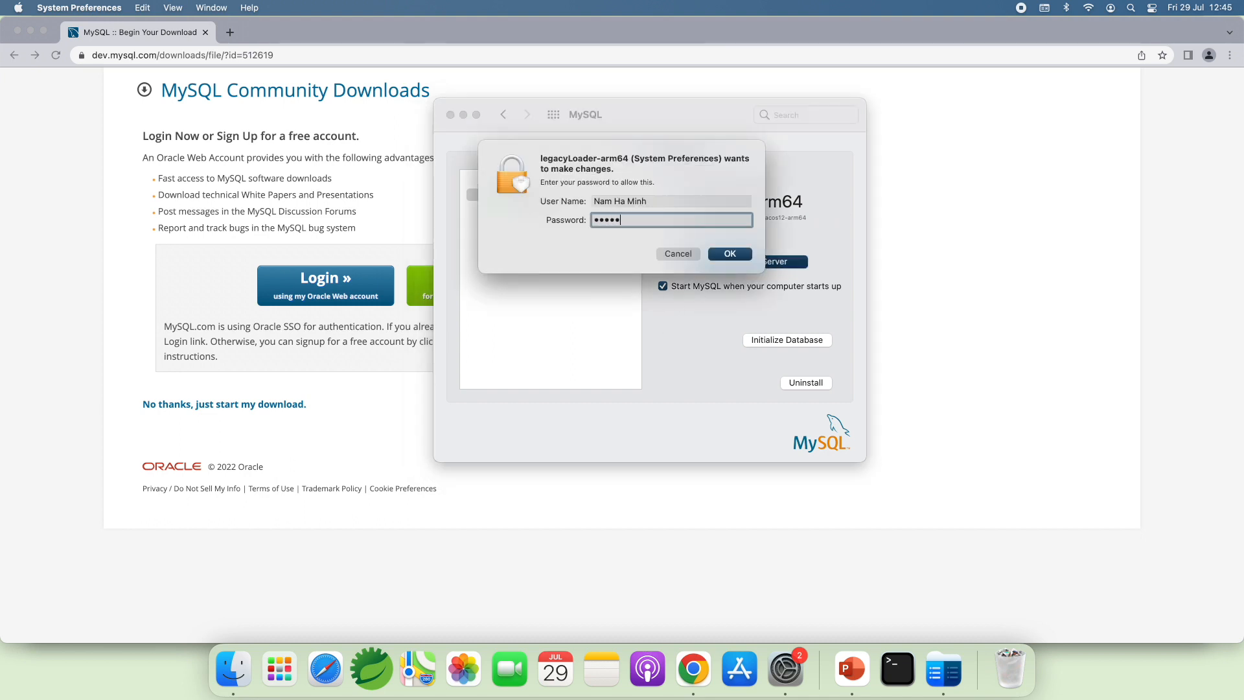
click(728, 252)
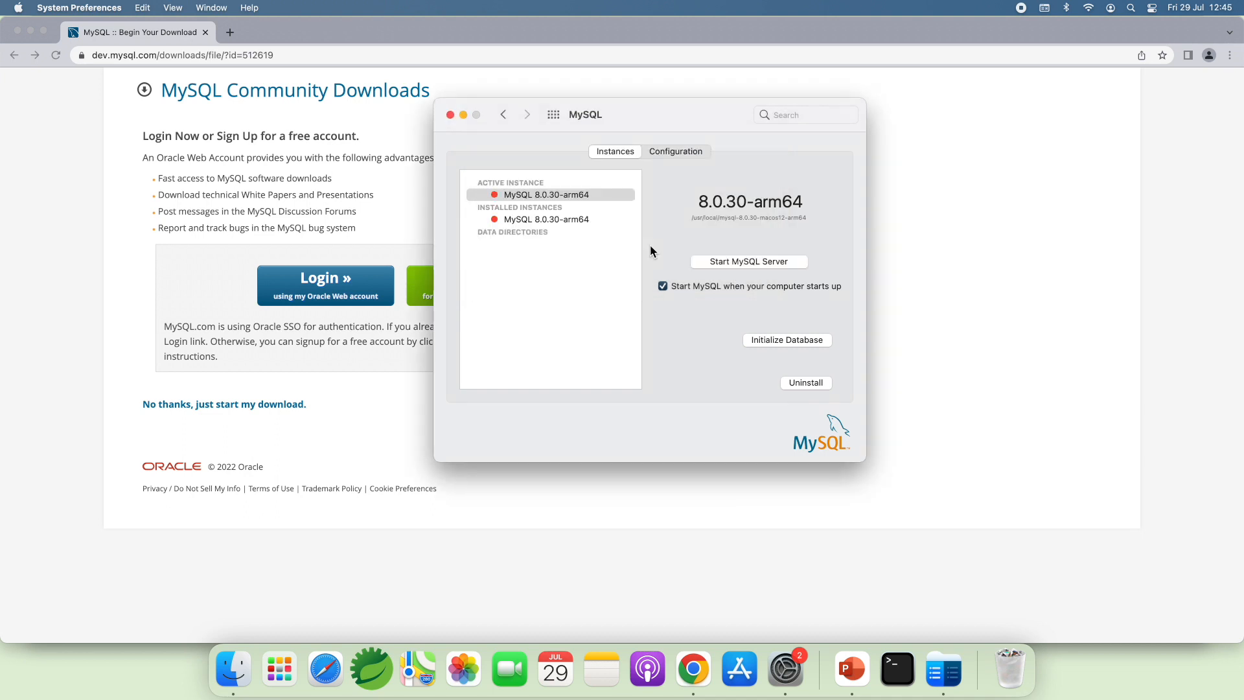
mouse_move(641, 220)
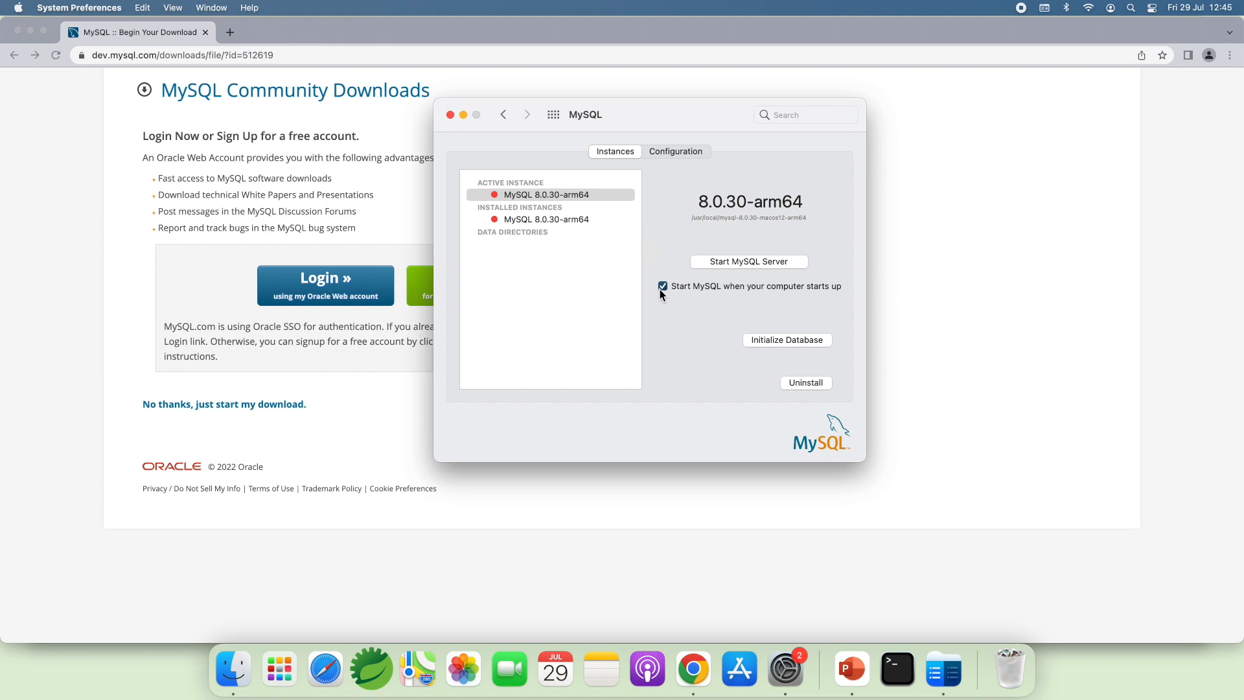
mouse_move(669, 300)
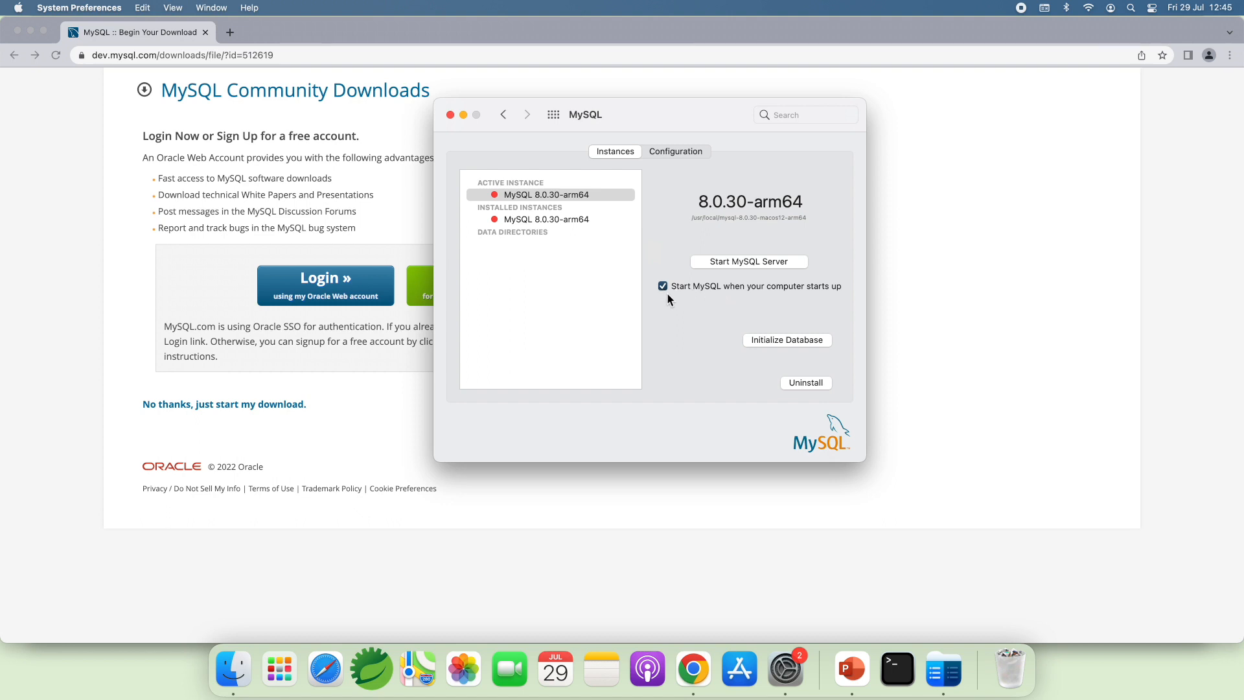
mouse_move(769, 294)
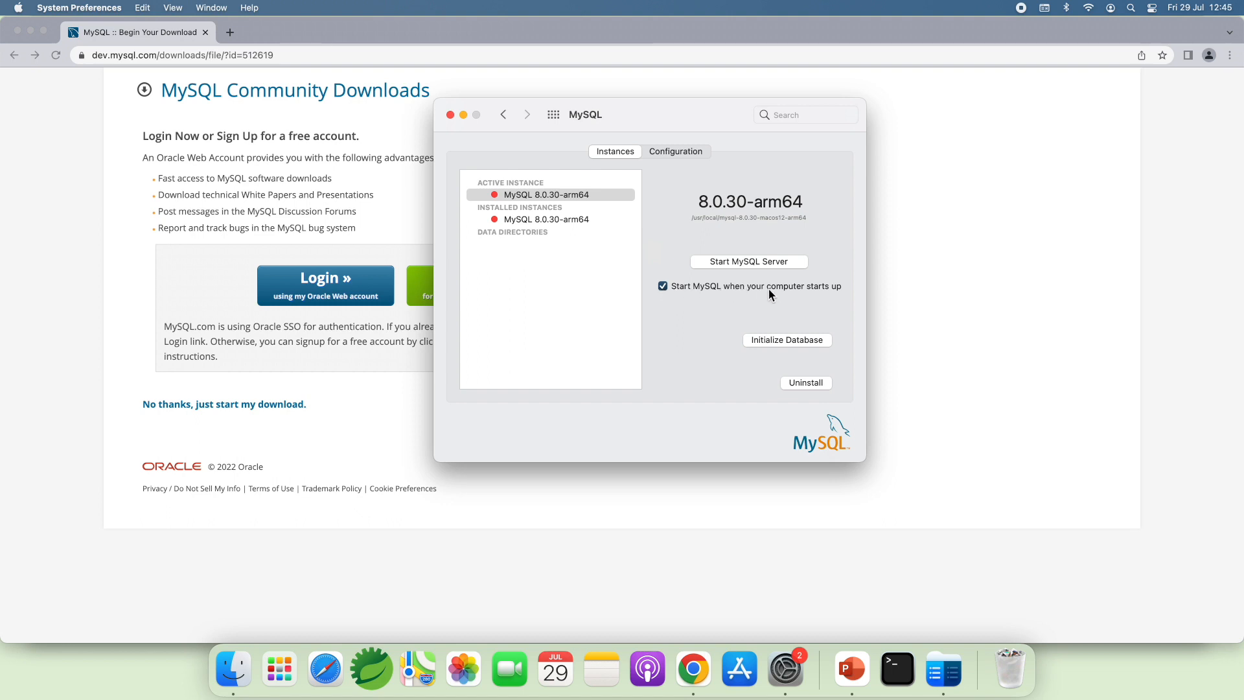
mouse_move(708, 284)
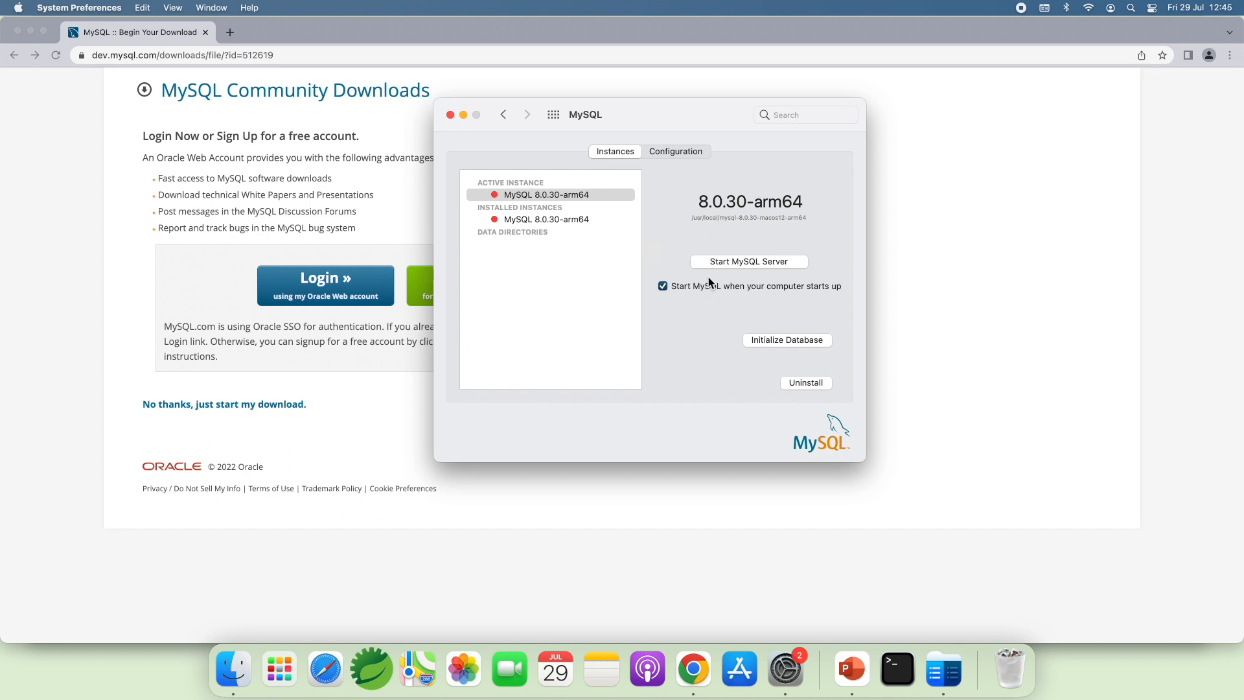
Step: Start the MySQL server again, authorizing with the admin password so the instance runs
click(748, 260)
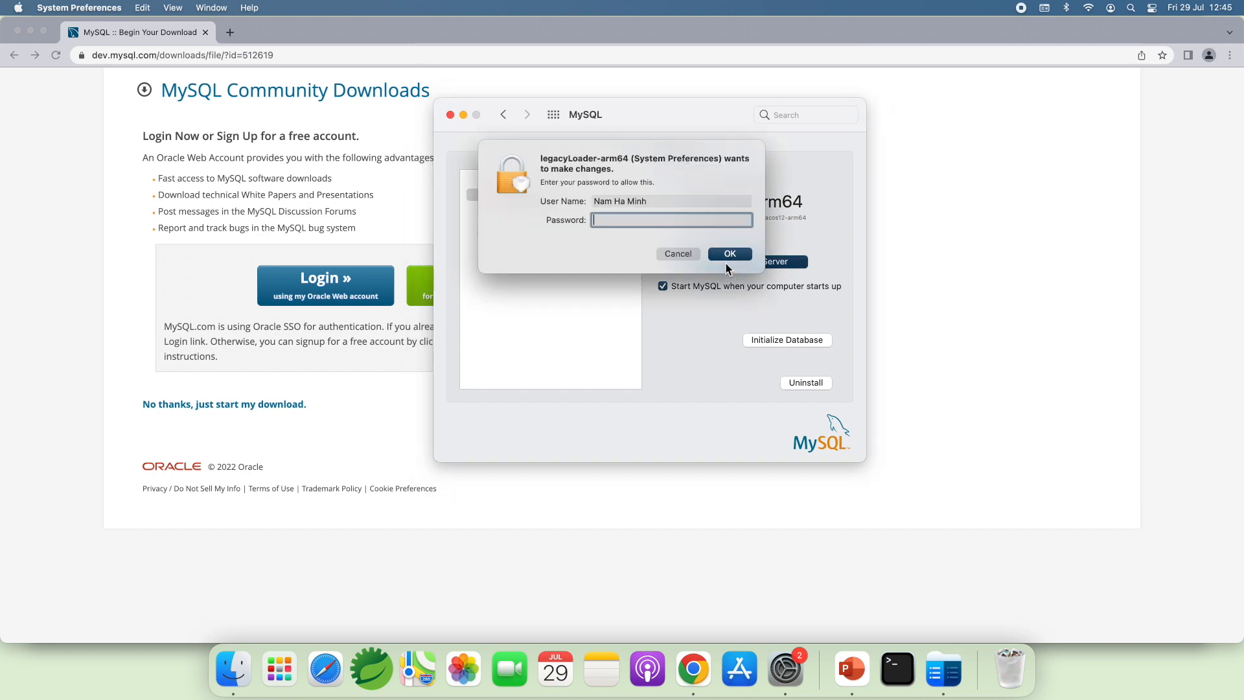
text(•)
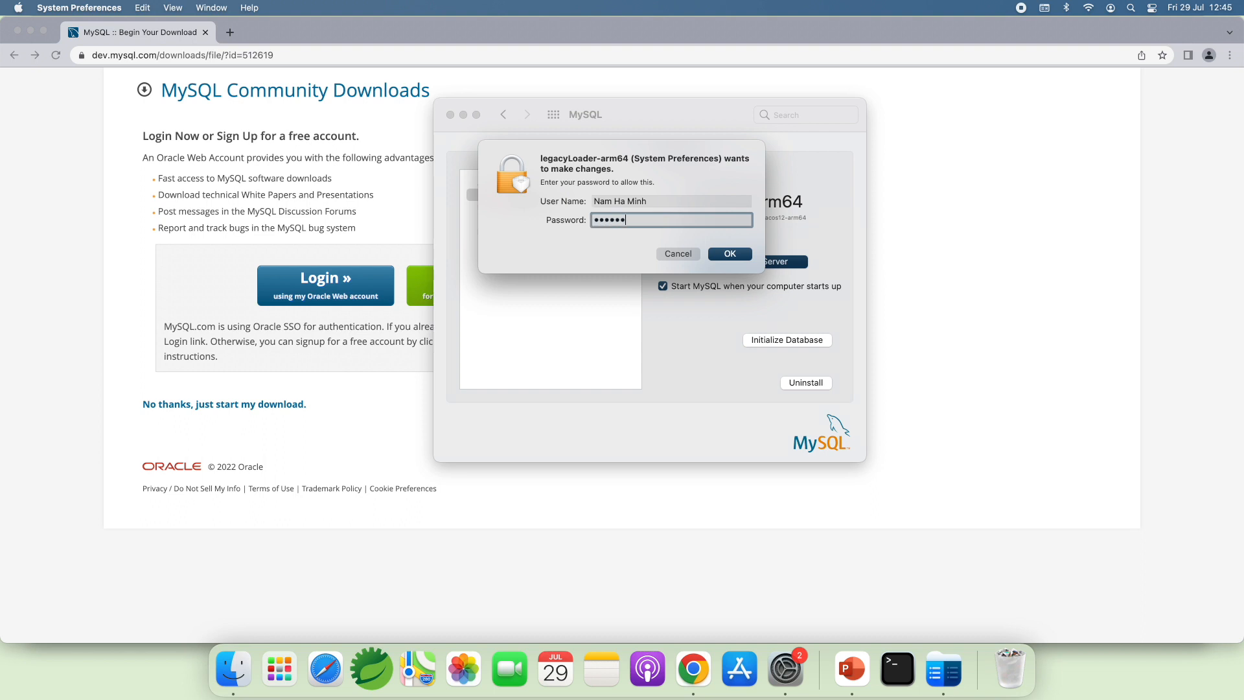
text(•••••)
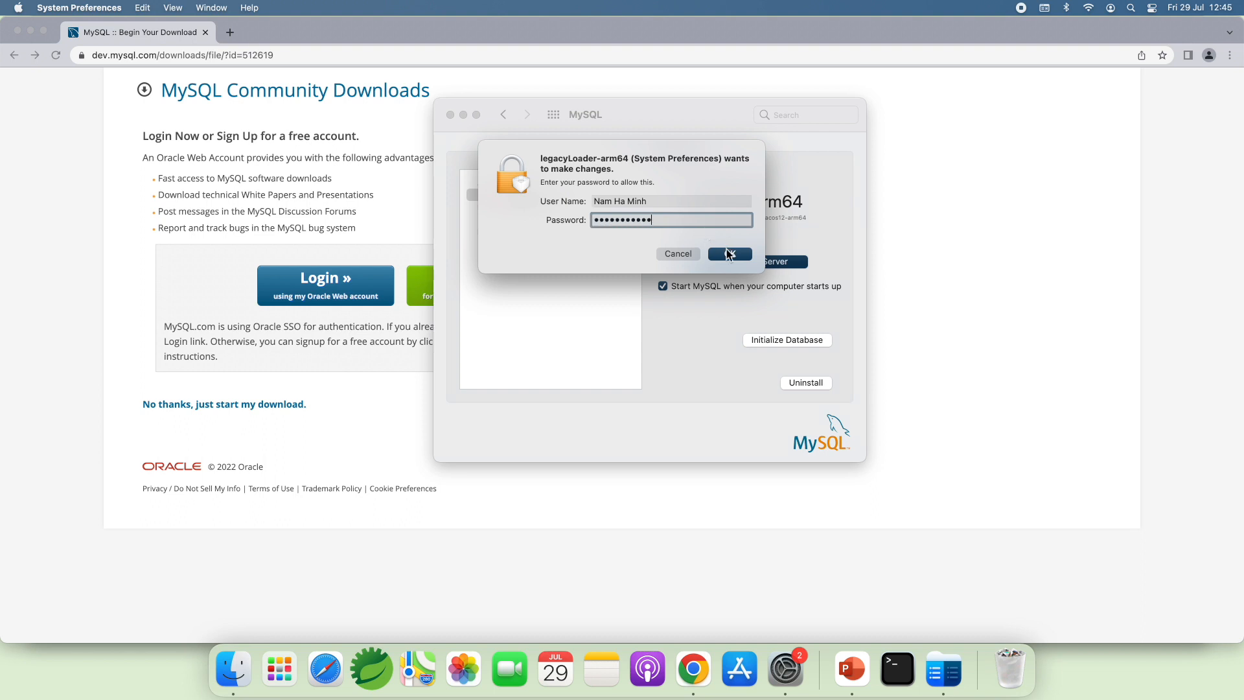
click(728, 253)
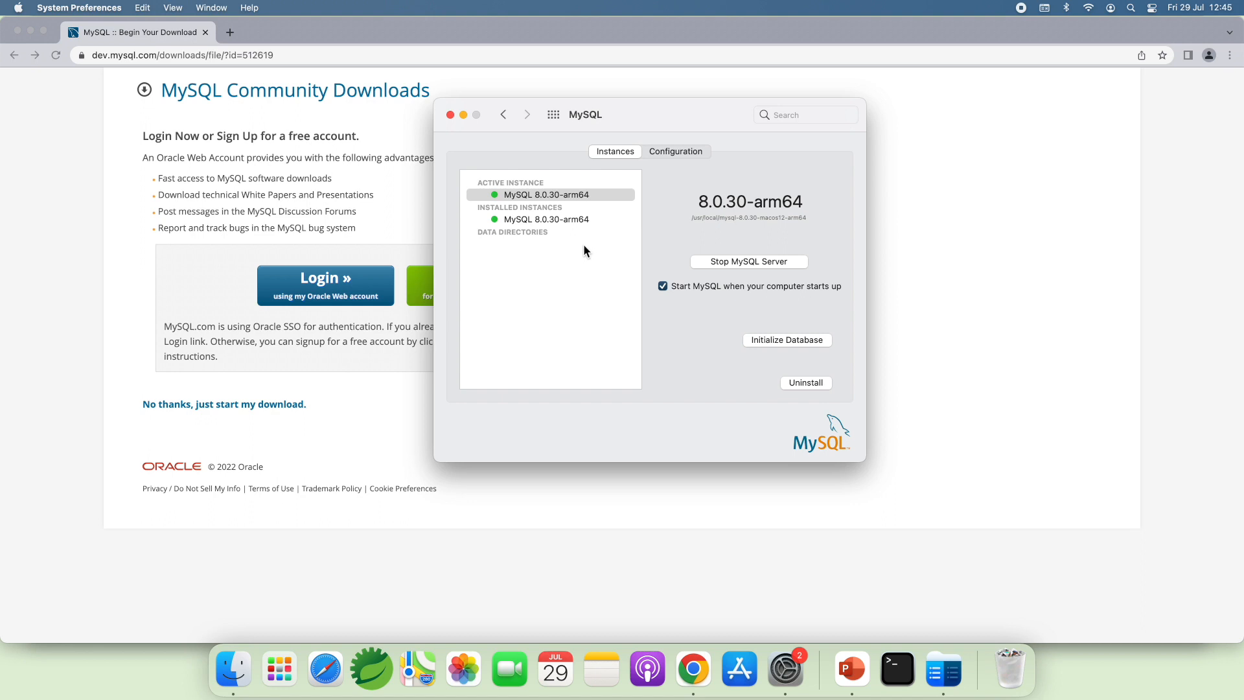
mouse_move(545, 273)
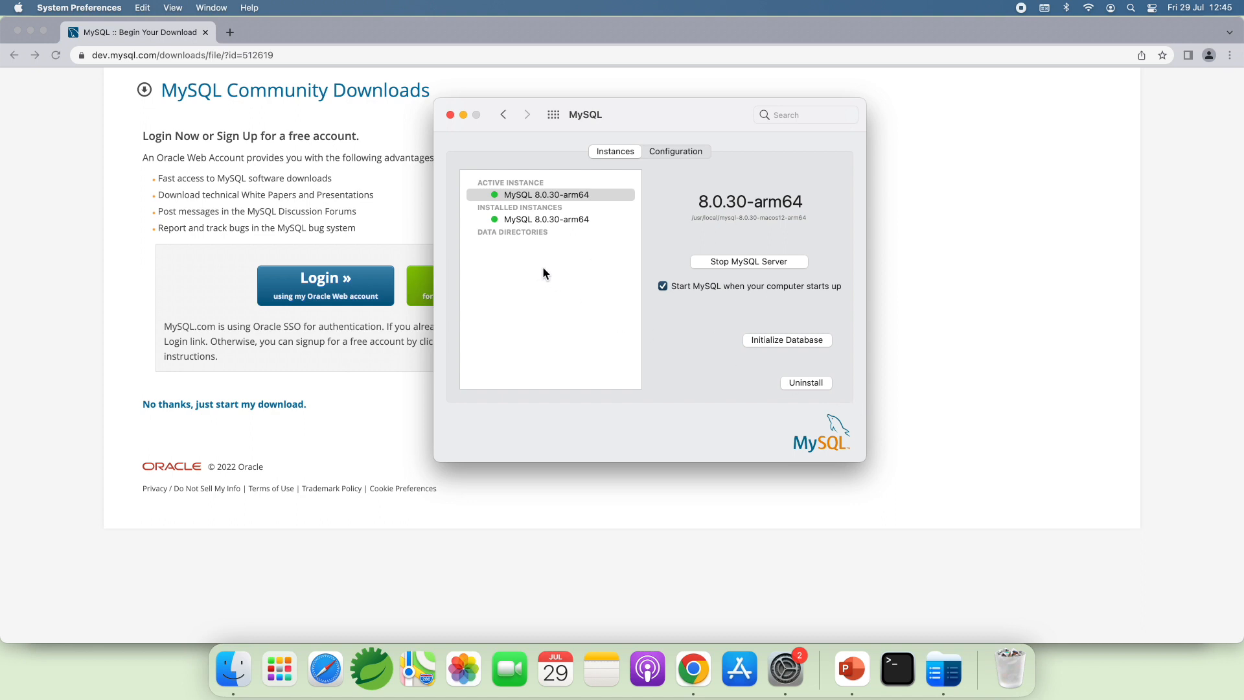
mouse_move(493, 171)
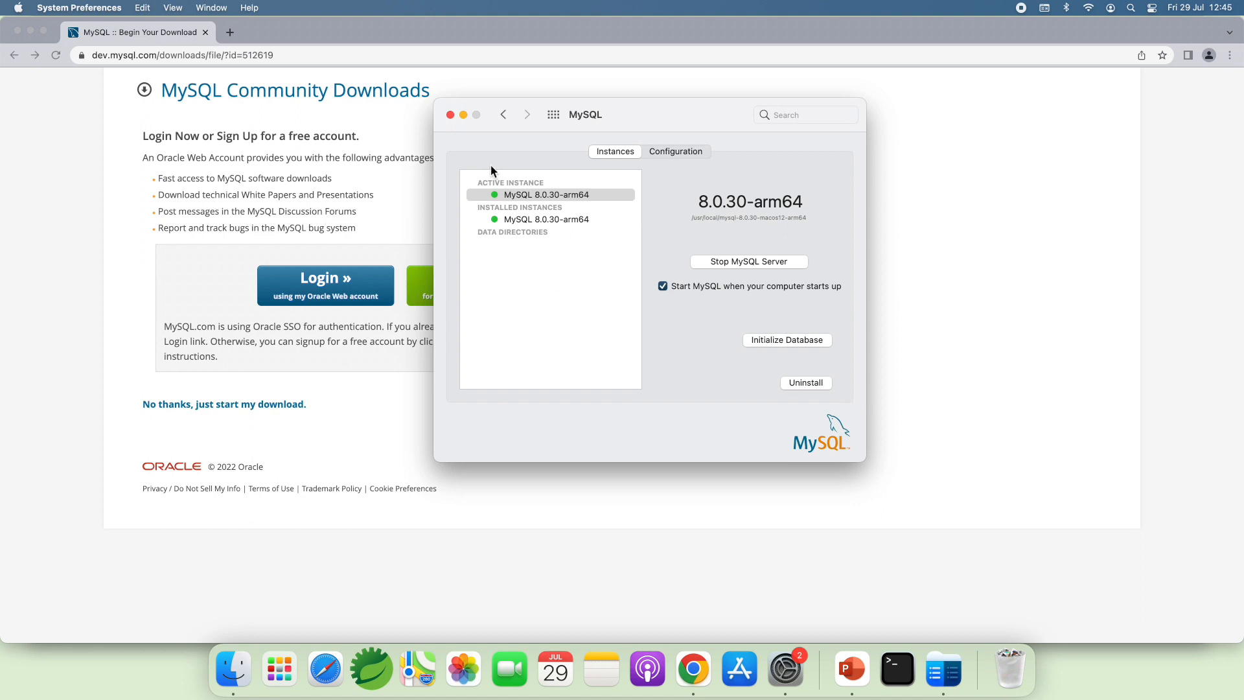
mouse_move(666, 164)
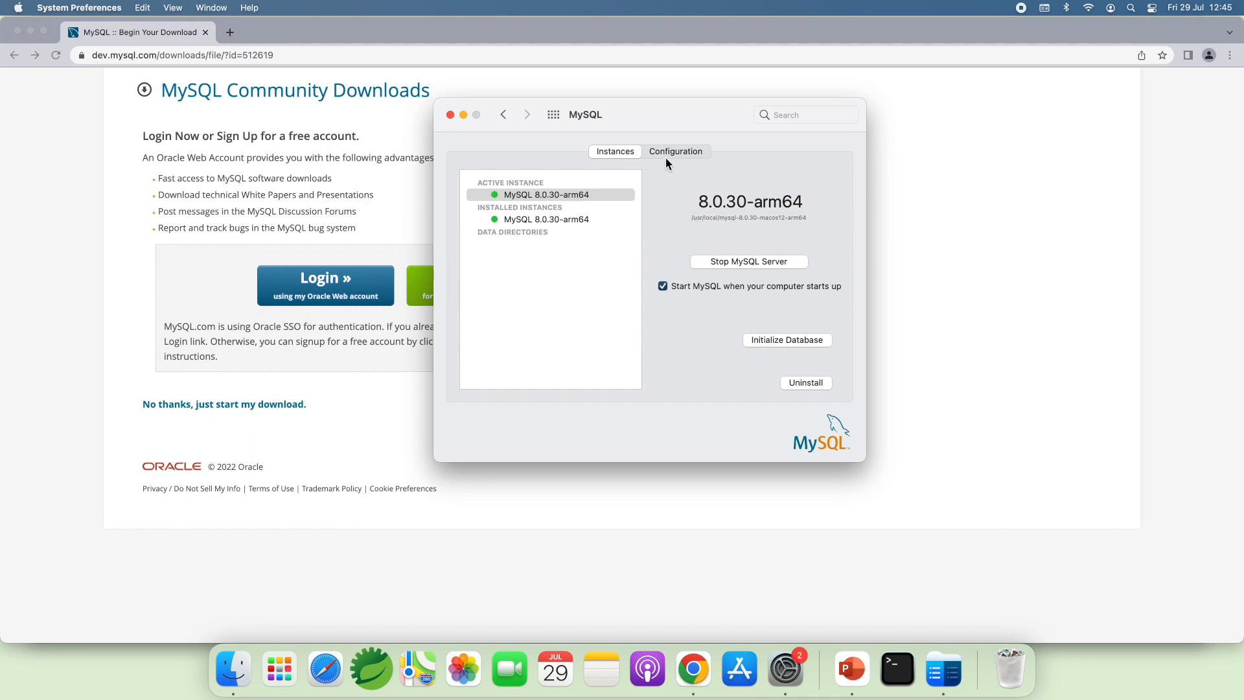
click(675, 151)
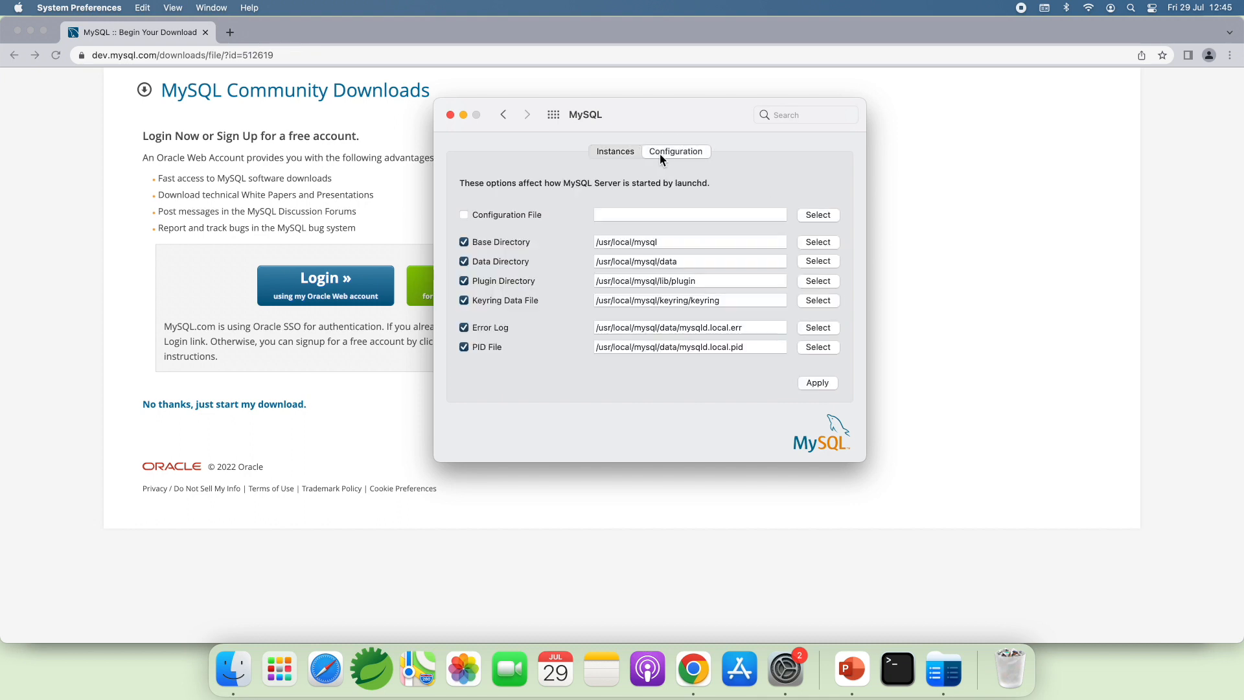
mouse_move(642, 262)
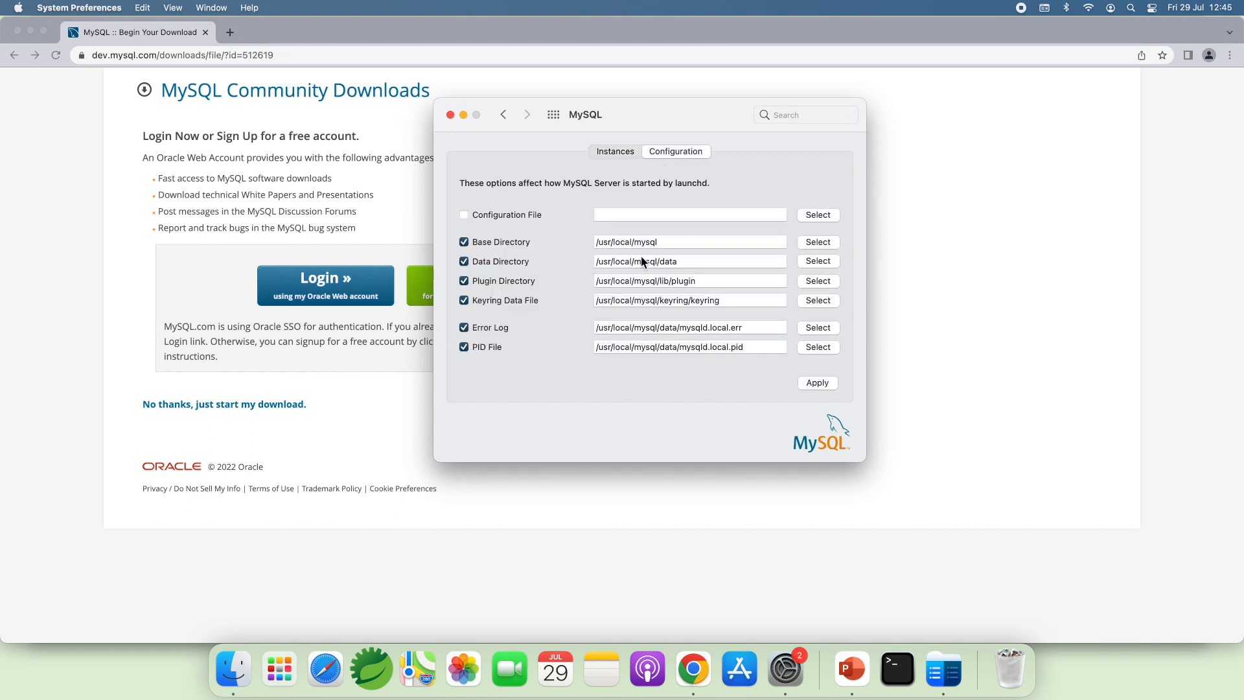
mouse_move(493, 269)
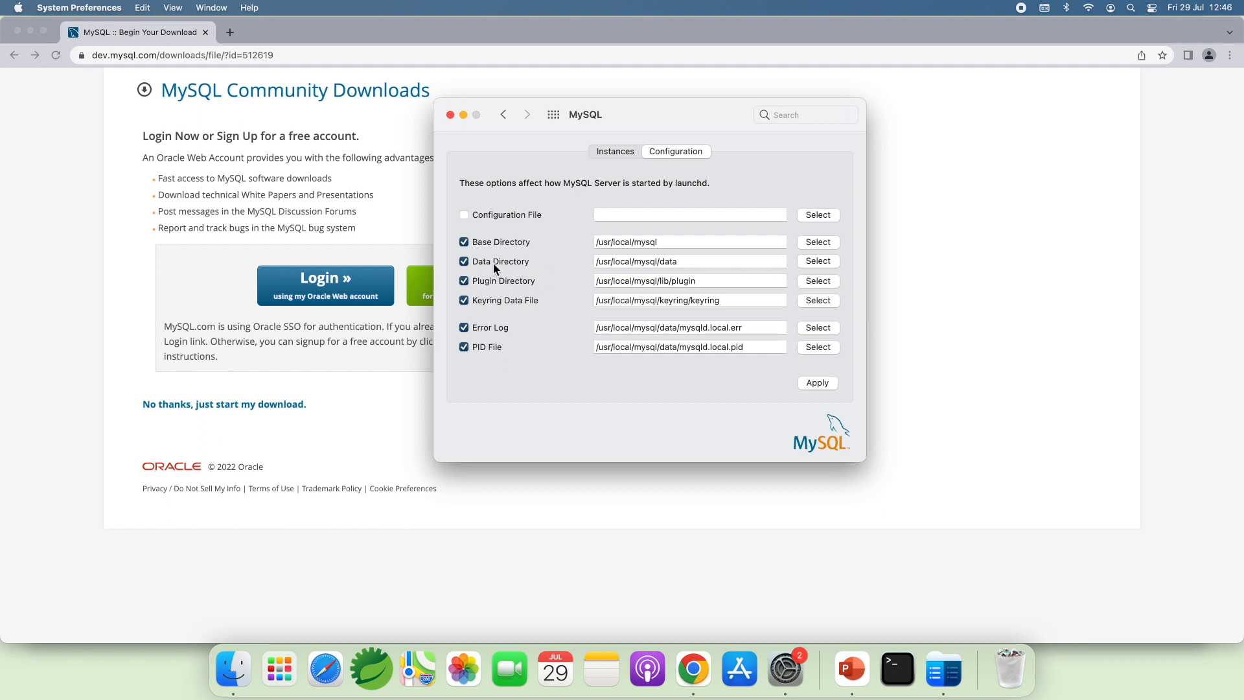
mouse_move(575, 314)
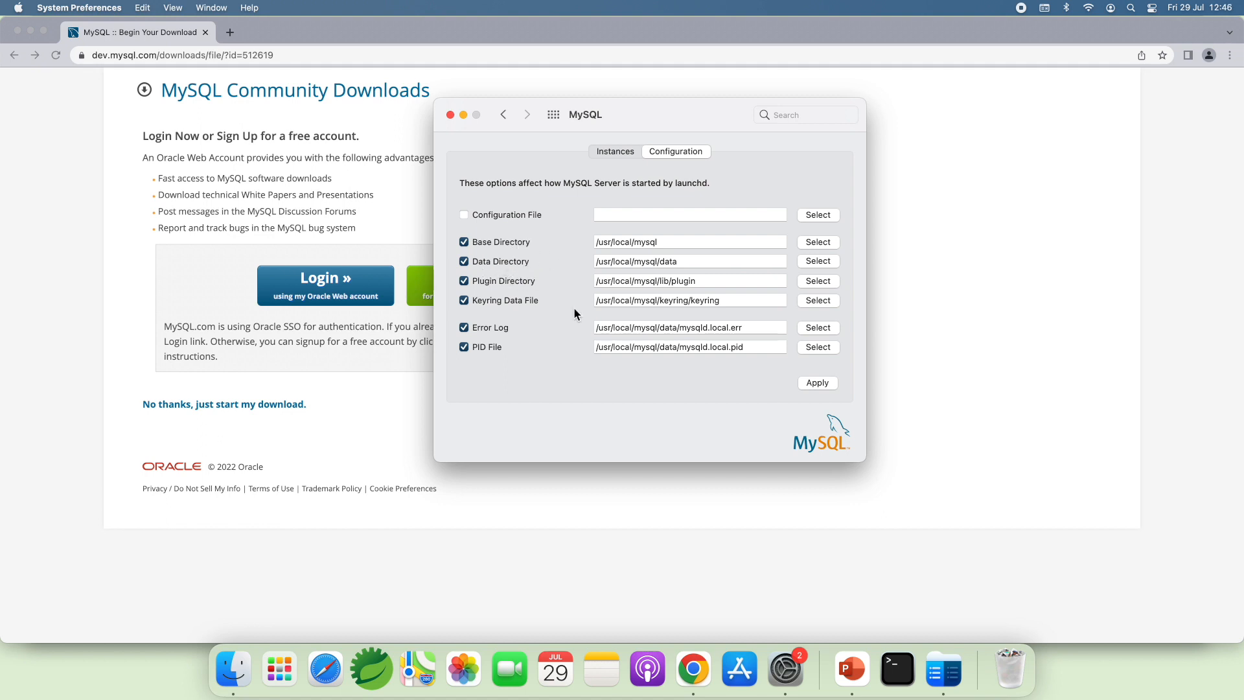
mouse_move(596, 310)
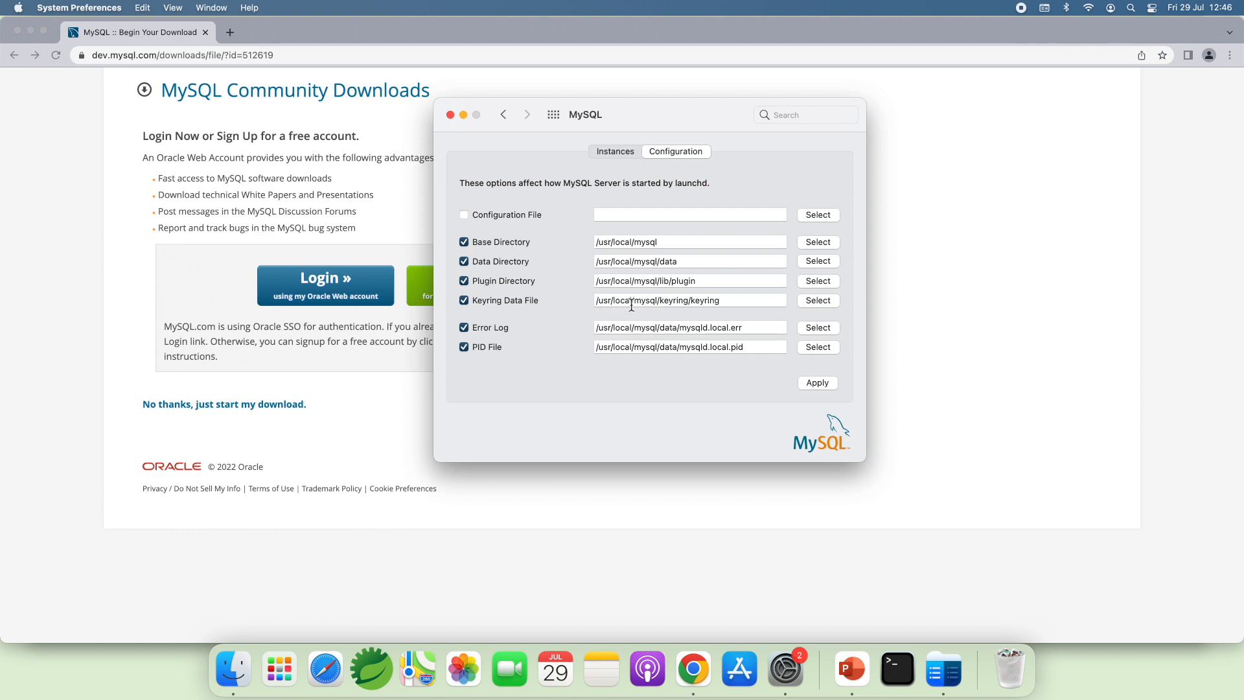
click(614, 151)
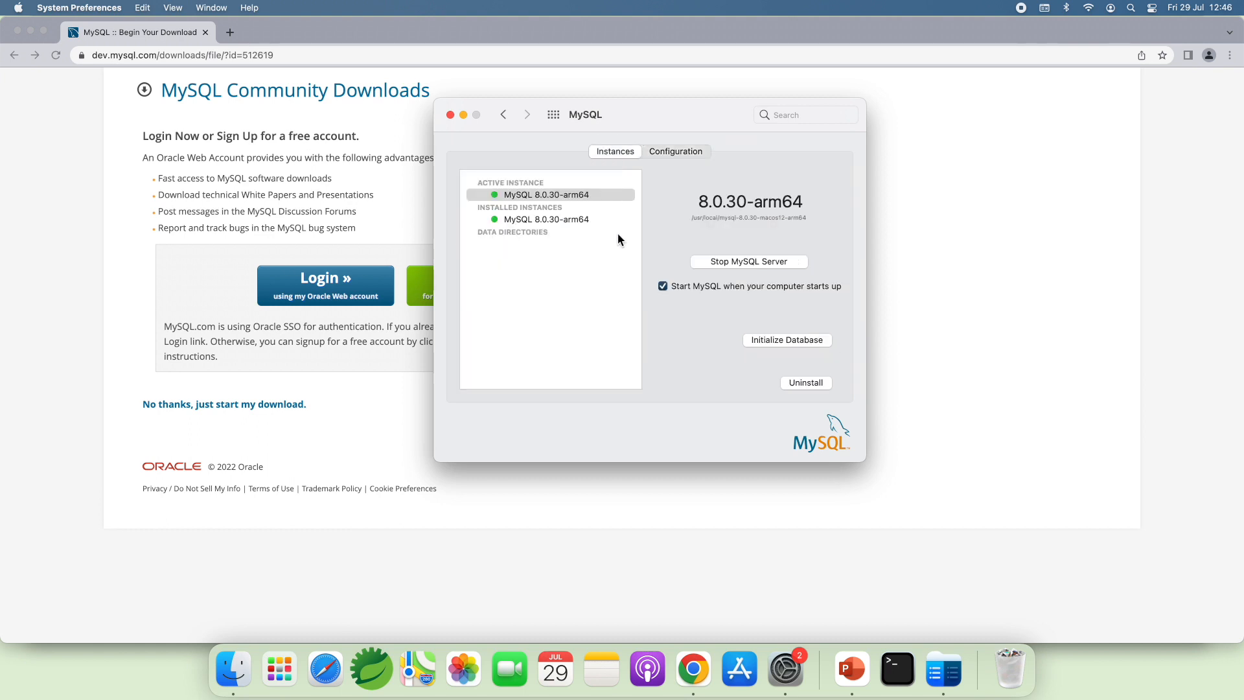